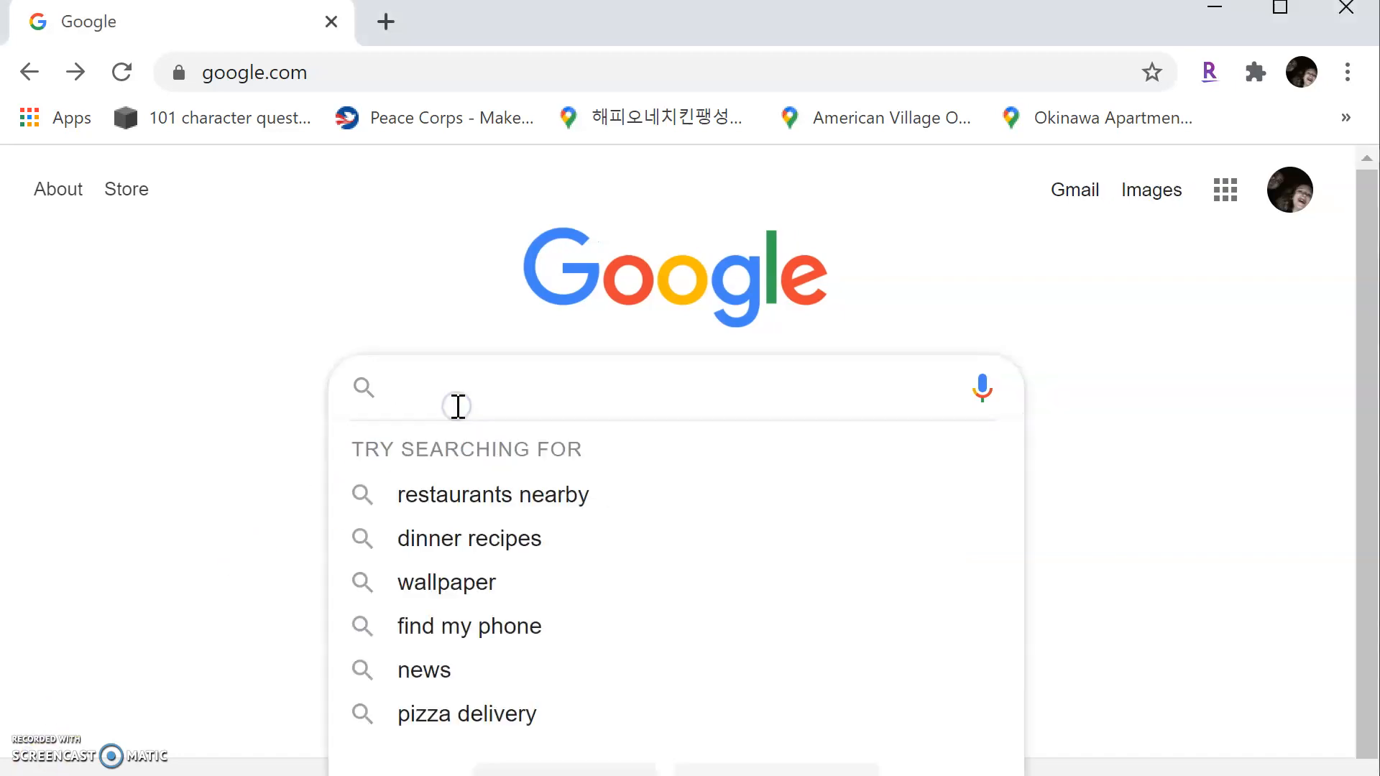
# Search Google for 'caret' and open the Caret Chrome Web Store listing.
pyautogui.write('caret app')
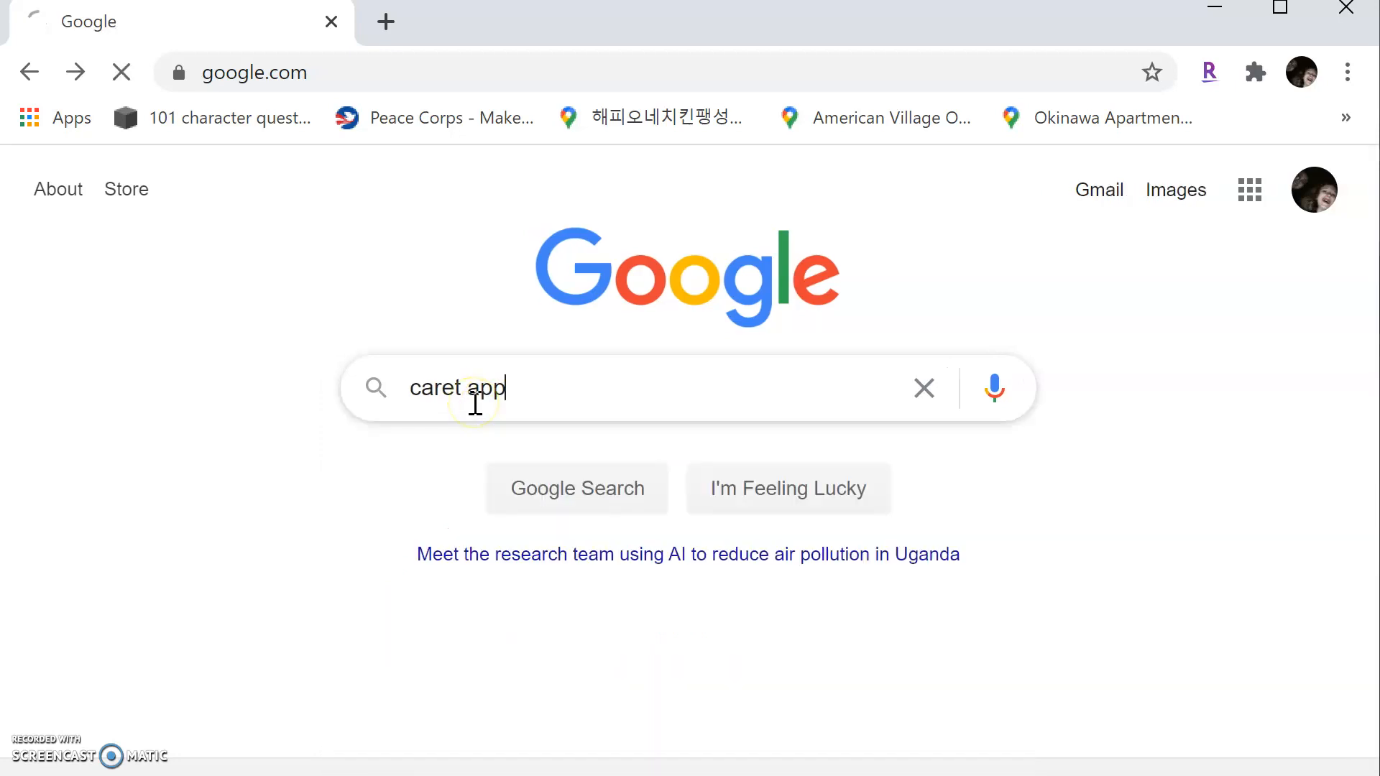
pyautogui.press('Enter')
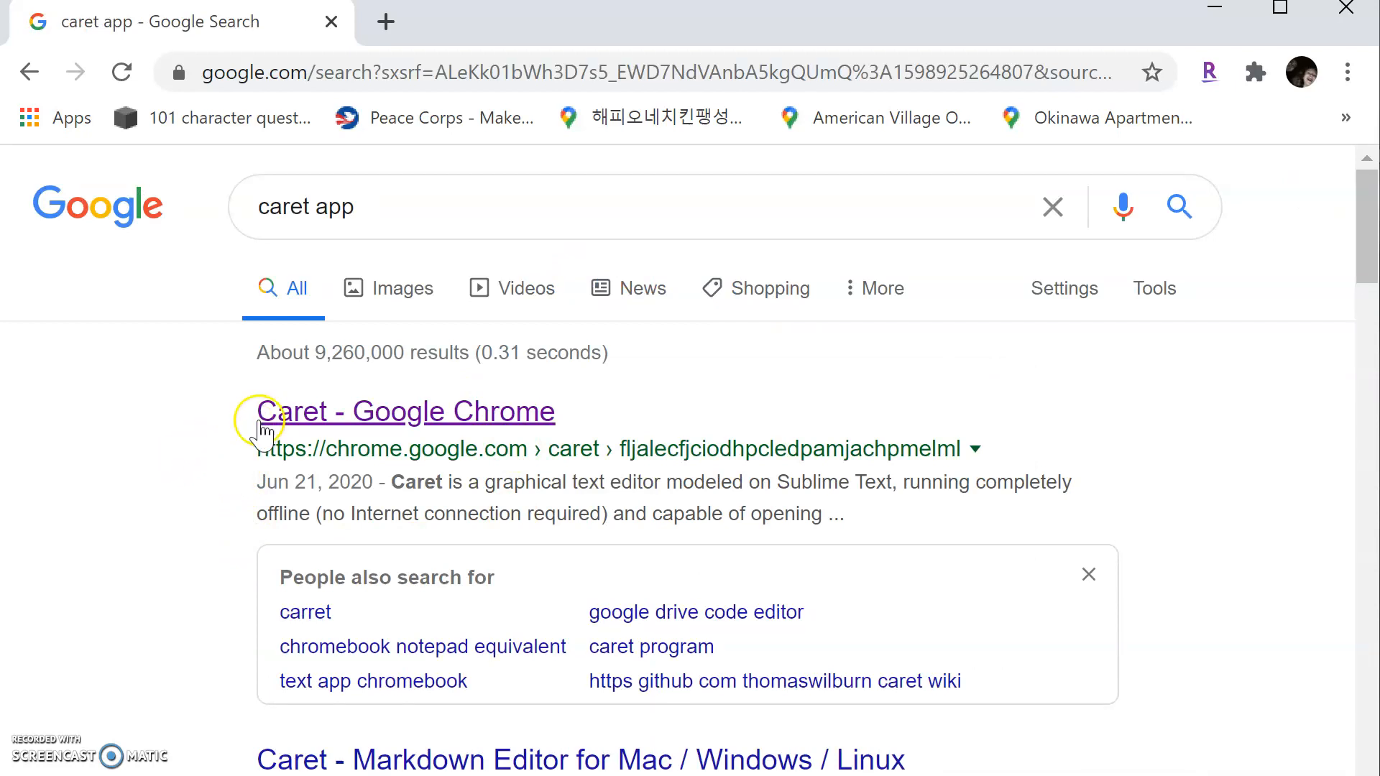
pyautogui.click(405, 411)
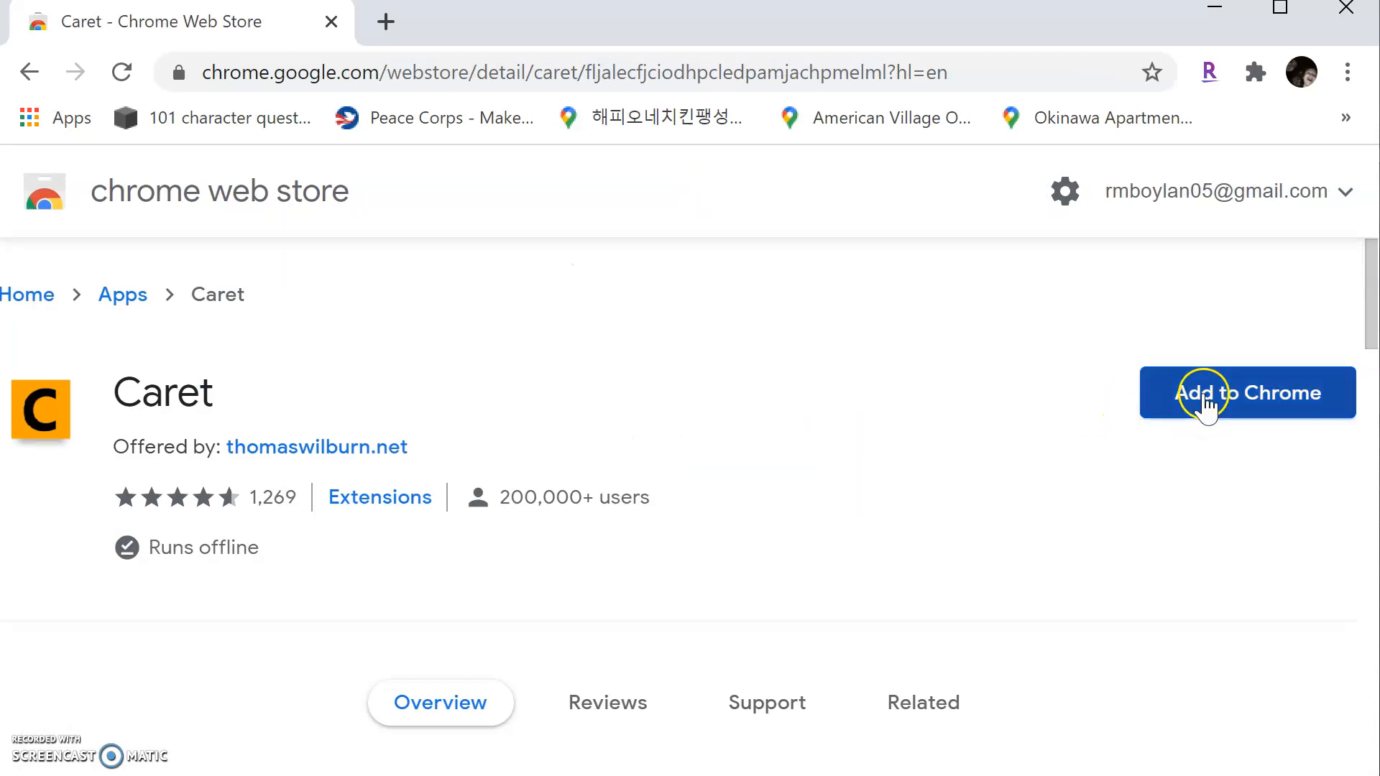
# Add Caret to Chrome and accept its permission request.
pyautogui.click(1246, 392)
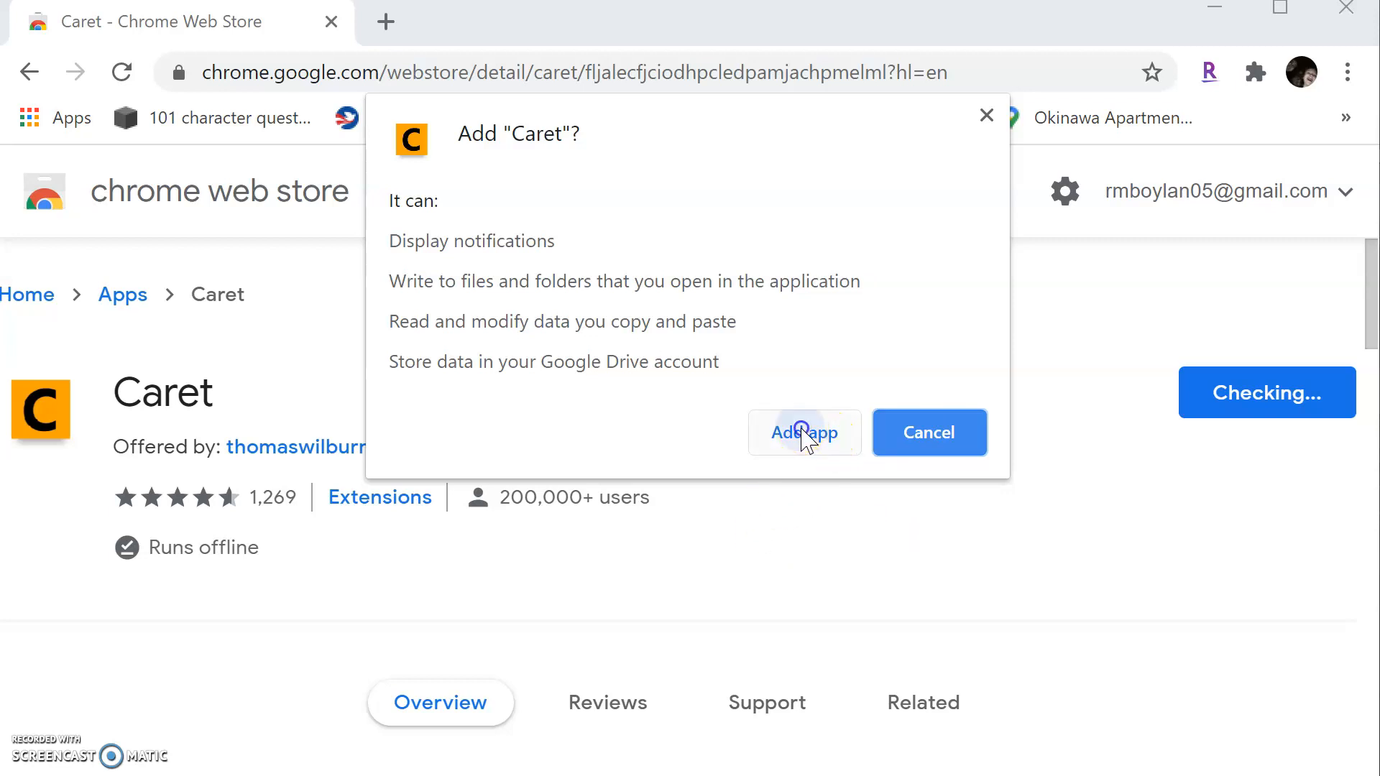
pyautogui.click(804, 432)
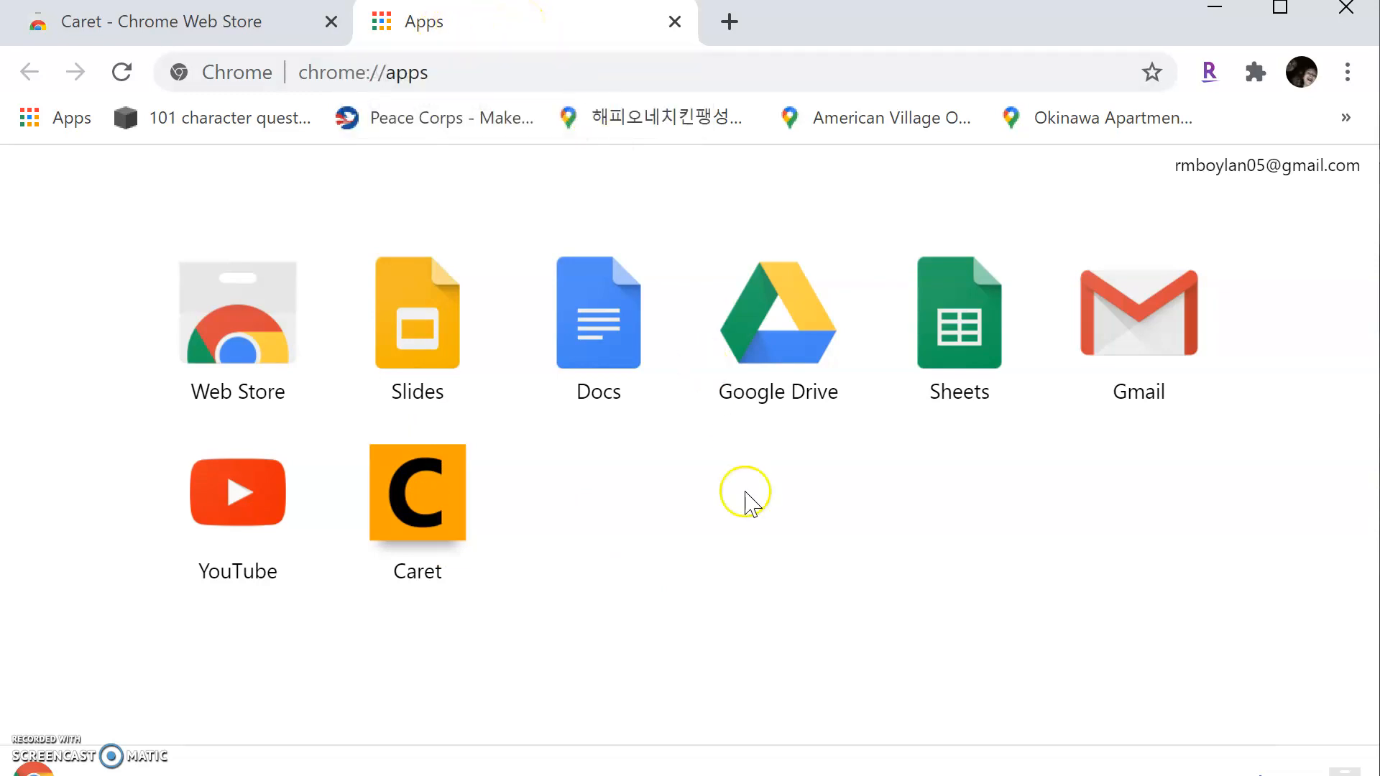
pyautogui.moveTo(576, 588)
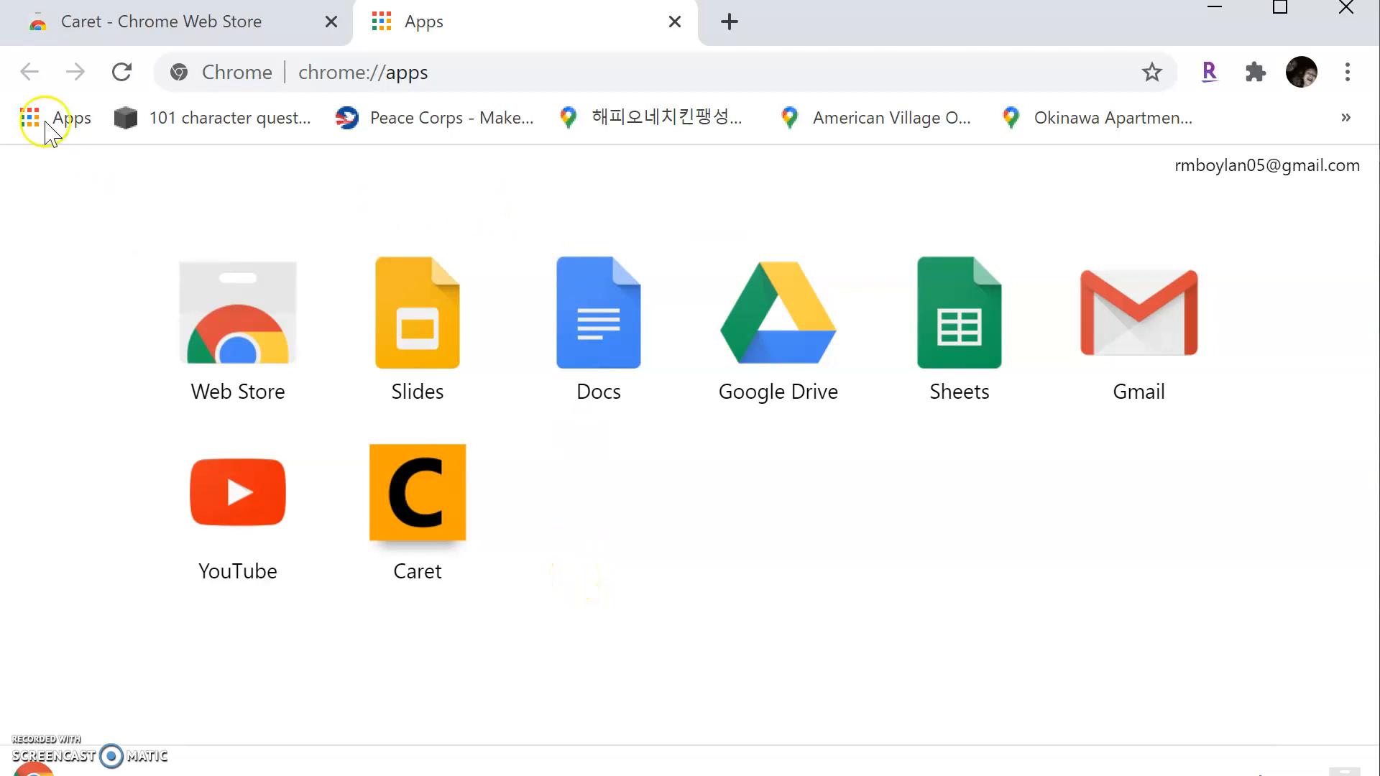
pyautogui.moveTo(53, 118)
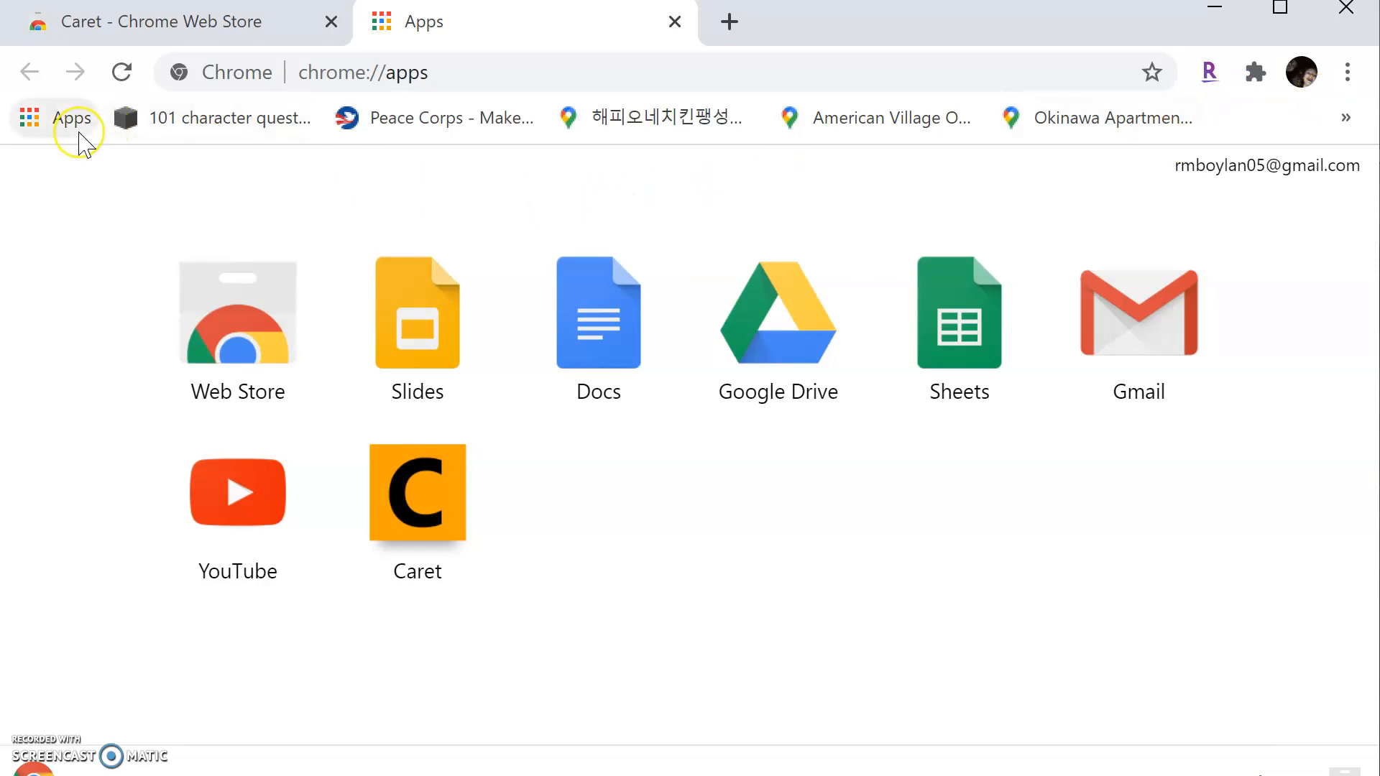
pyautogui.moveTo(55, 117)
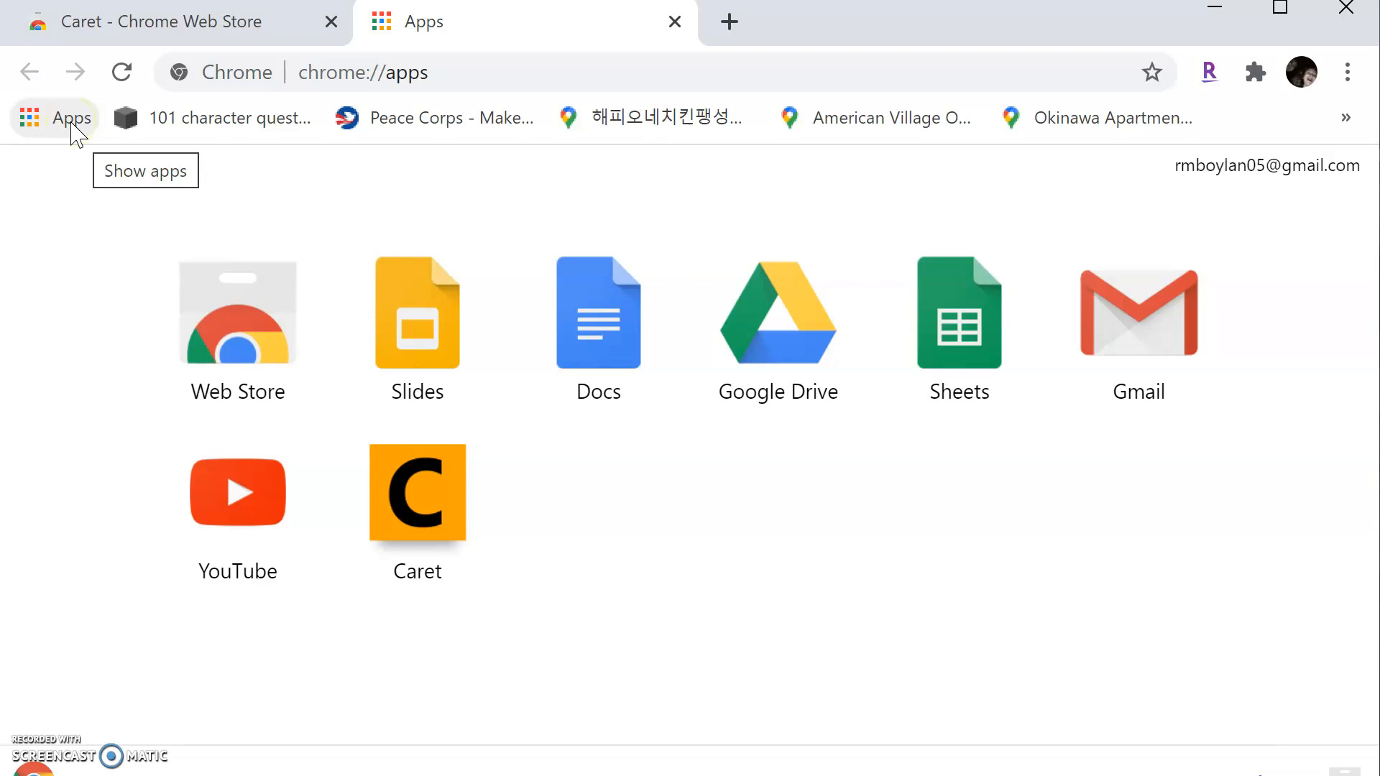
# Right-click the Apps shortcut to reach the Caret app in Chrome's apps page.
pyautogui.rightClick(1266, 117)
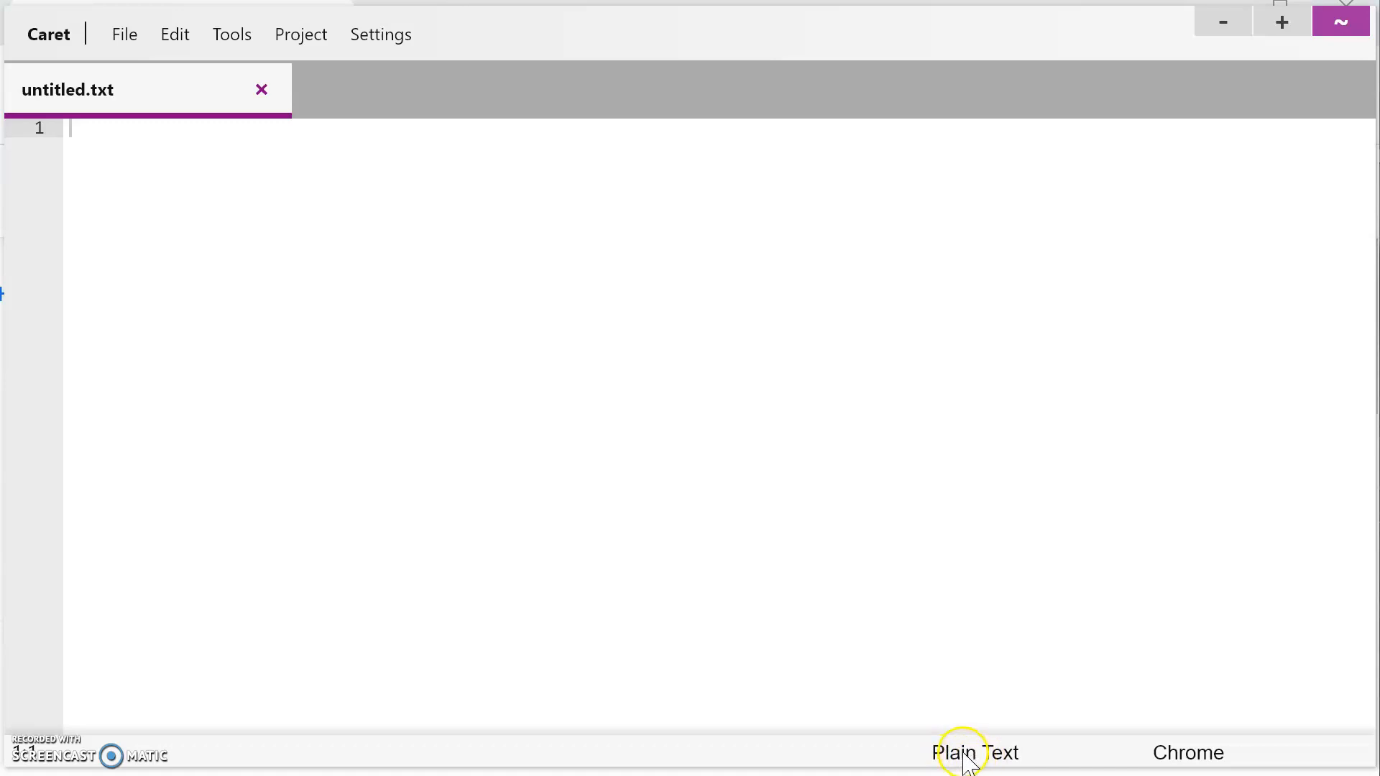
# Switch the new Caret document's language mode from Plain Text to HTML.
pyautogui.click(975, 752)
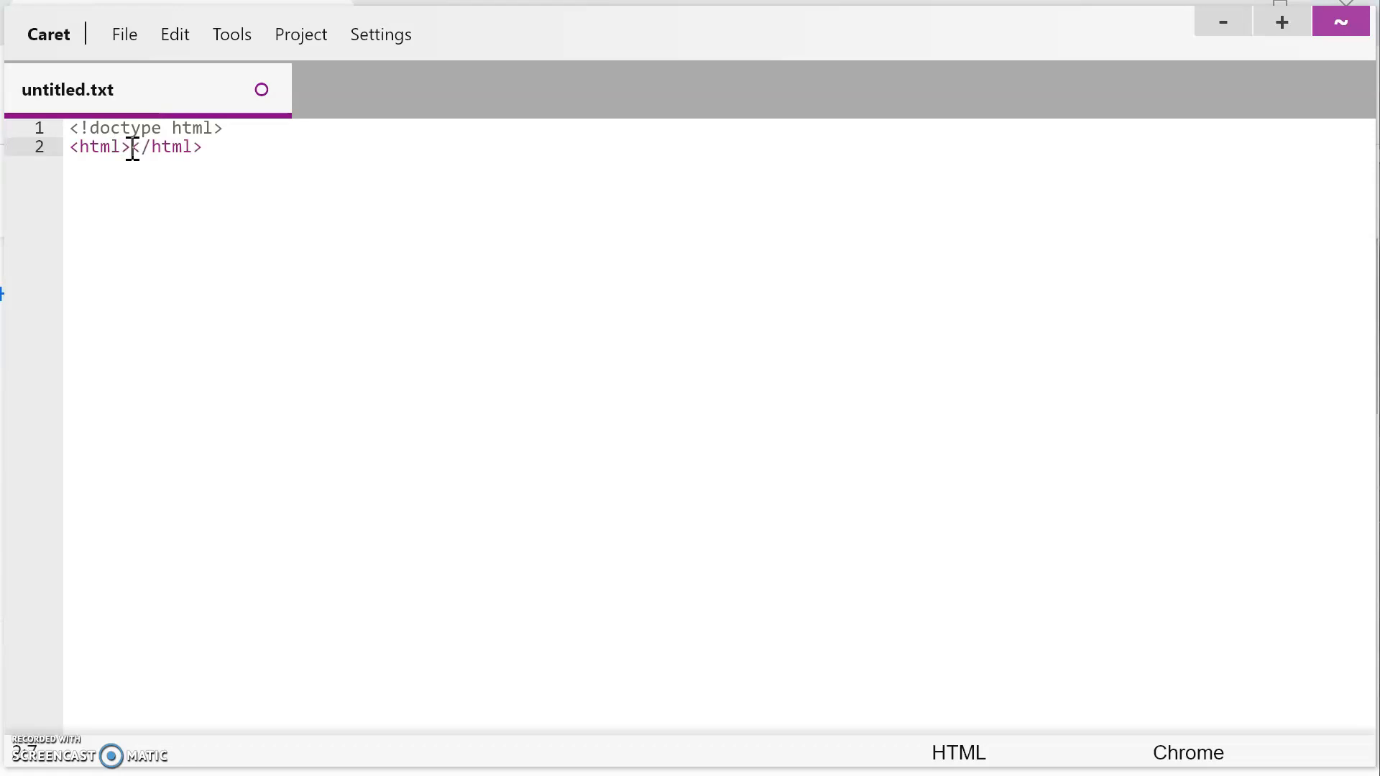
pyautogui.moveTo(264, 463)
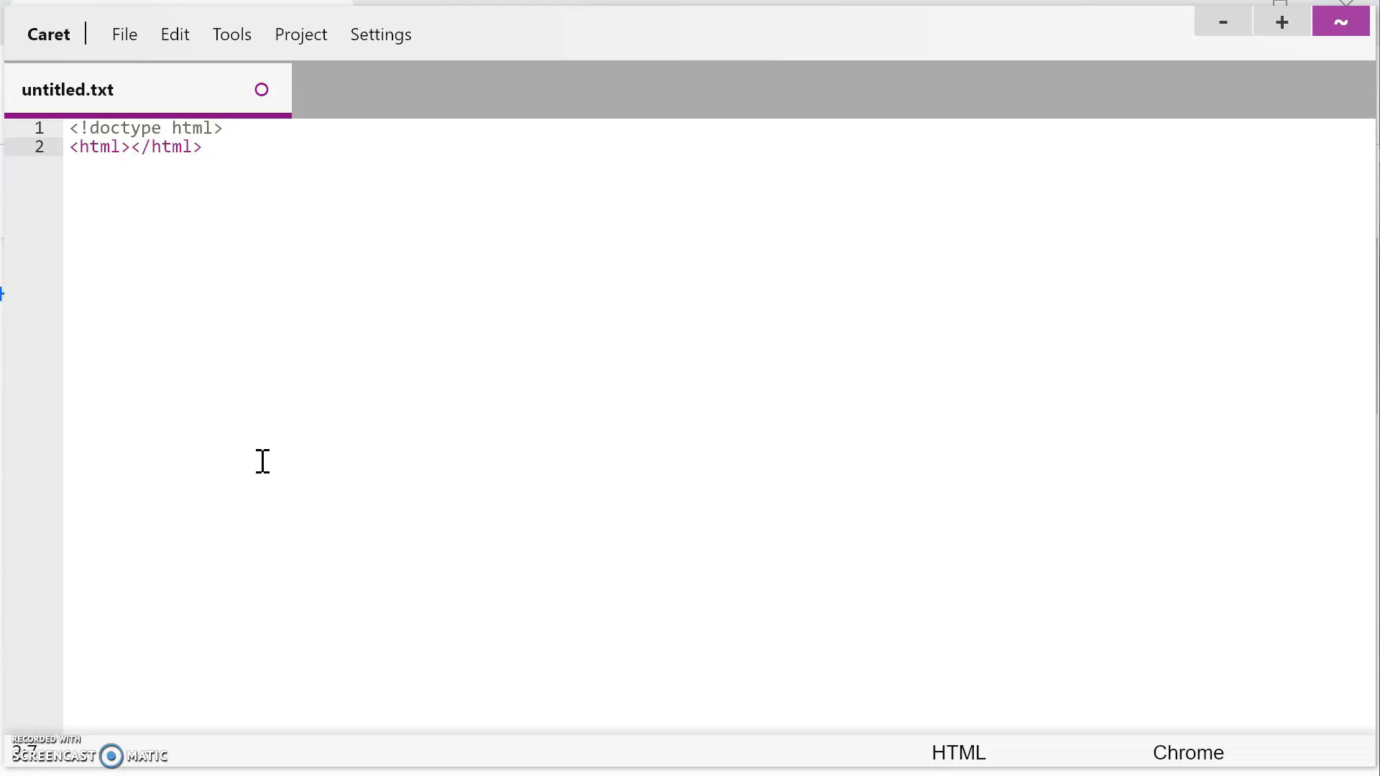
# Open blank lines in the html element and add <meta charset="utf-8">.
pyautogui.press('Enter')
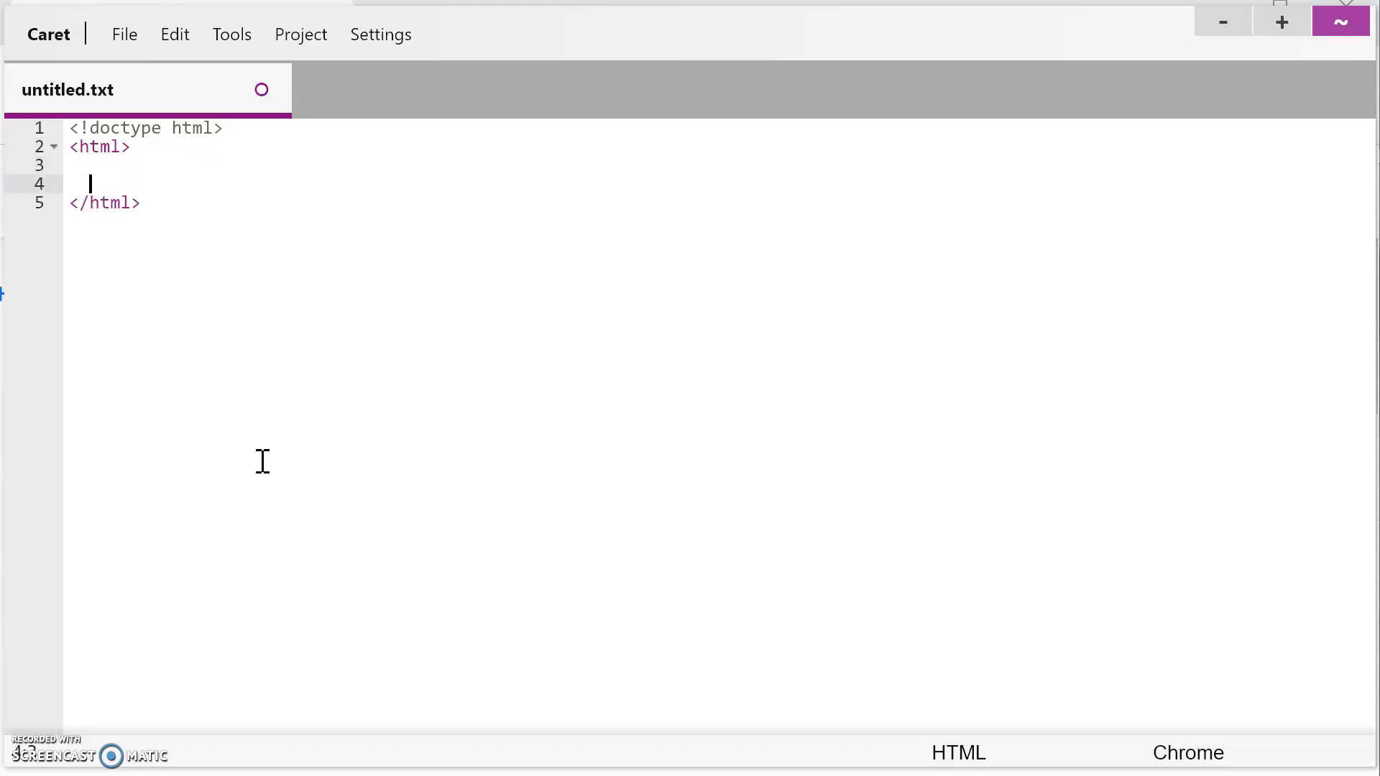
pyautogui.press('enter')
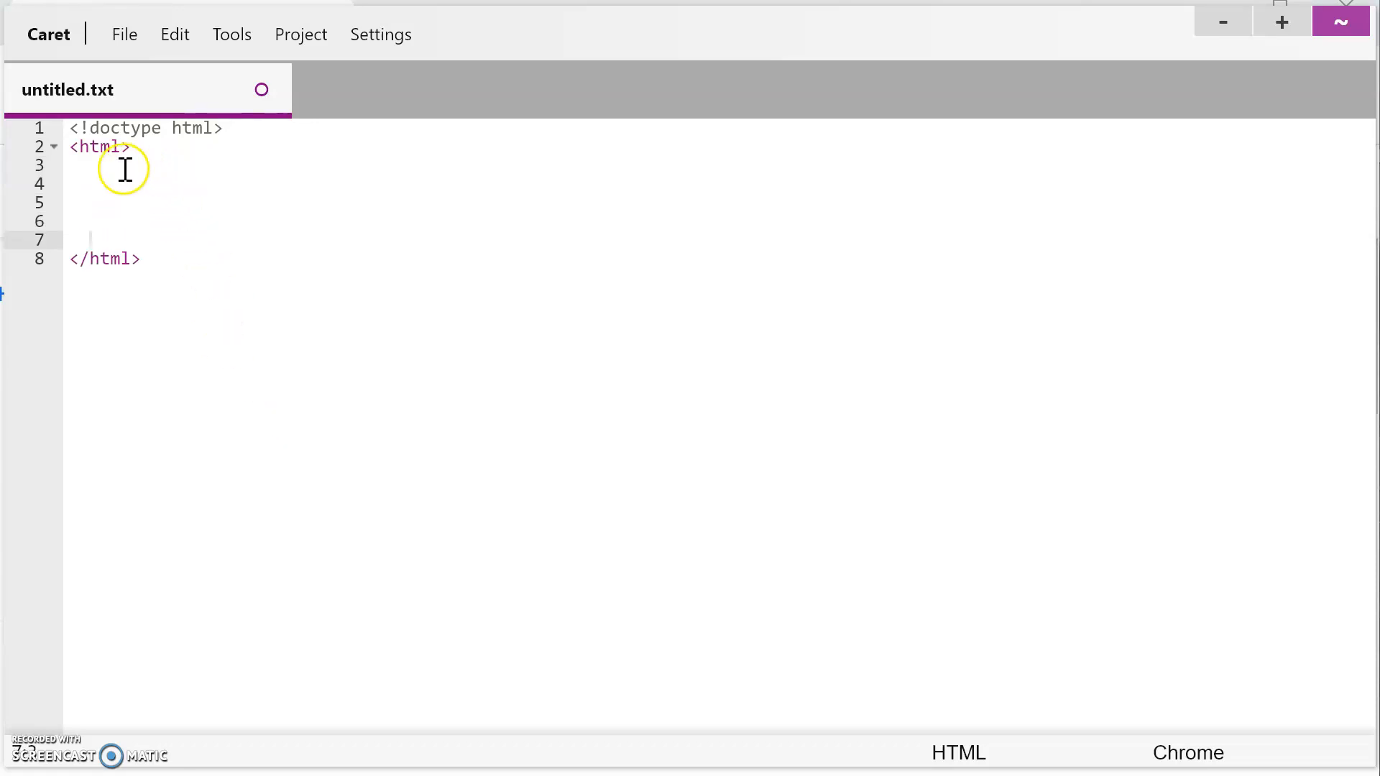
pyautogui.click(130, 146)
pyautogui.write('<head>')
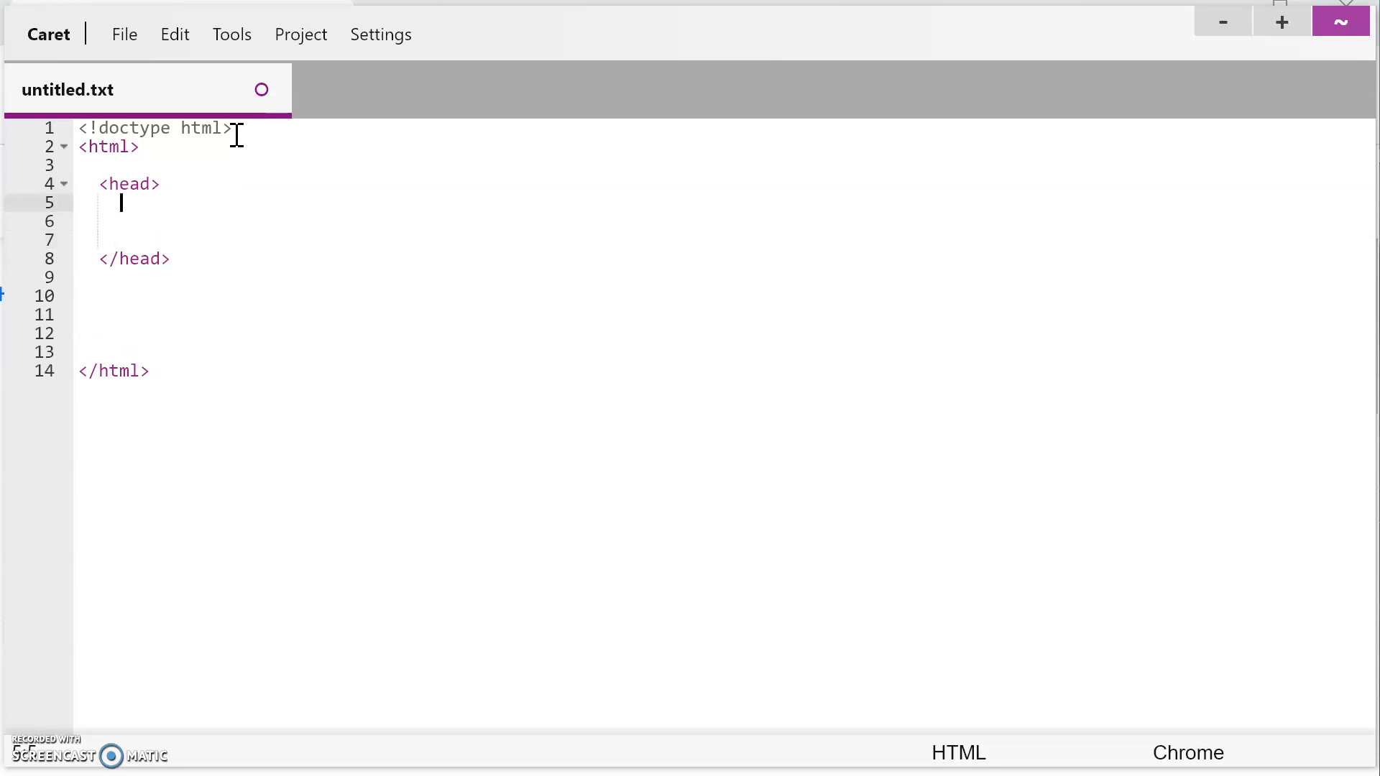
pyautogui.write('<meta')
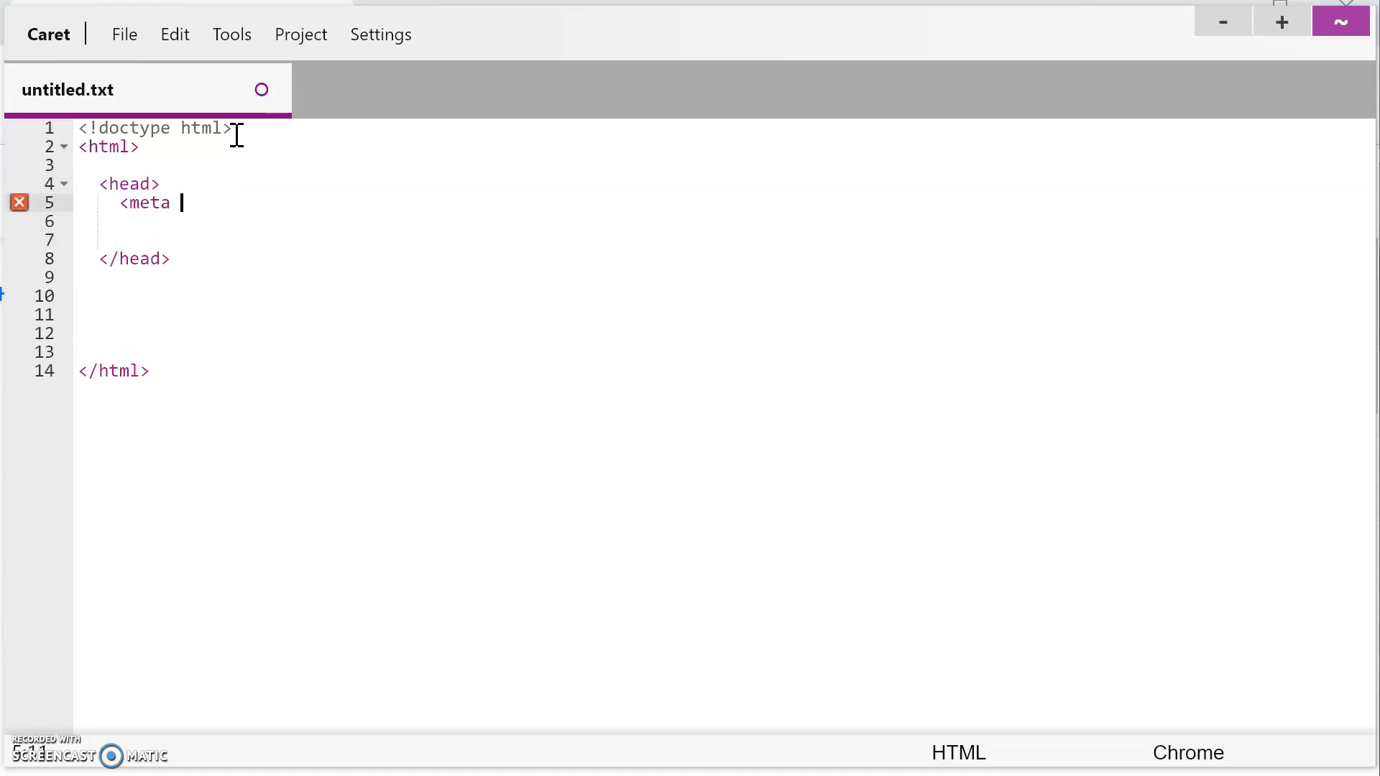
pyautogui.write('charset')
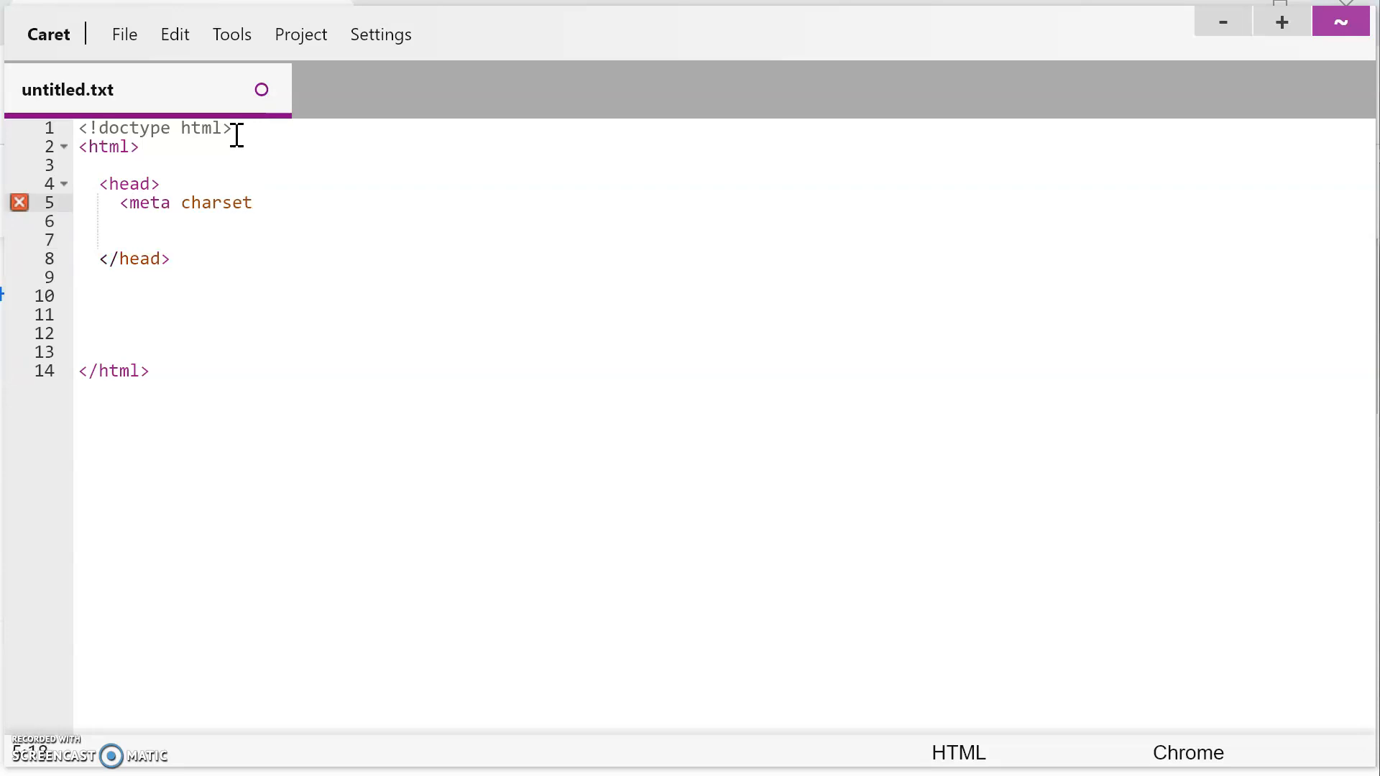
pyautogui.write('="utf"')
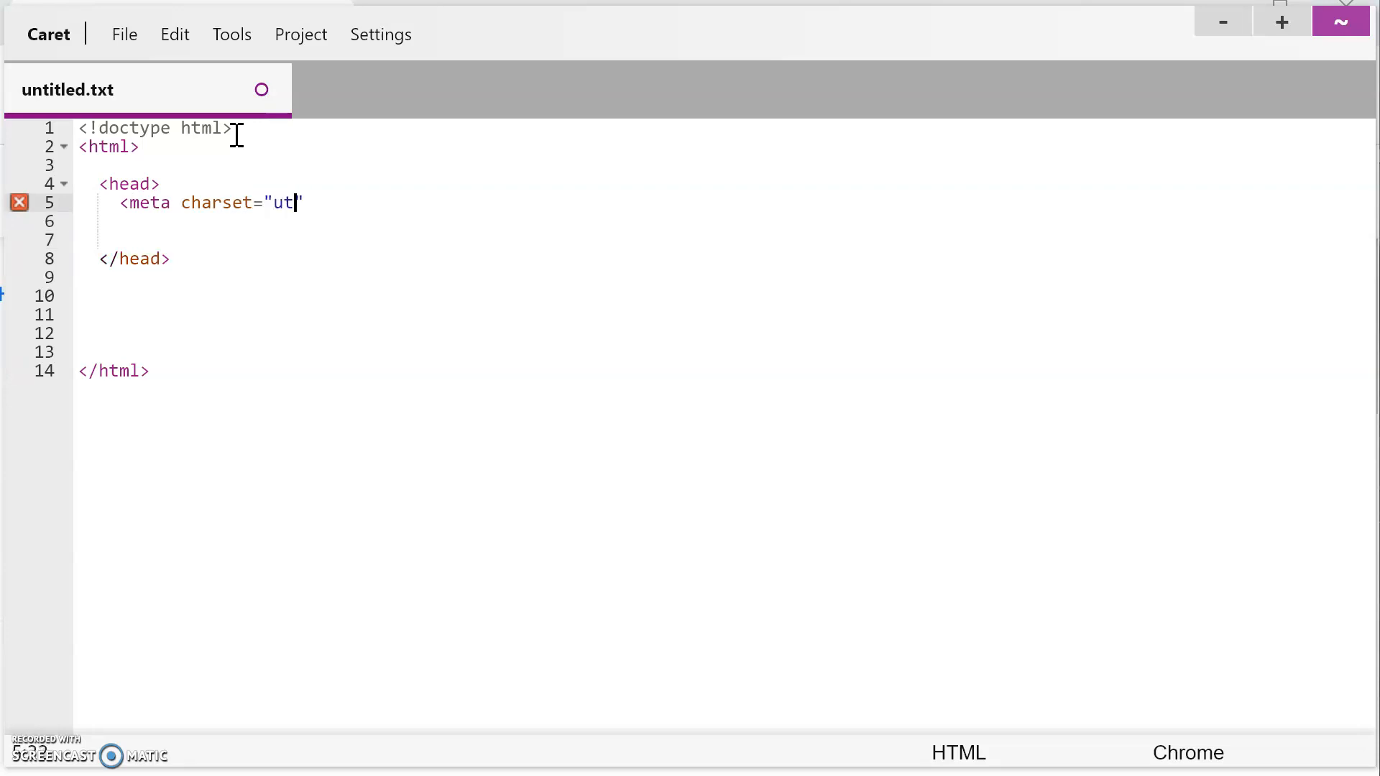
pyautogui.write('f-8')
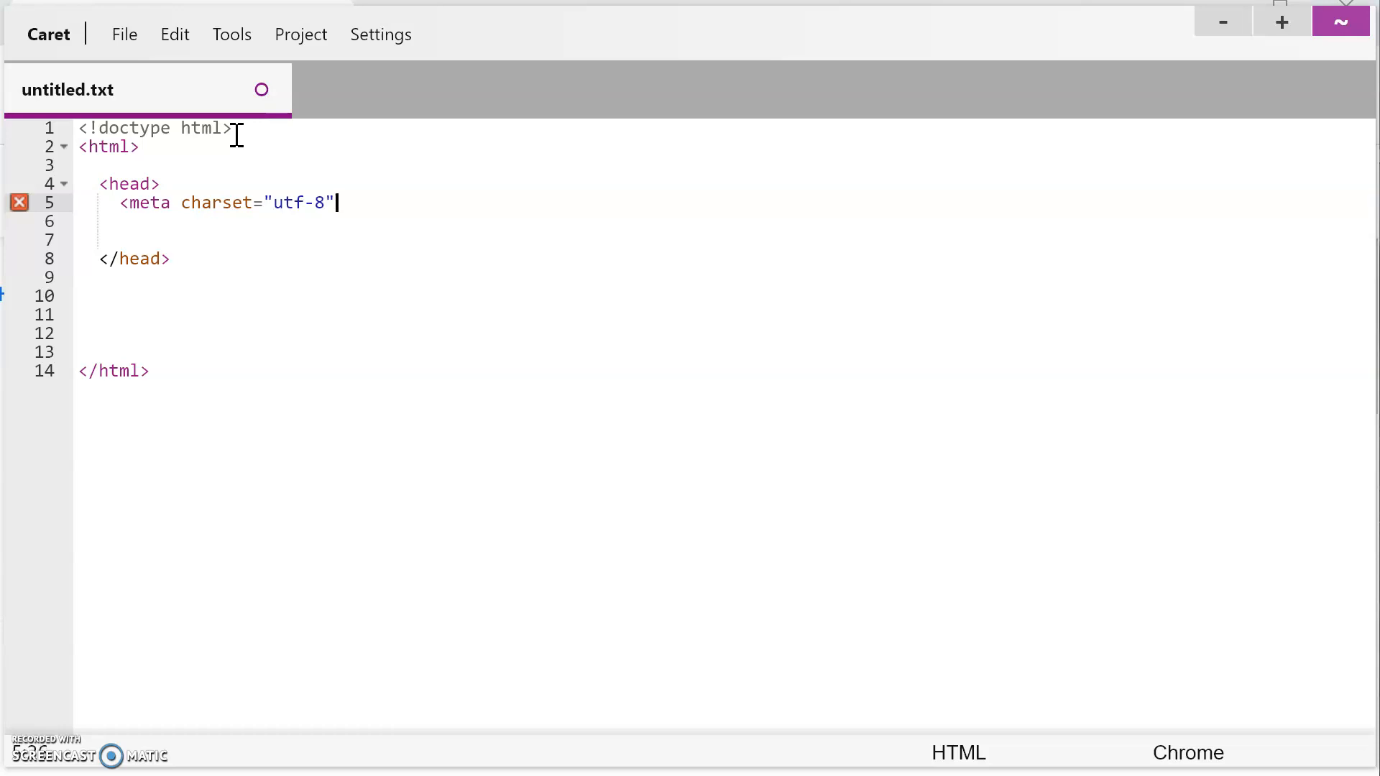
pyautogui.write('>')
pyautogui.click(724, 221)
pyautogui.write('<title></title>')
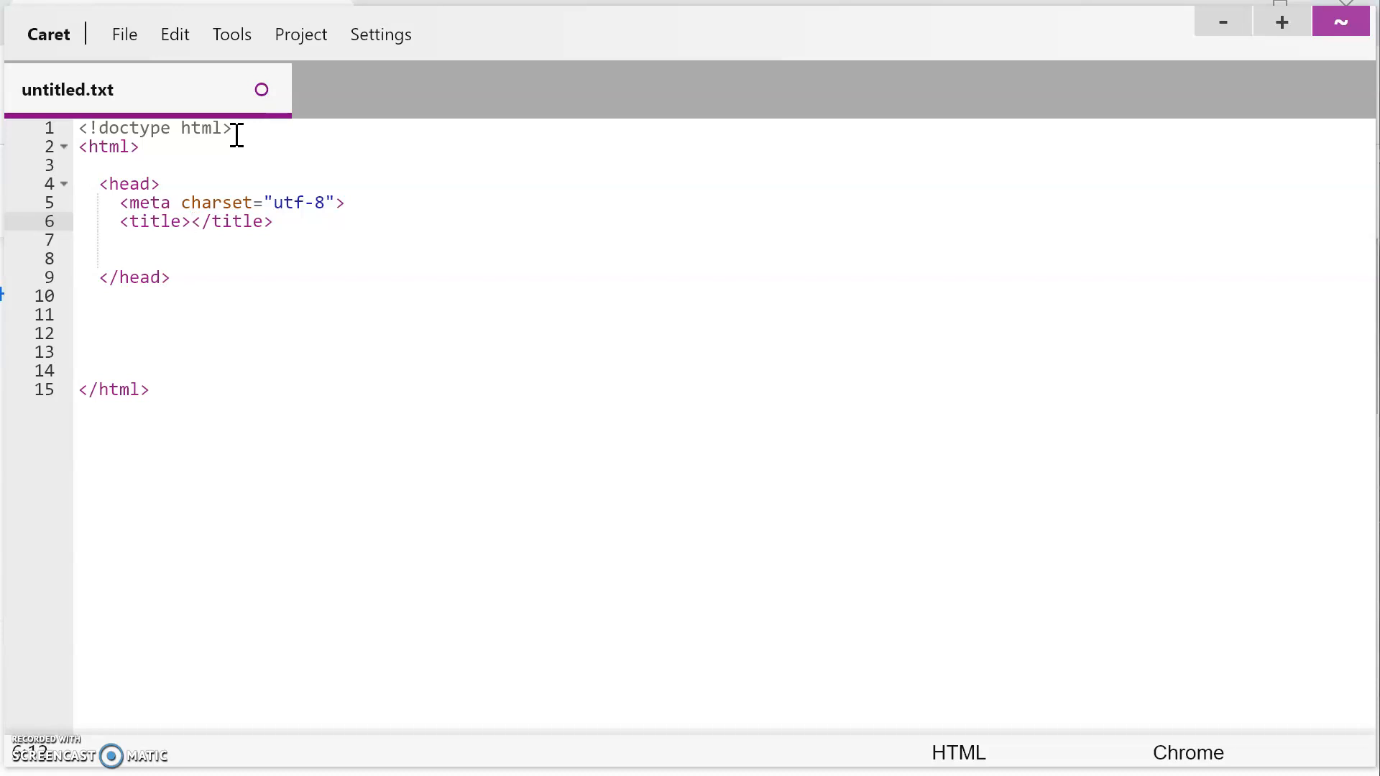
# Type 'First Web Page' inside the title tags, then place the cursor below the head.
pyautogui.write('First Web Page')
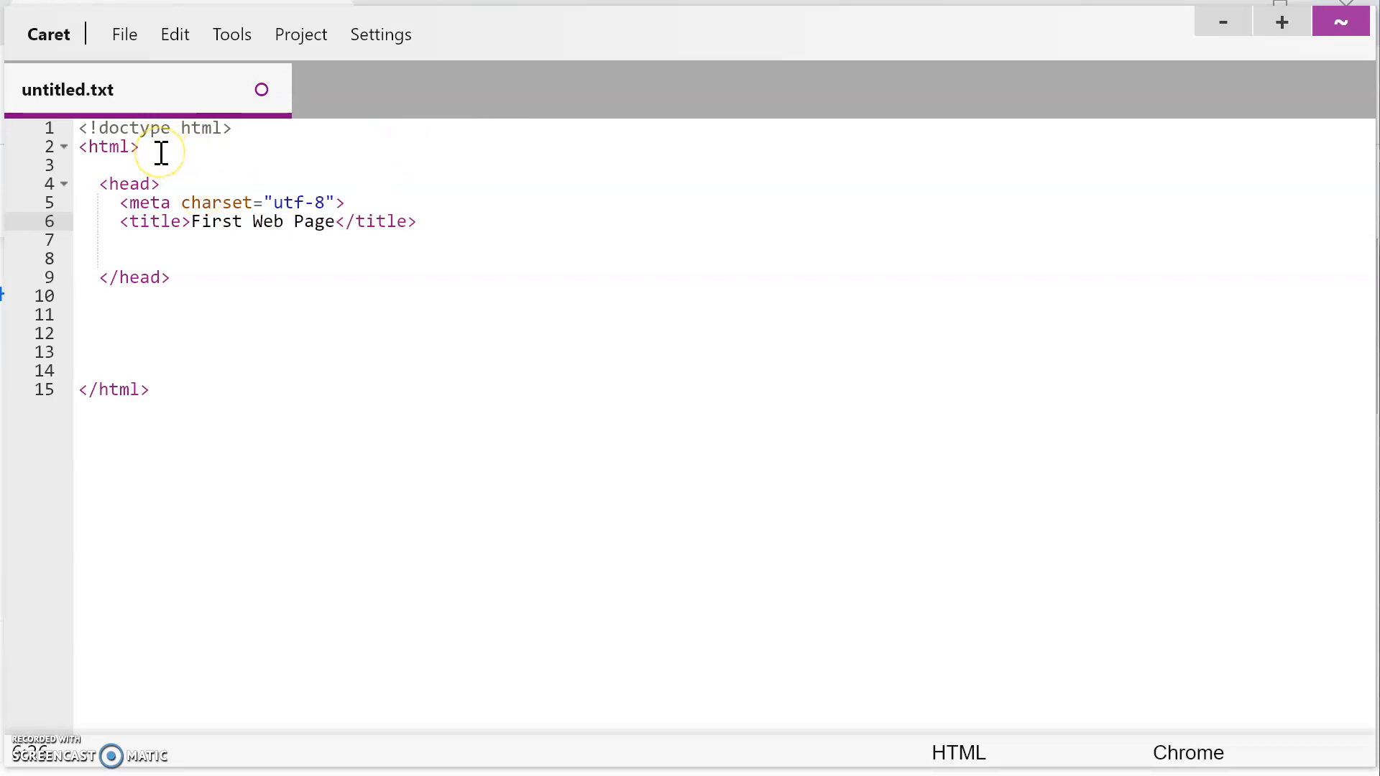
pyautogui.moveTo(145, 184)
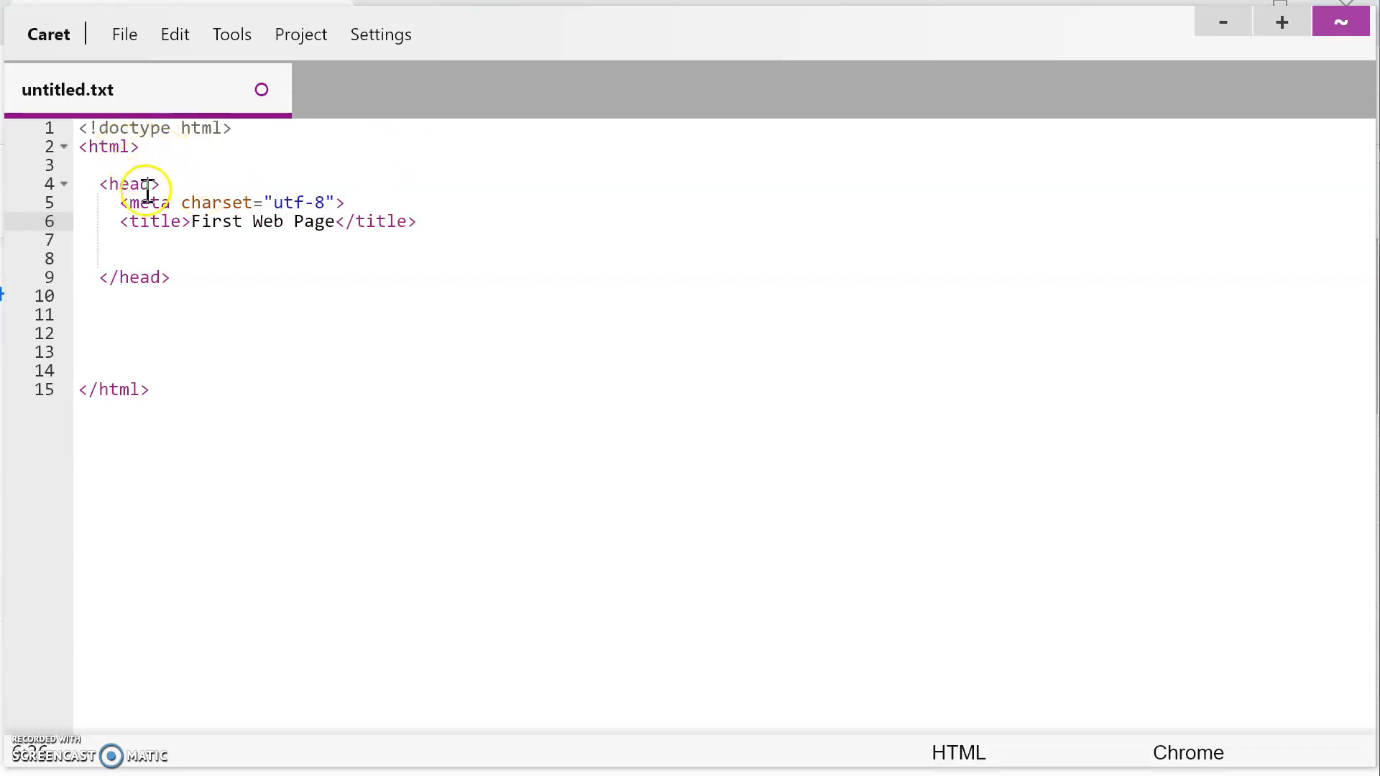
pyautogui.click(112, 389)
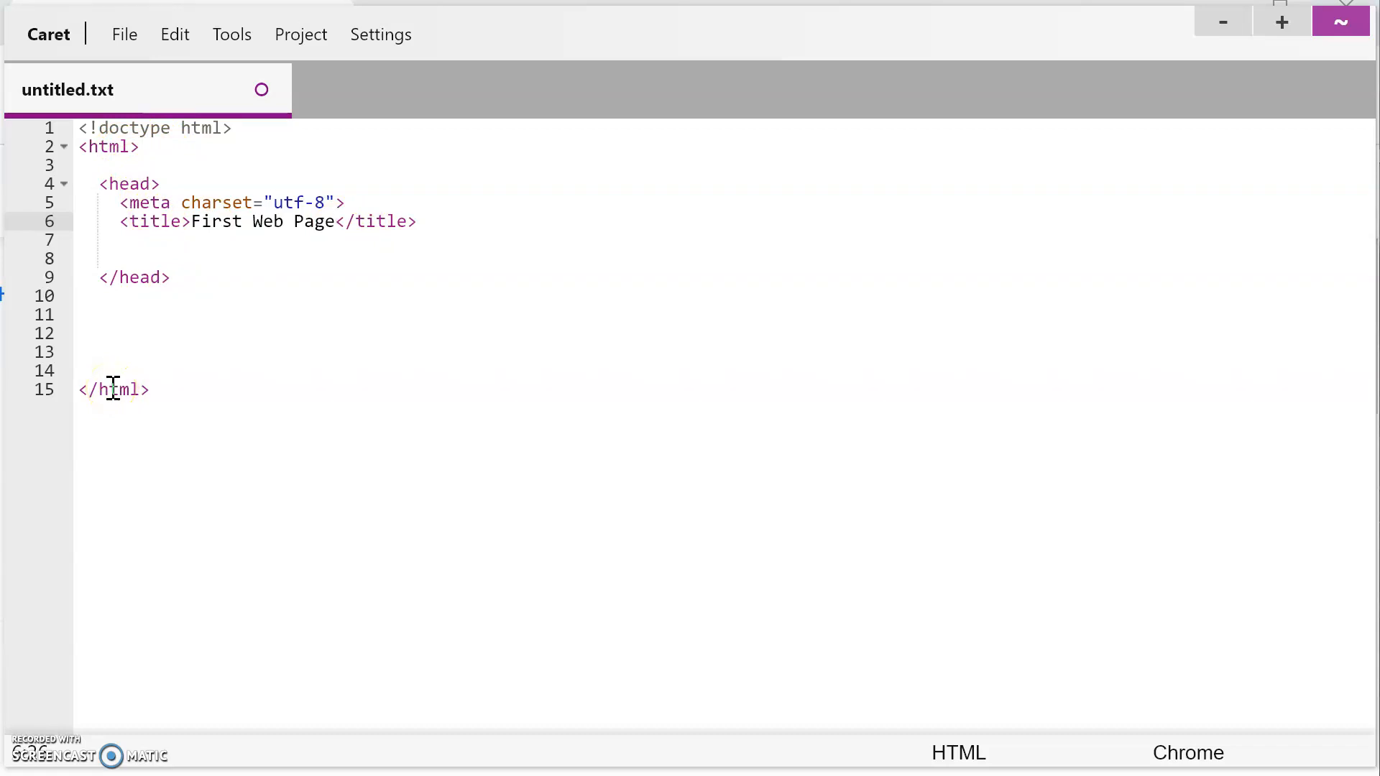
pyautogui.click(176, 278)
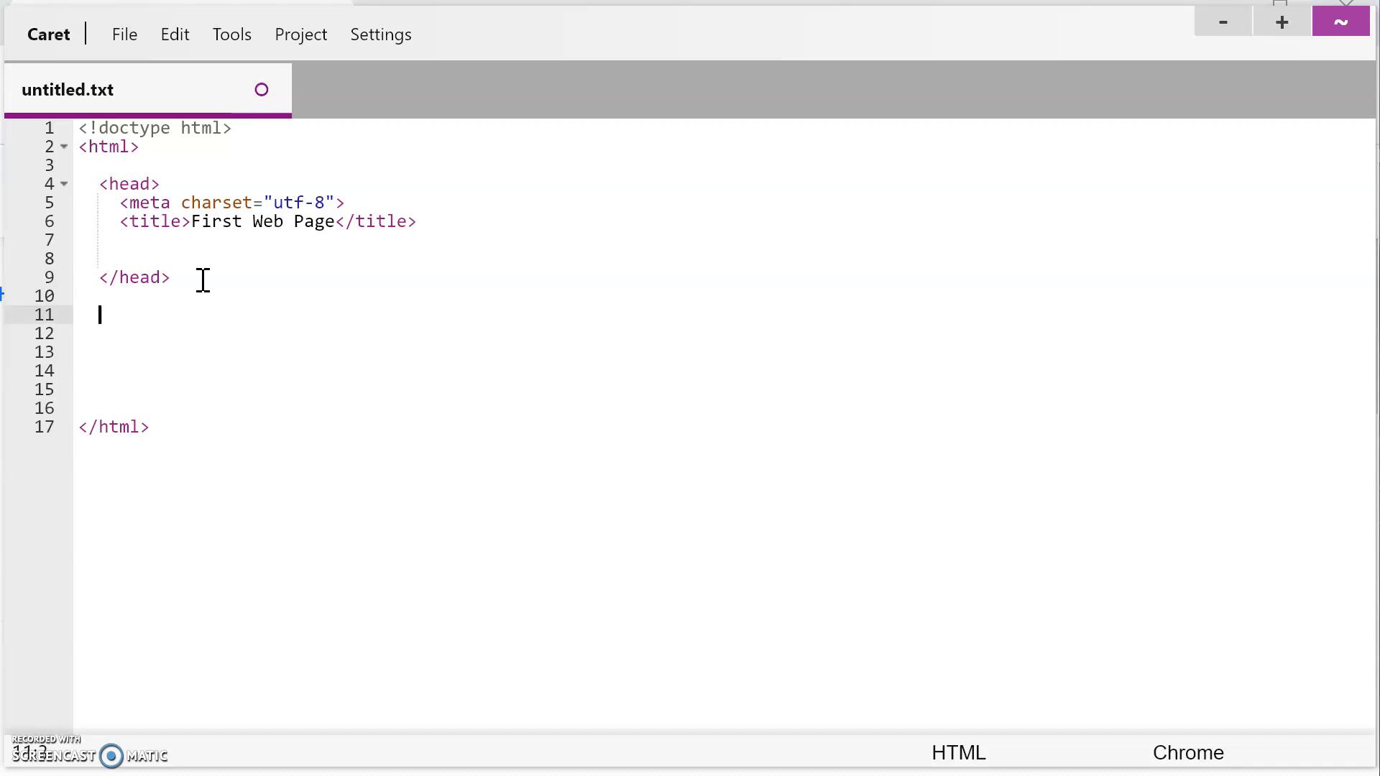
# Add a <body> element with the 'Hi. My name is Mrs. Boylan...' paragraph.
pyautogui.write('<bod')
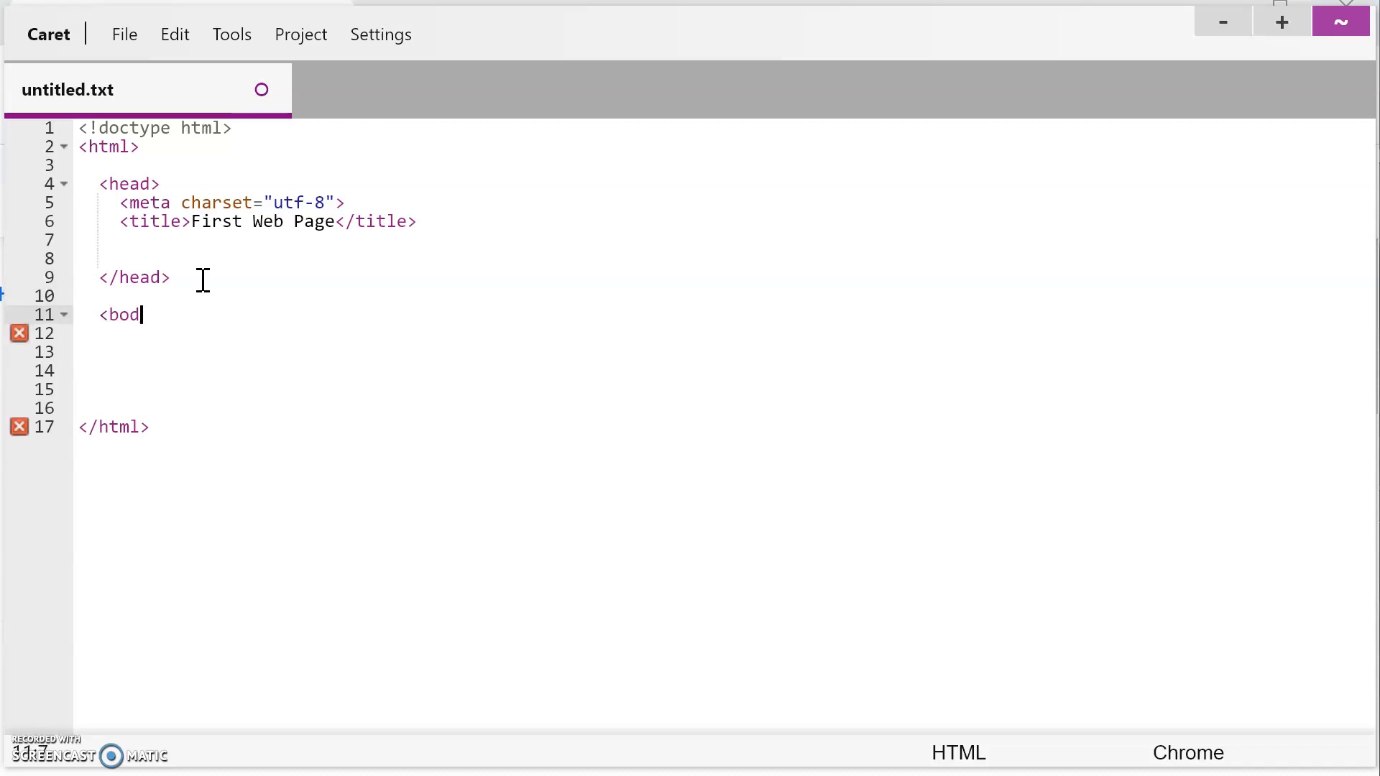
pyautogui.write('y>')
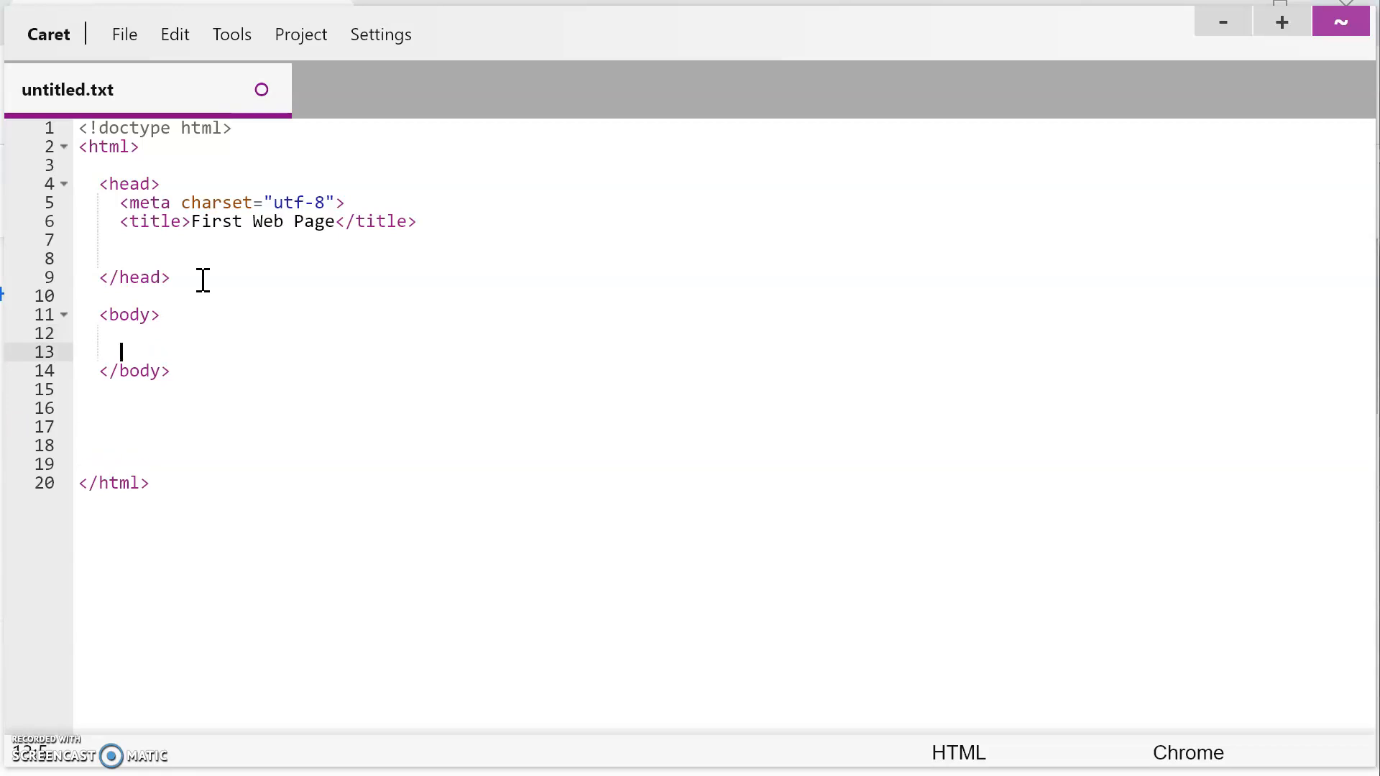
pyautogui.press('enter')
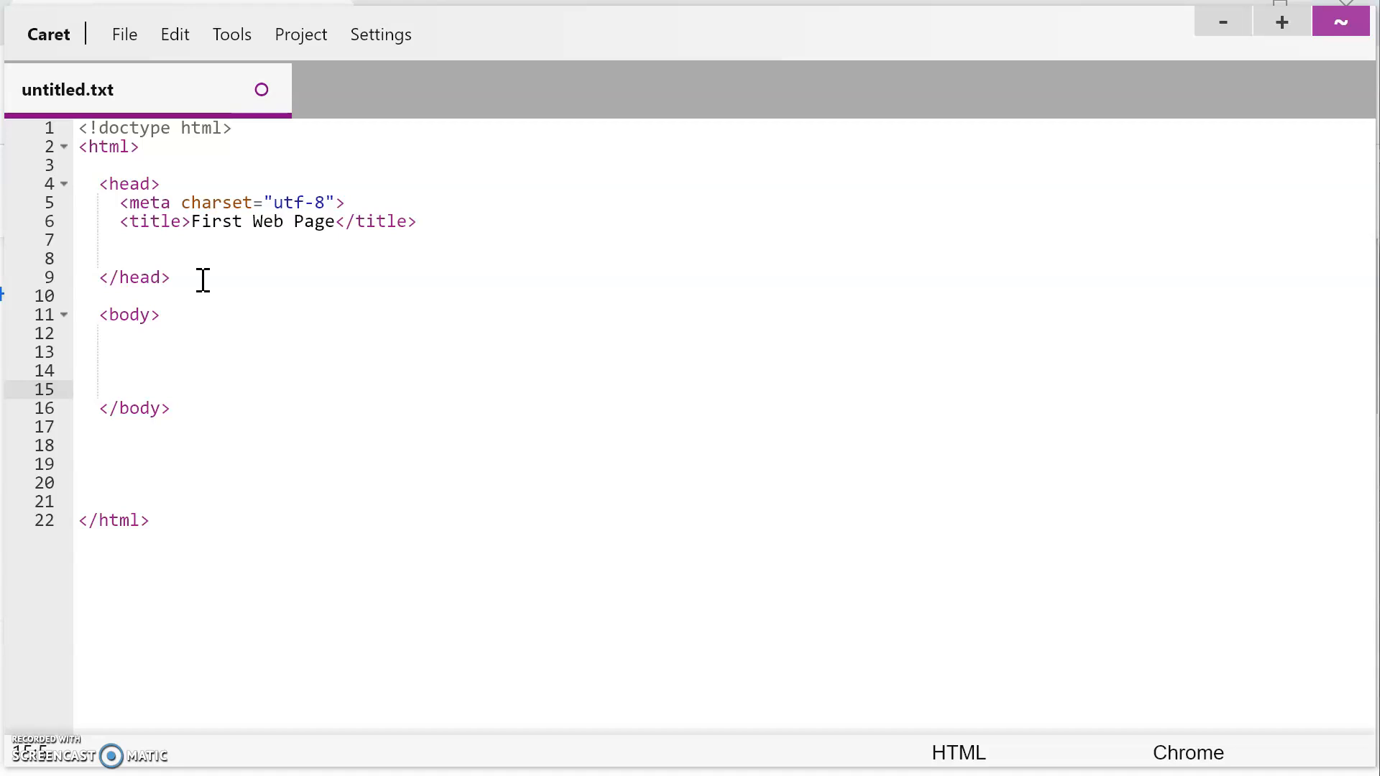
pyautogui.click(121, 388)
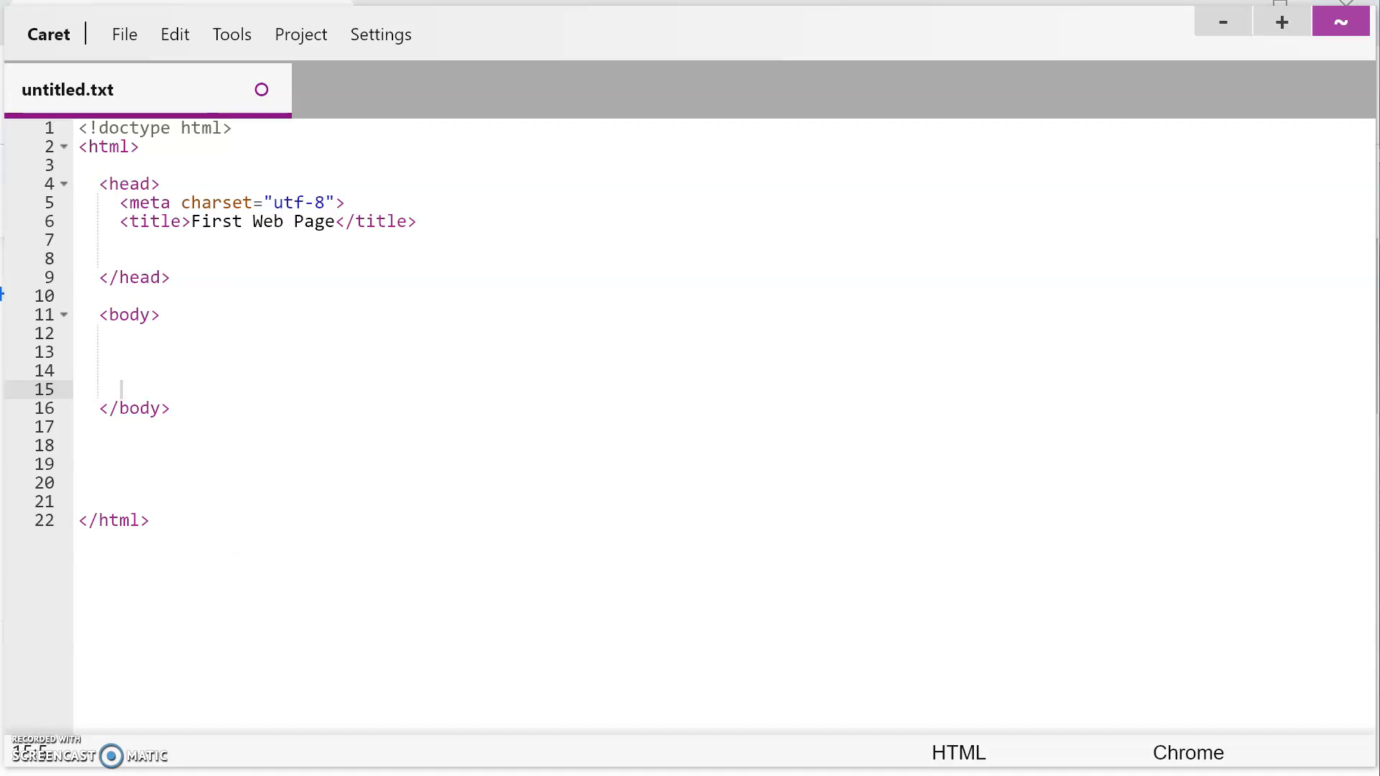
pyautogui.write('Hi. My name is Mrs. Boylan. I am your Web Design teacher this semester. I have been writing HTML web pages since before you all were born (1999). :P Before teaching I worked as a Web Designer for 8 years working with the Air Forge and the Navy.')
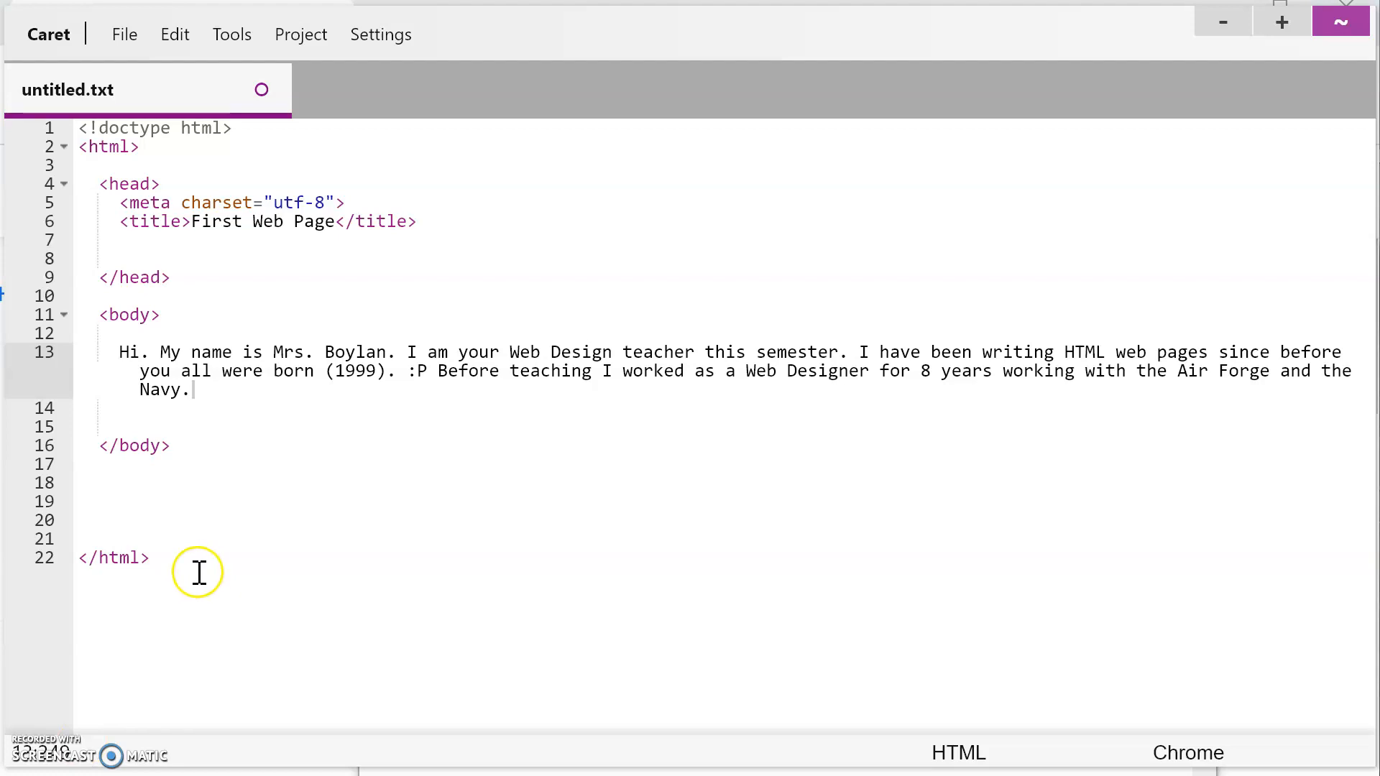
pyautogui.moveTo(233, 581)
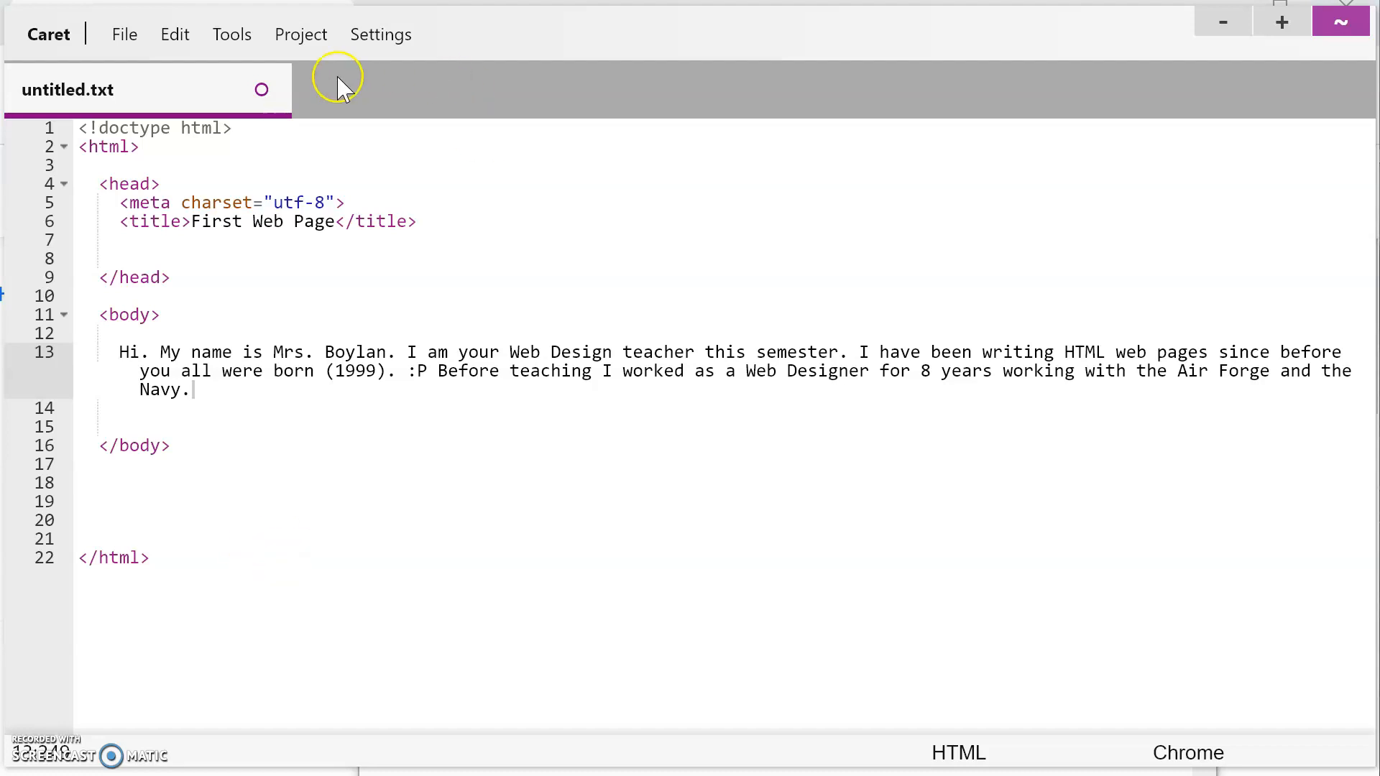
# Start Save File As and navigate to the Web_Design > M2 folder.
pyautogui.click(124, 35)
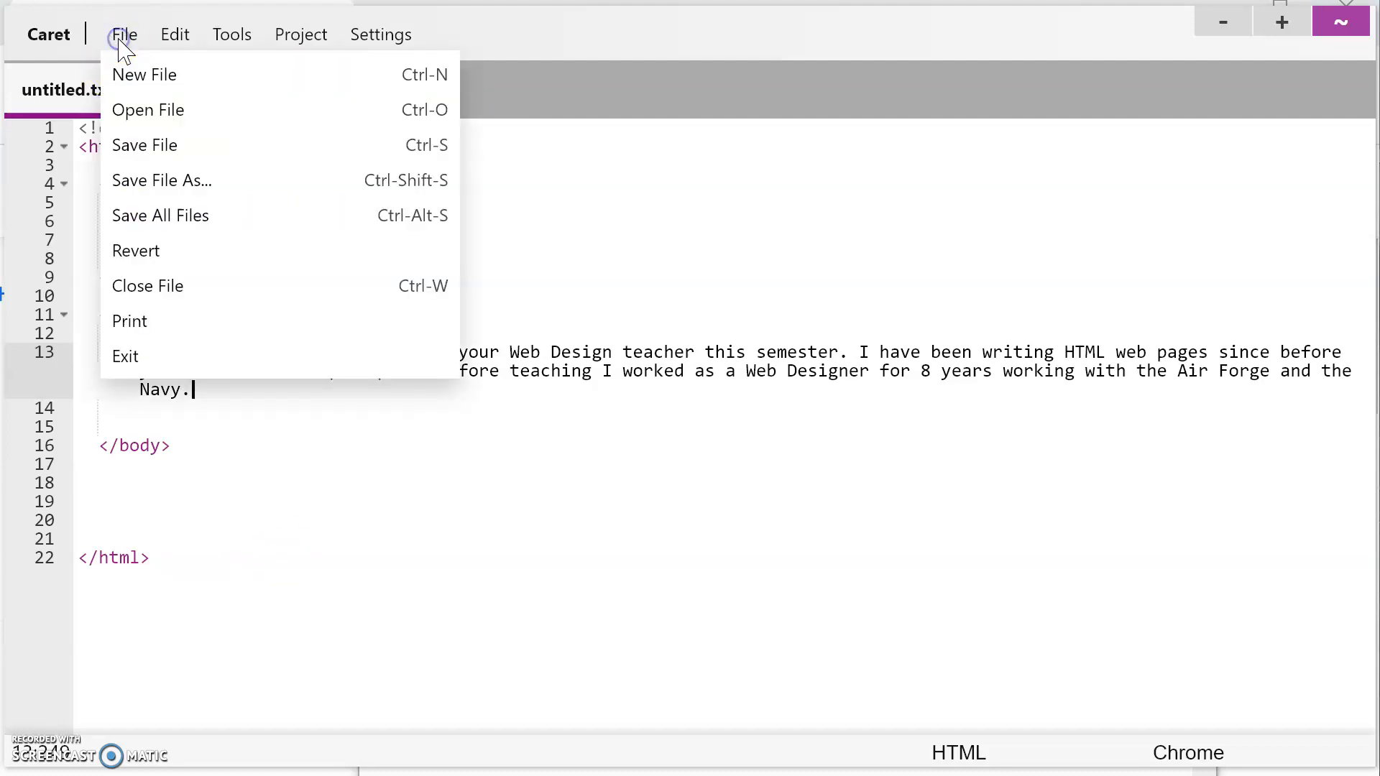
pyautogui.moveTo(162, 180)
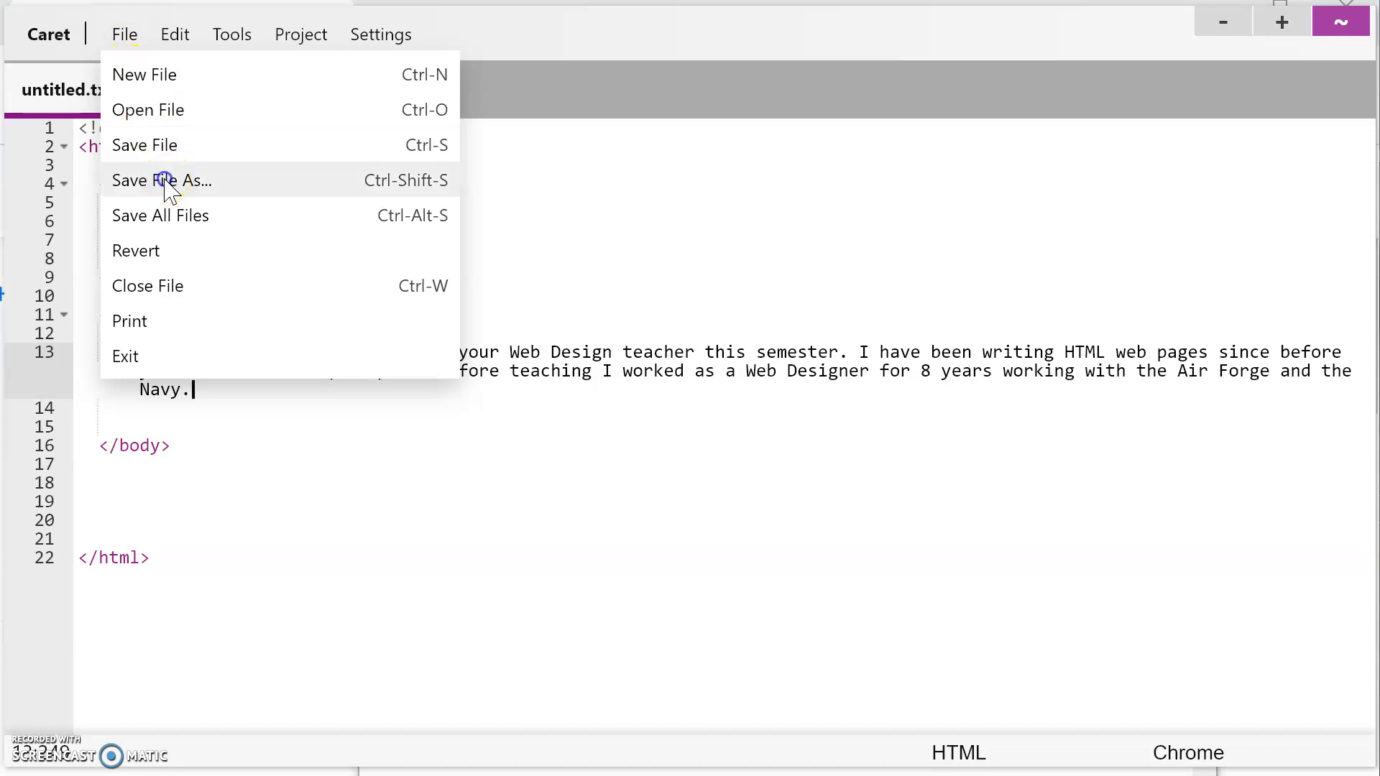
pyautogui.click(161, 181)
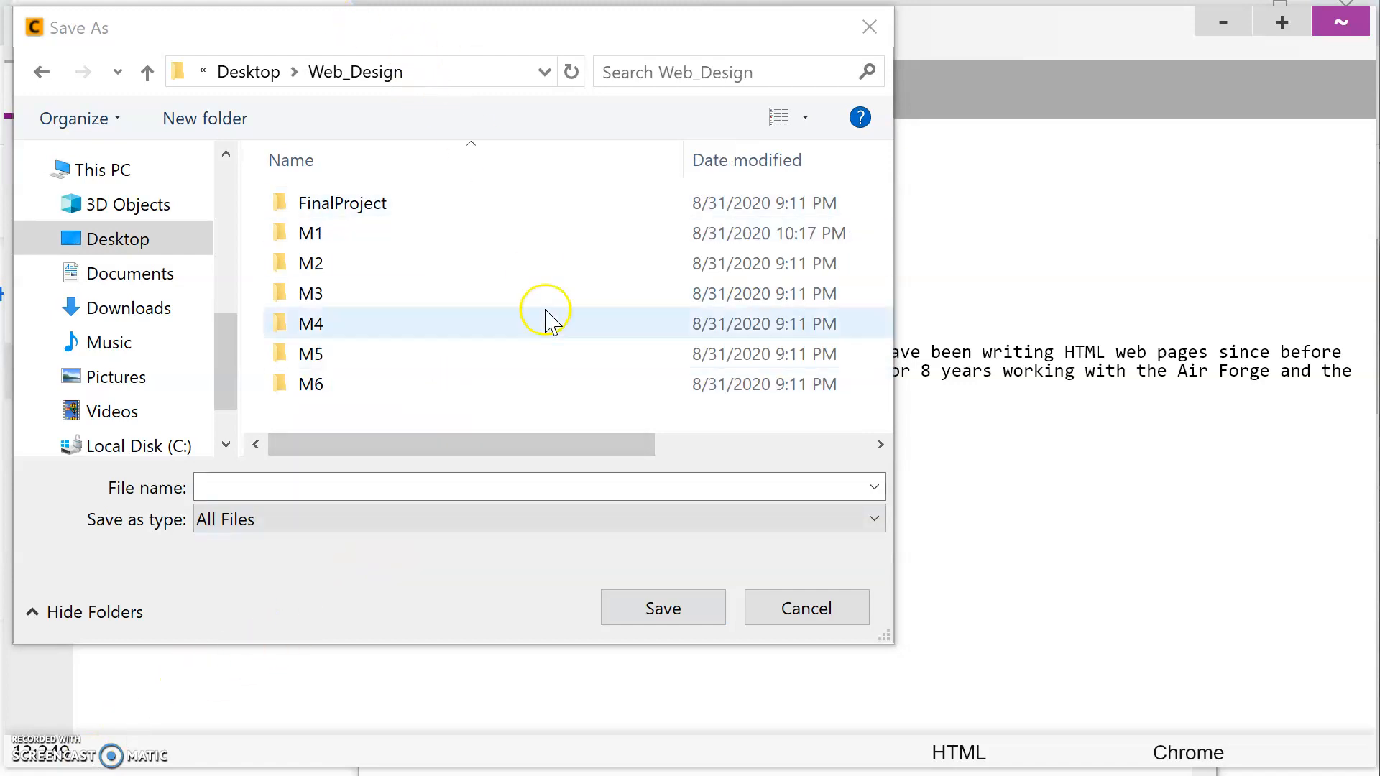
pyautogui.click(309, 233)
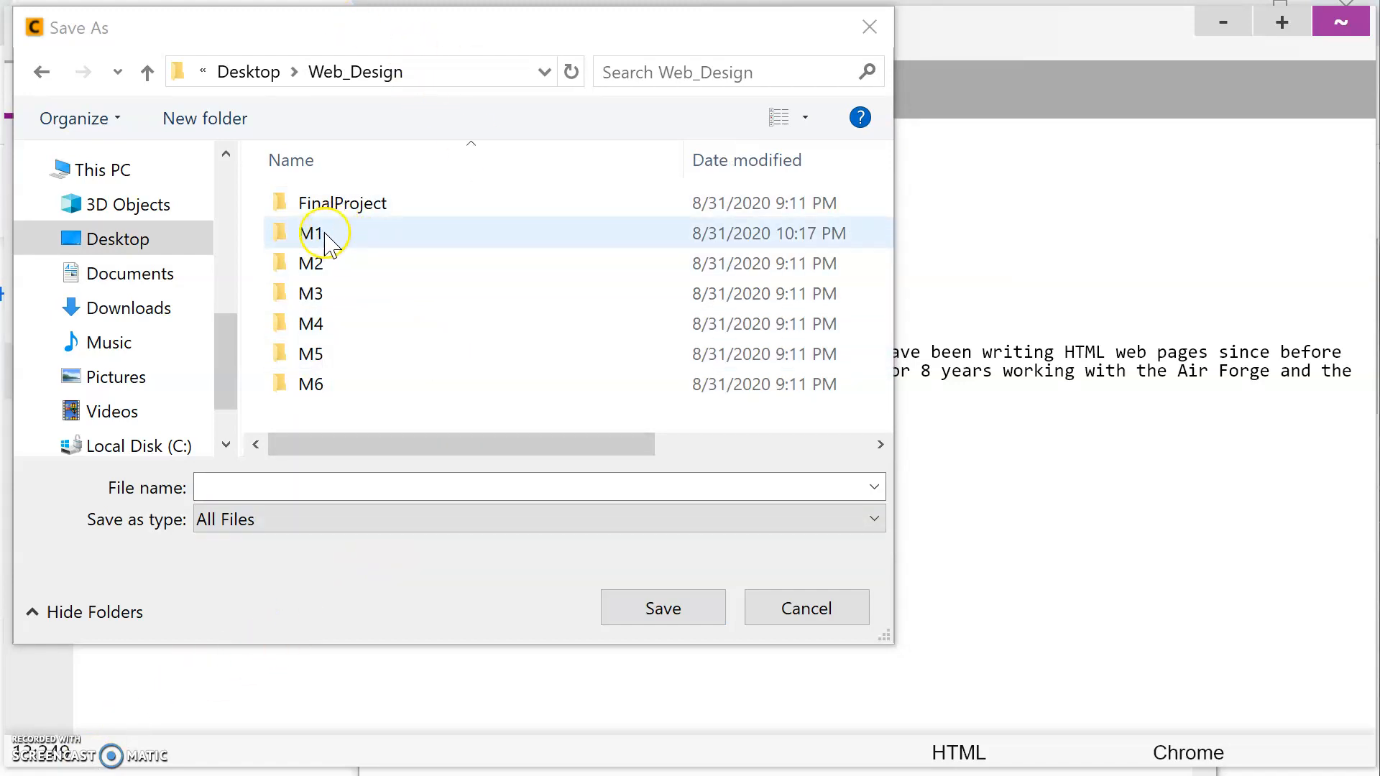
pyautogui.doubleClick(314, 233)
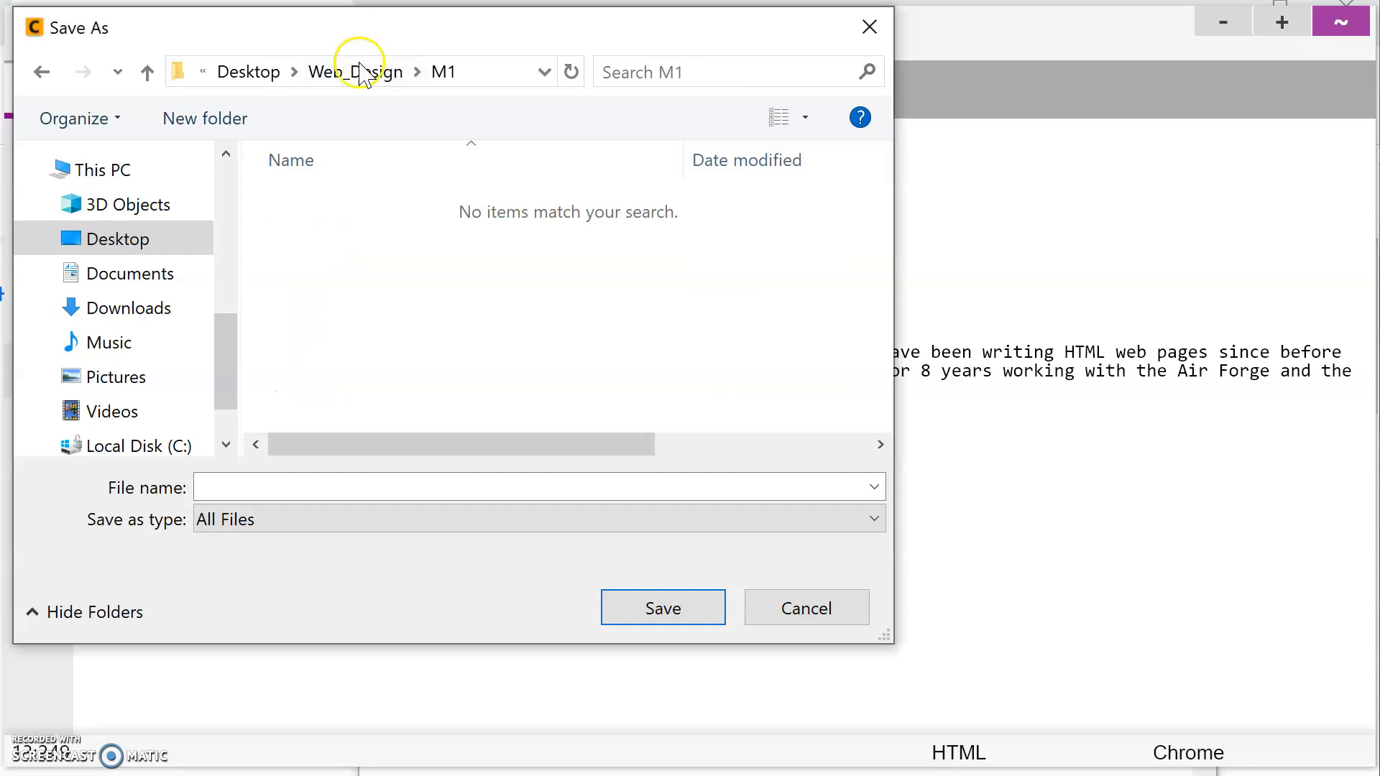
pyautogui.click(356, 71)
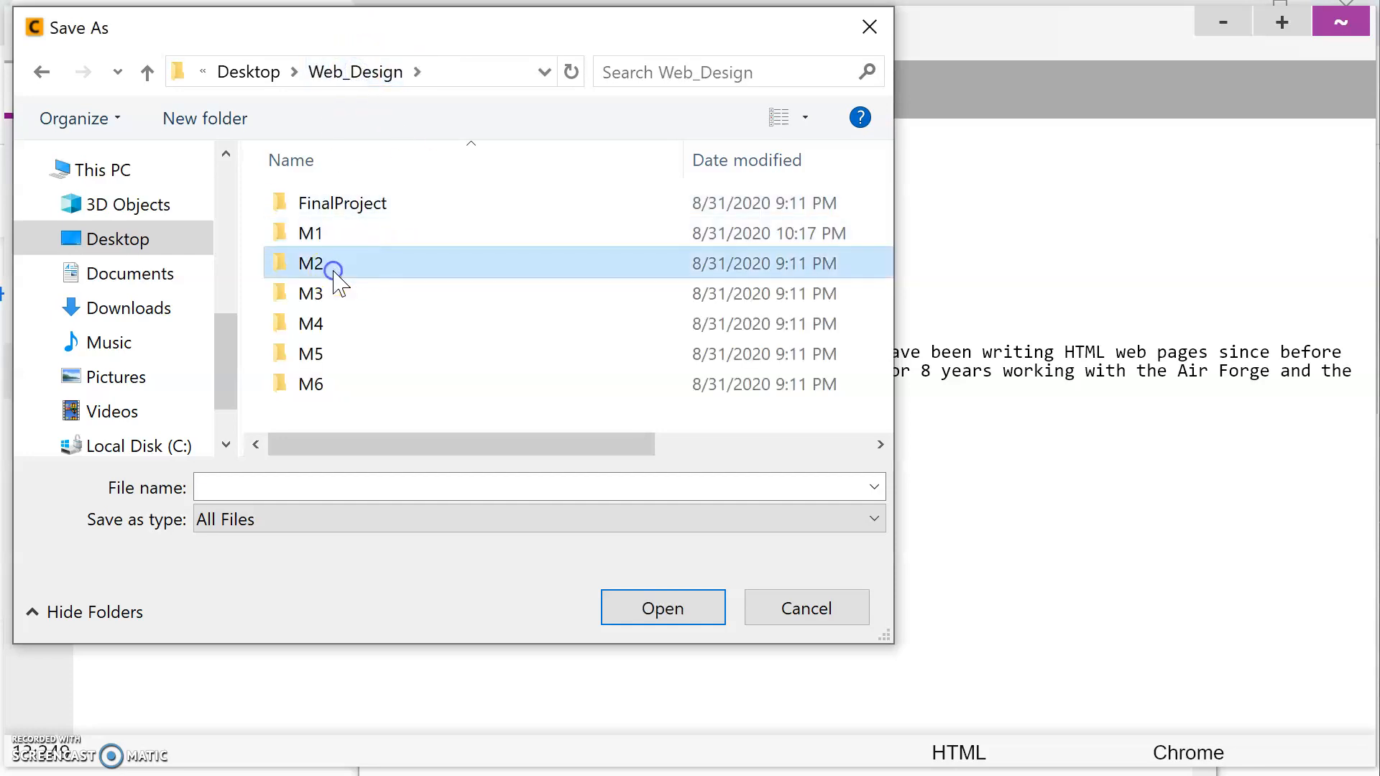
pyautogui.doubleClick(310, 263)
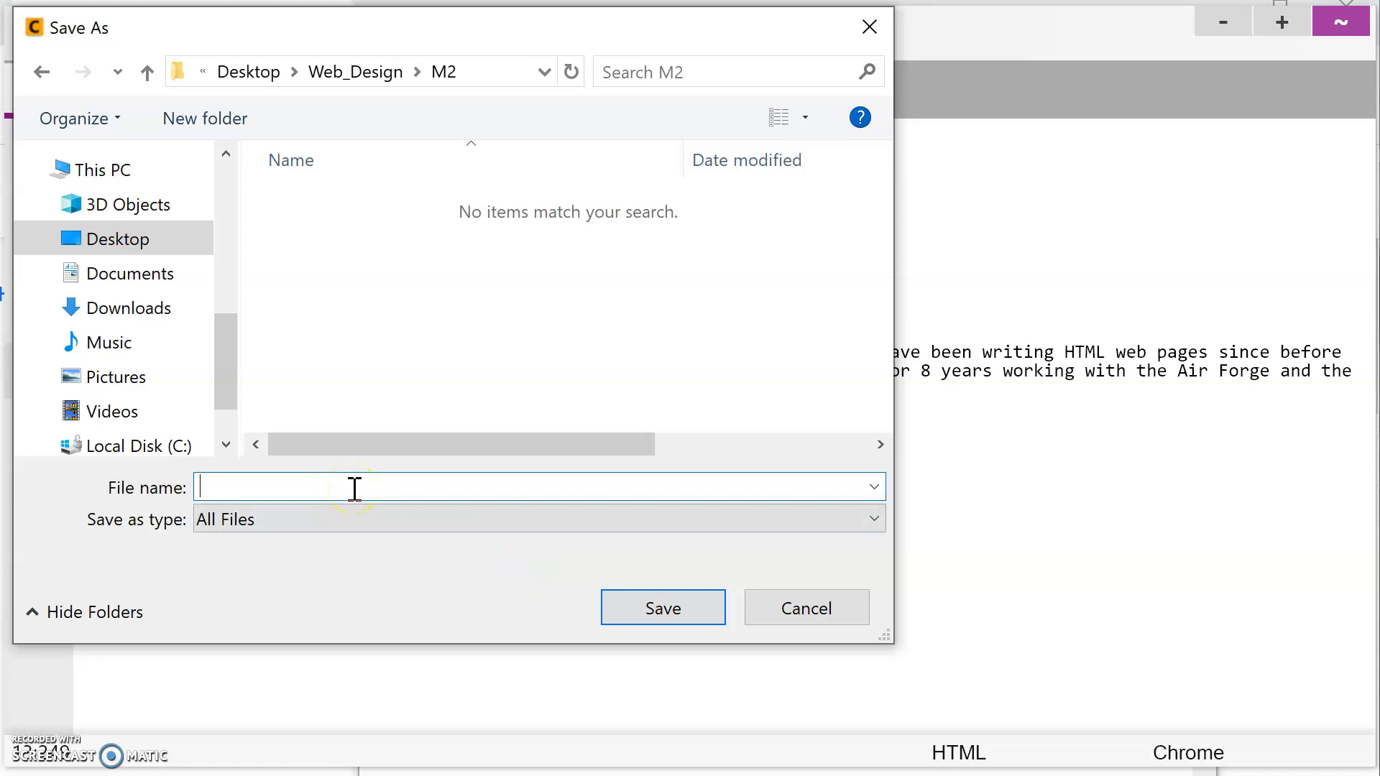
# Save the page as FirstWebPage-RBoylan.html.
pyautogui.write('FirstW')
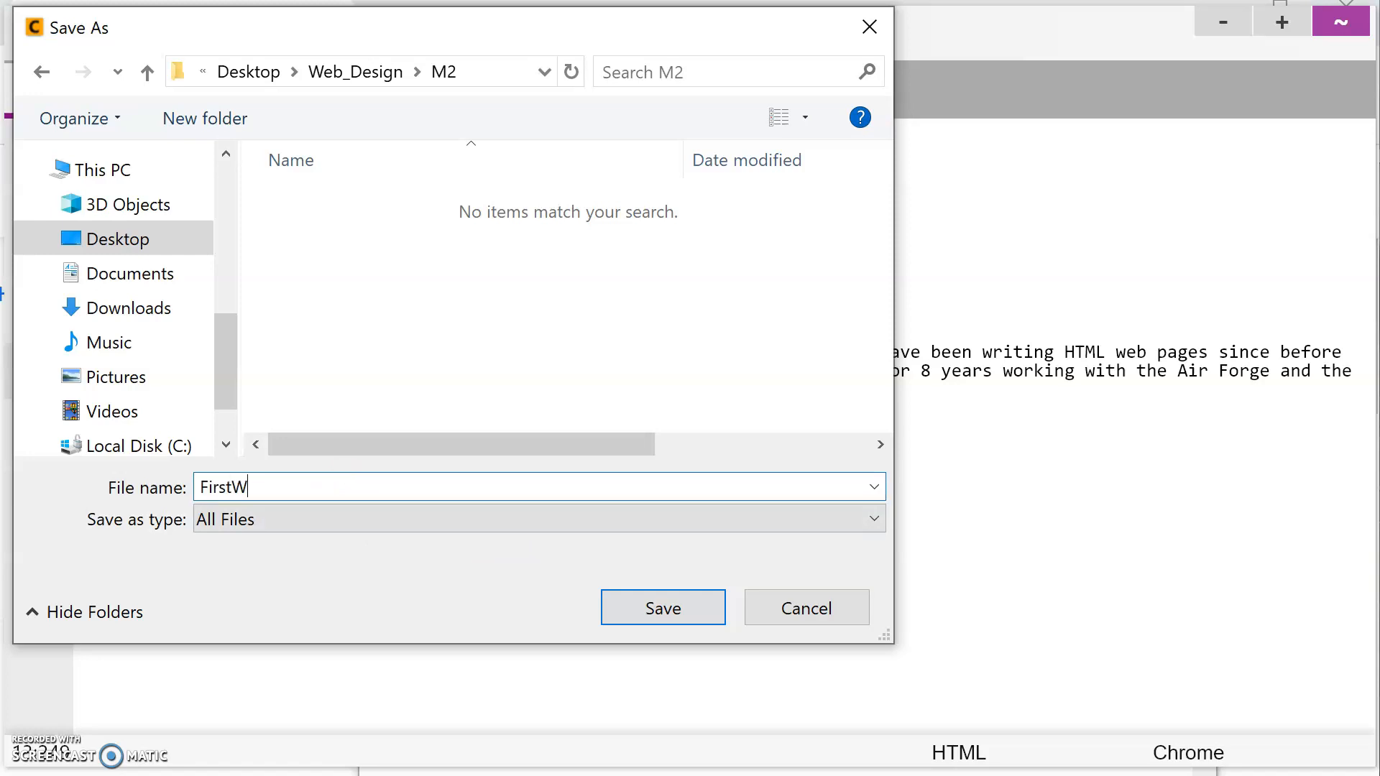
pyautogui.write('ebPage-')
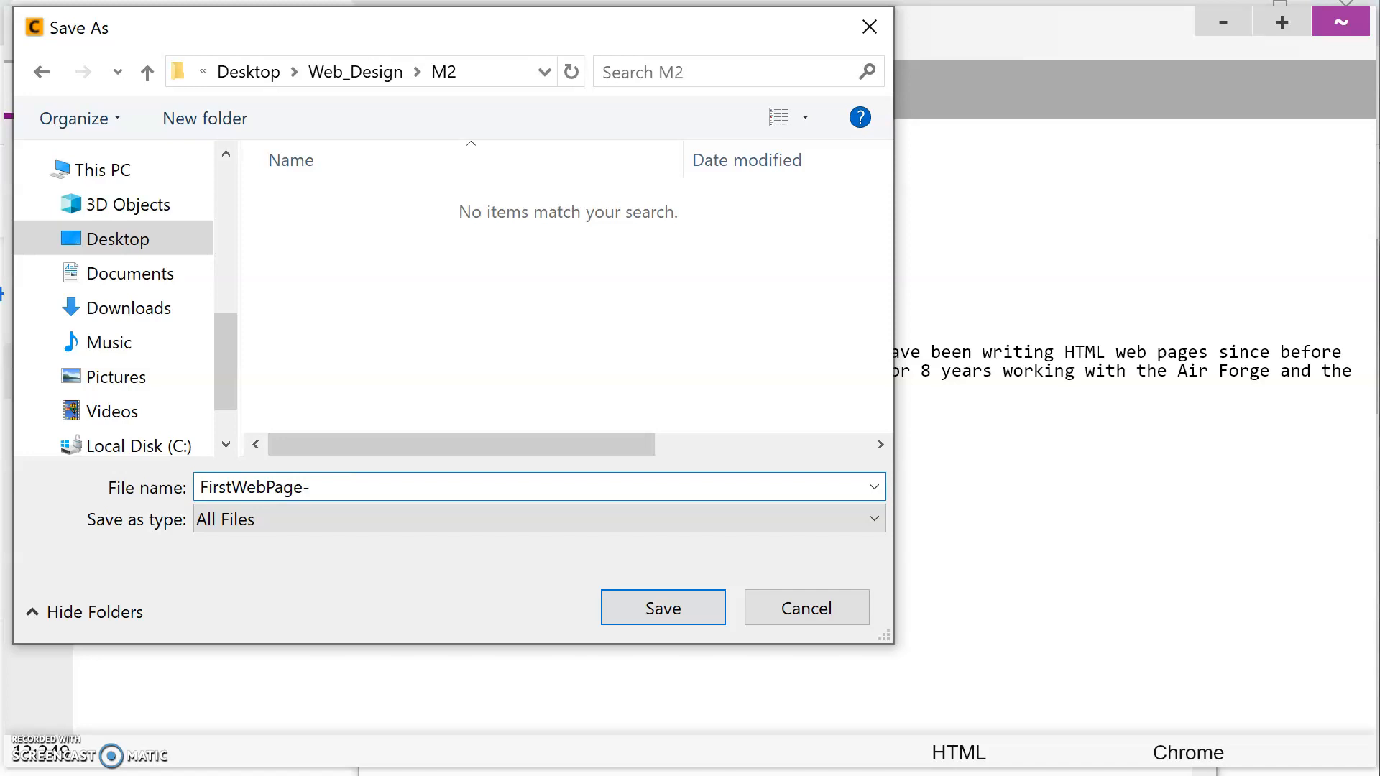
pyautogui.write('RBoylan')
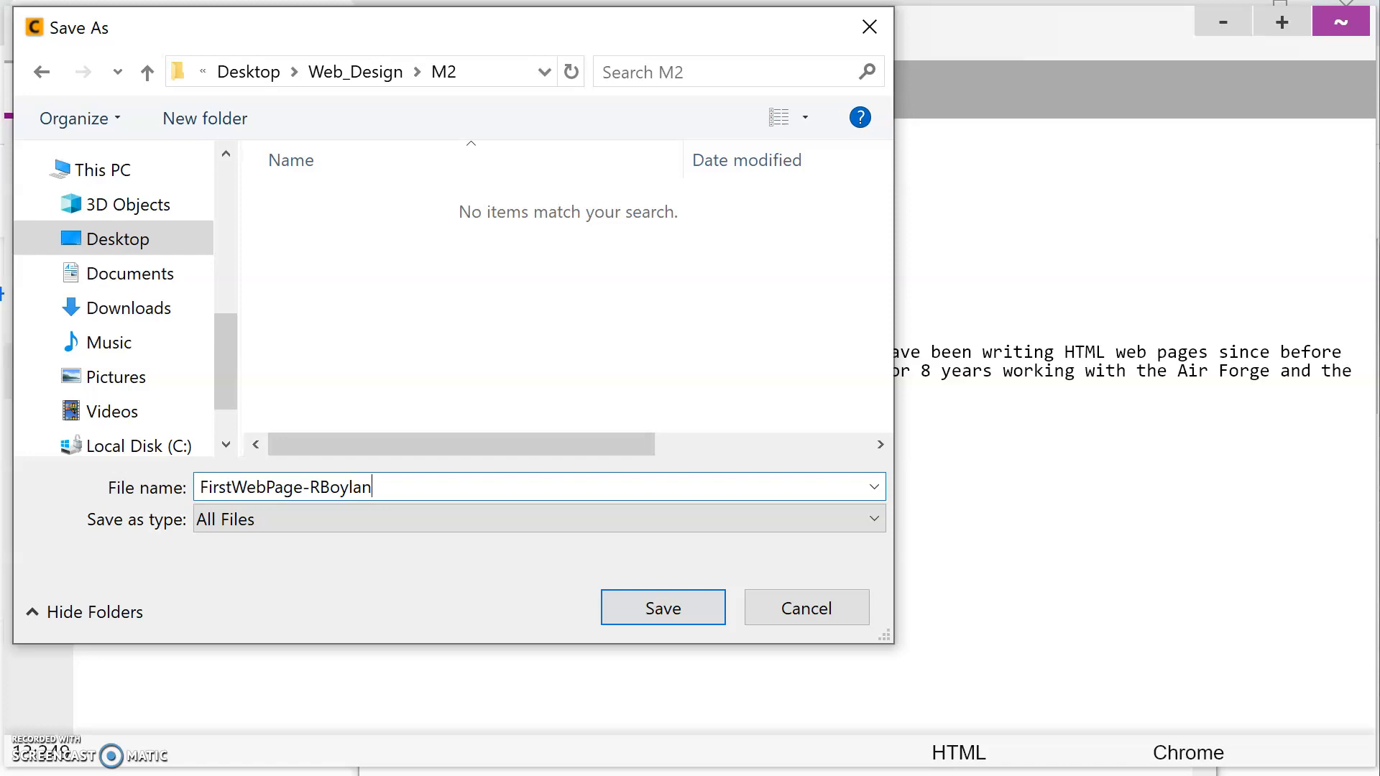
pyautogui.write('.h')
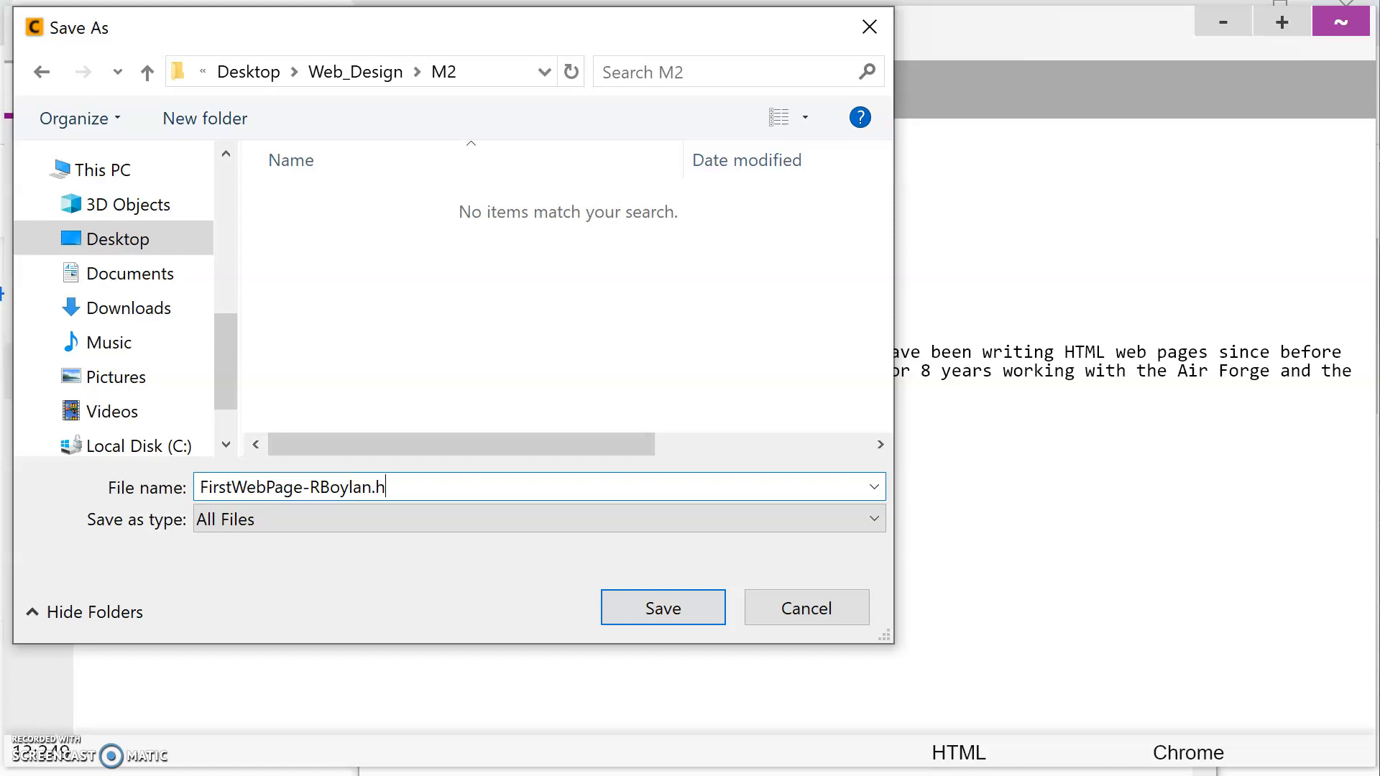
pyautogui.write('tml')
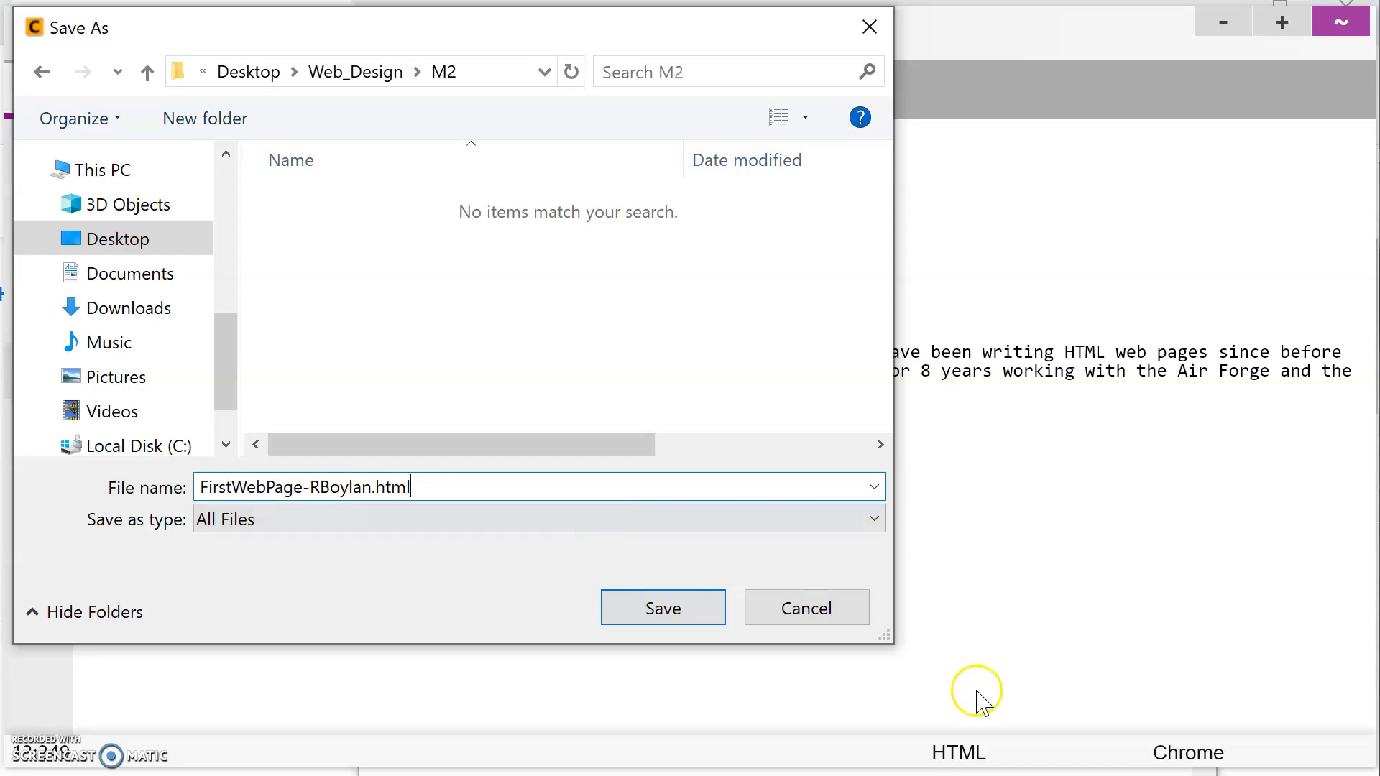
pyautogui.click(662, 608)
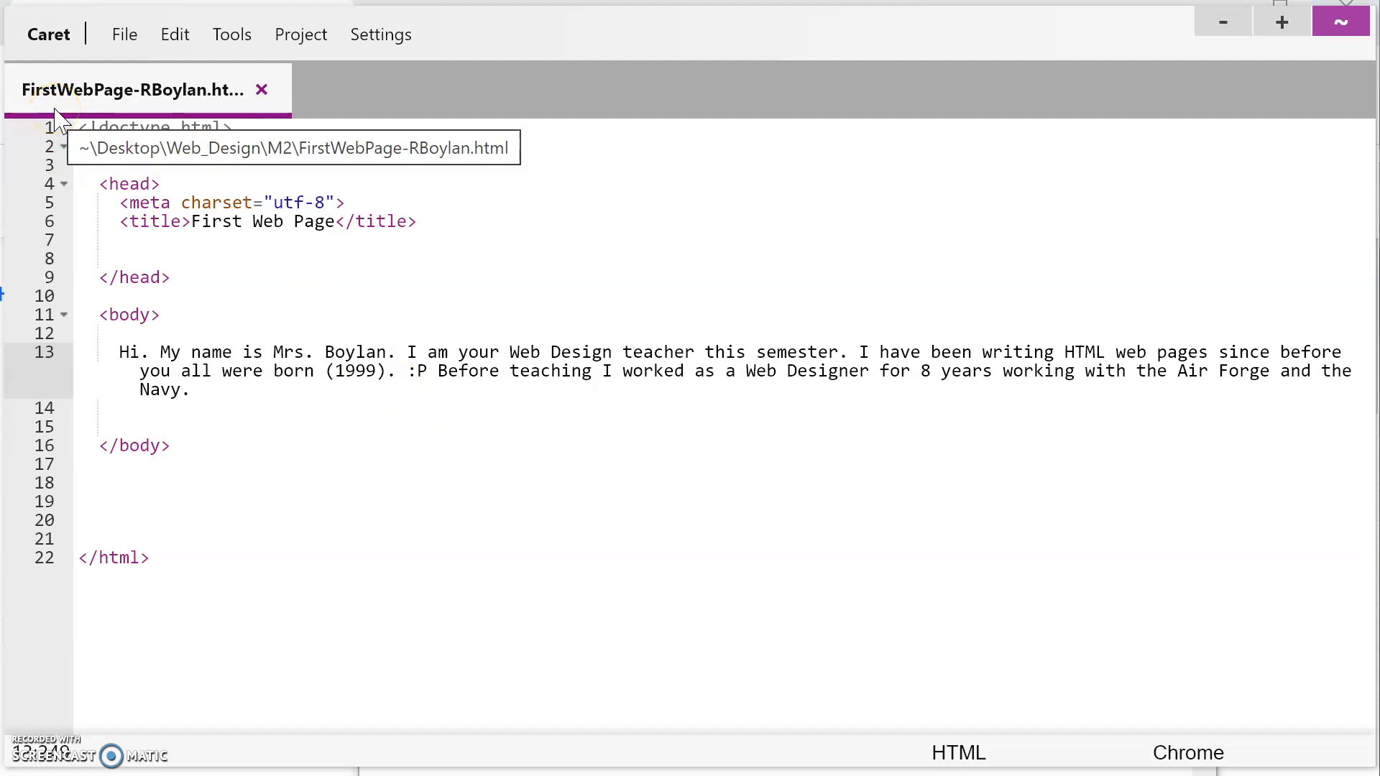
pyautogui.moveTo(95, 113)
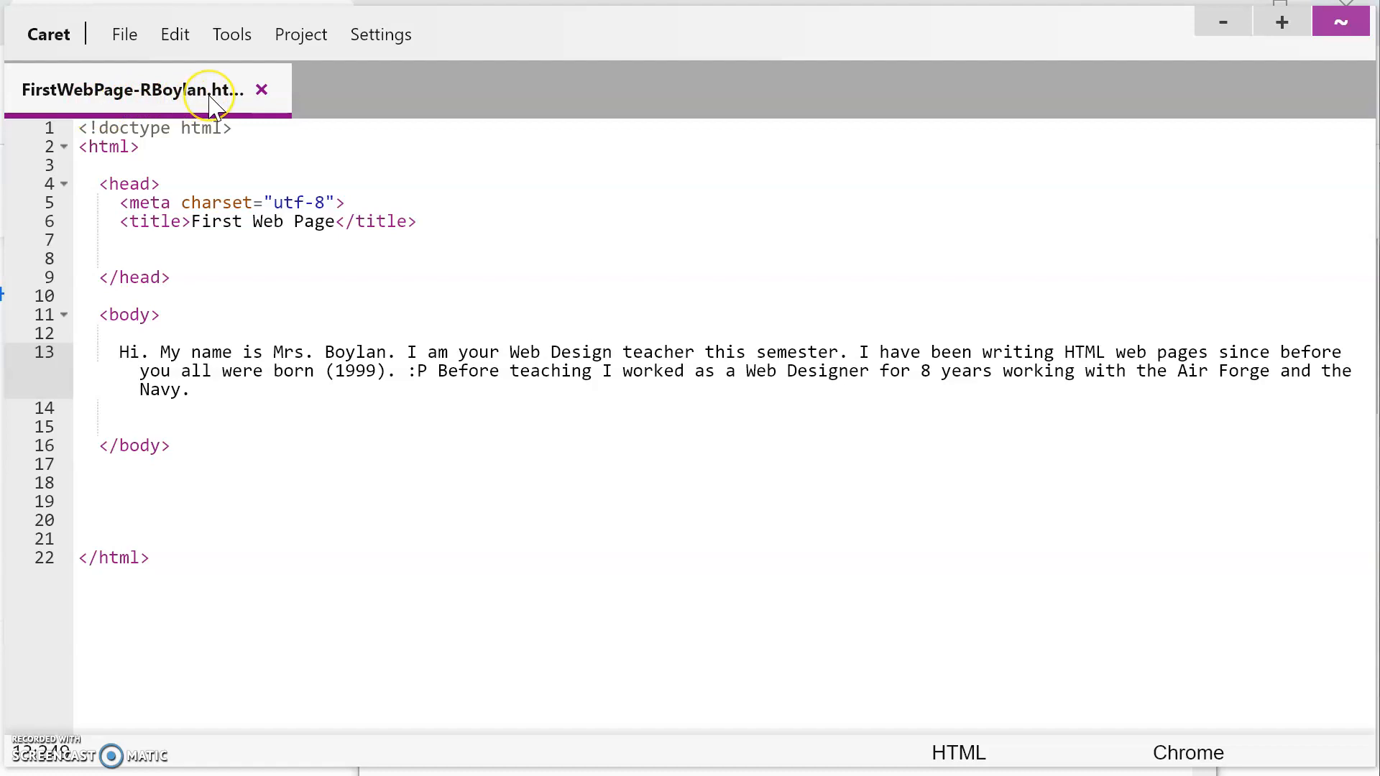
pyautogui.moveTo(286, 294)
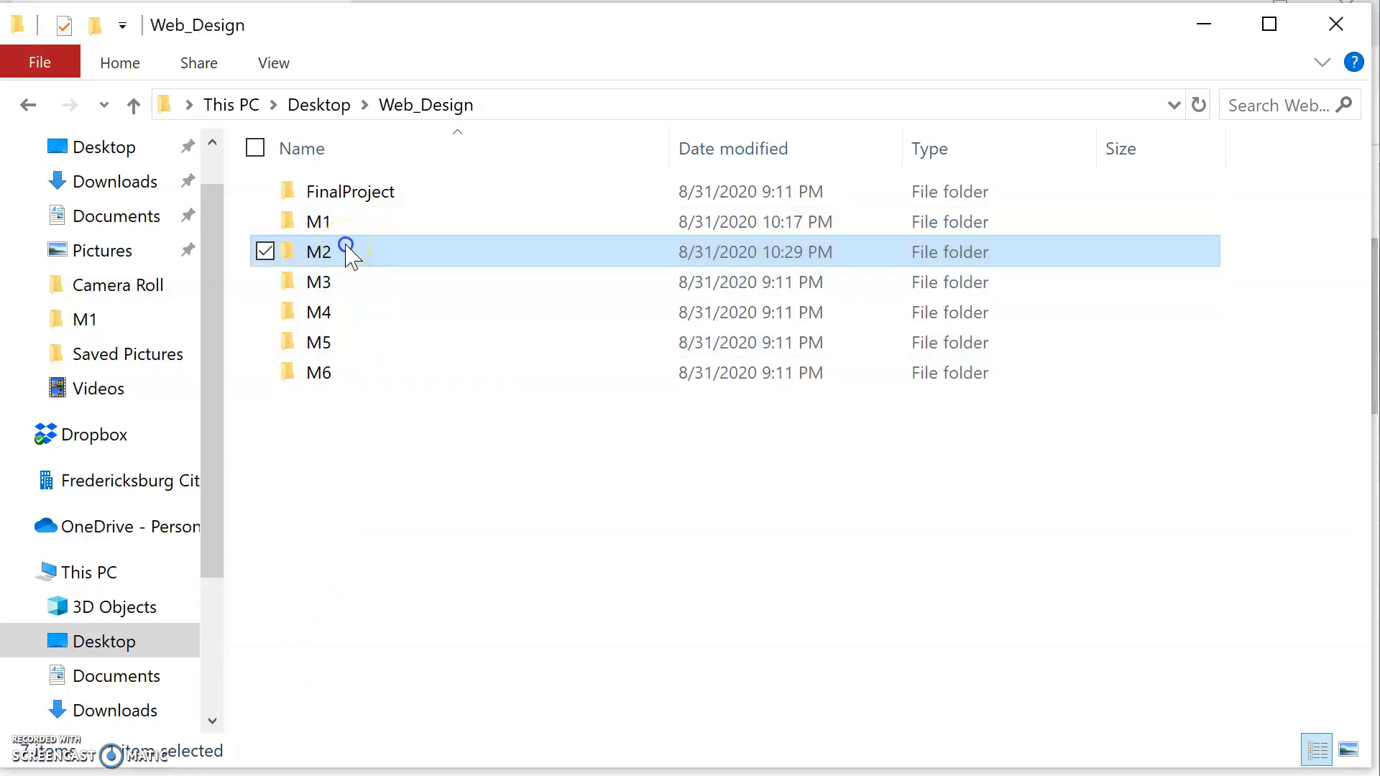
# Open FirstWebPage-RBoylan.html from the M2 folder to view it in Chrome.
pyautogui.doubleClick(318, 252)
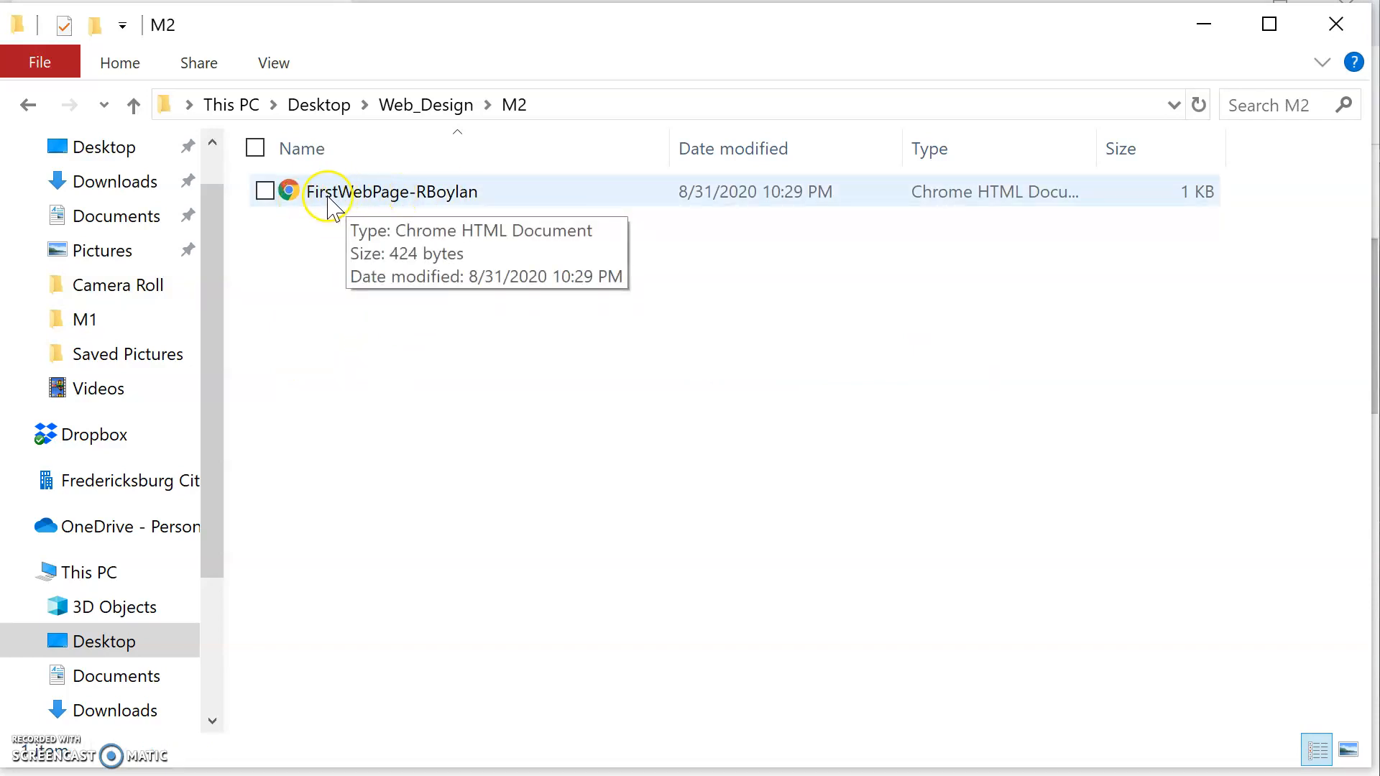
pyautogui.moveTo(462, 192)
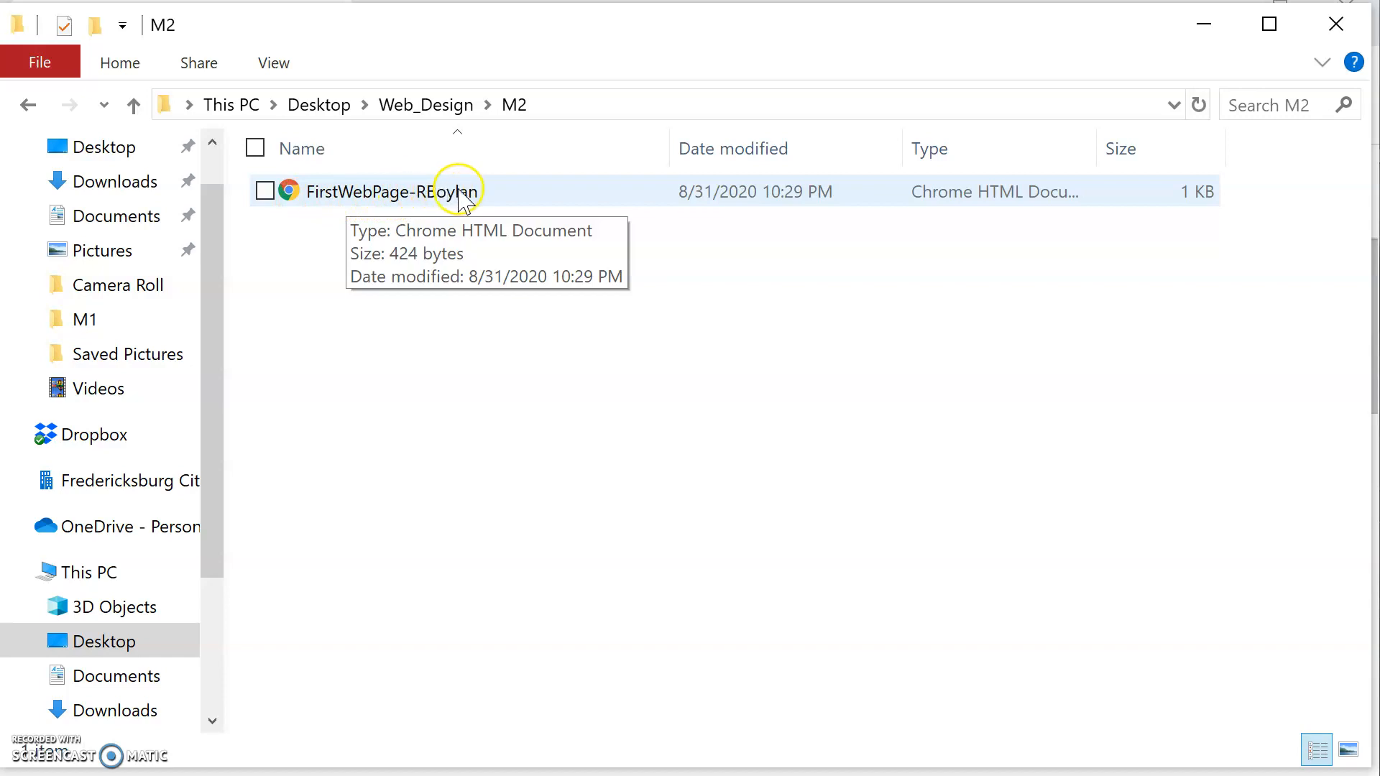
pyautogui.moveTo(301, 200)
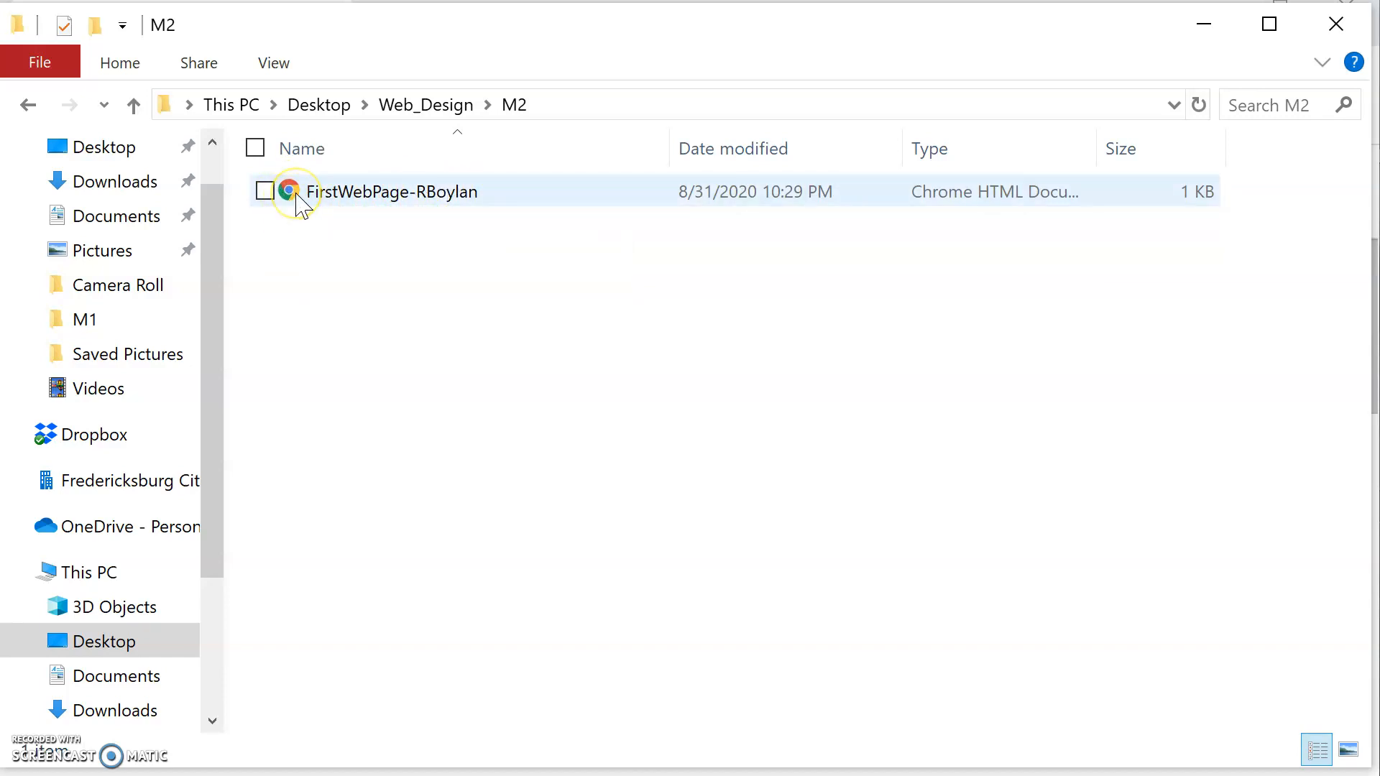
pyautogui.moveTo(303, 198)
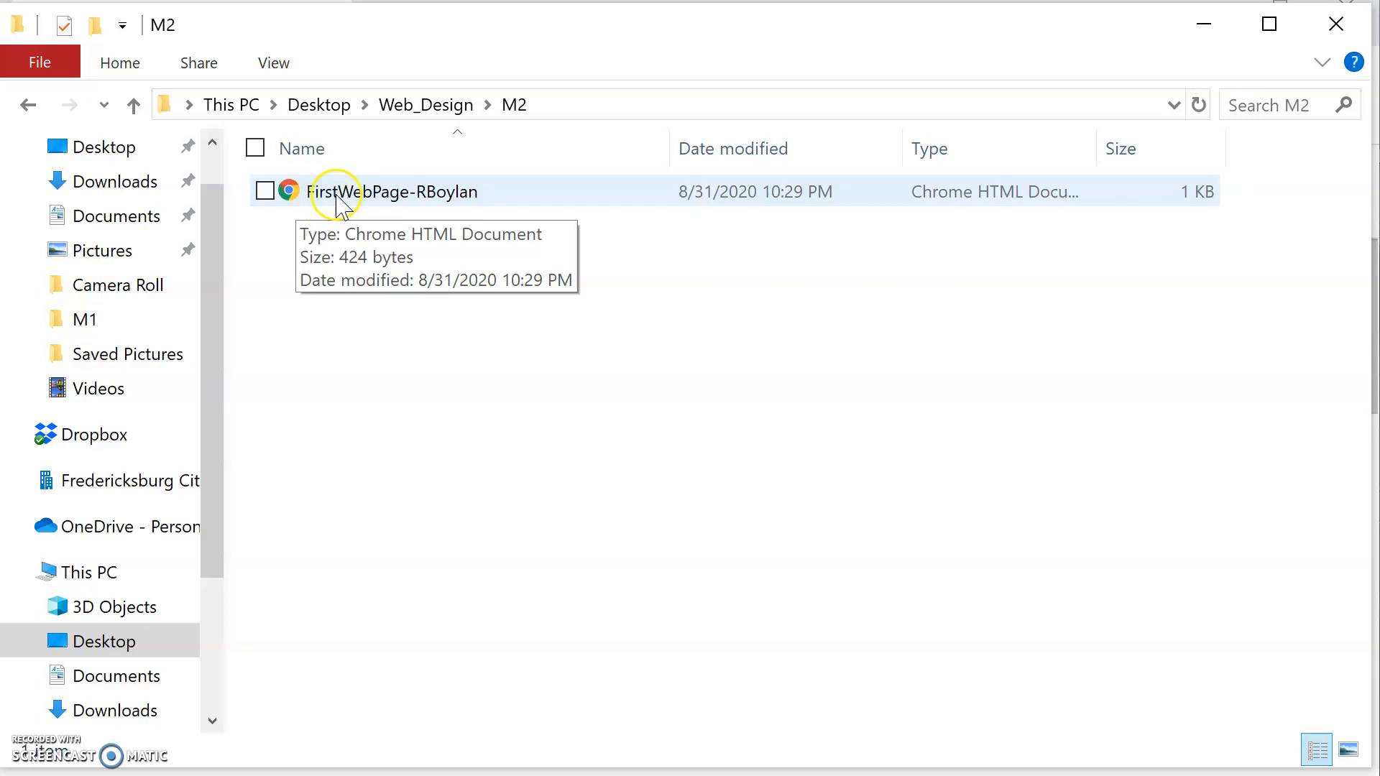
pyautogui.doubleClick(392, 192)
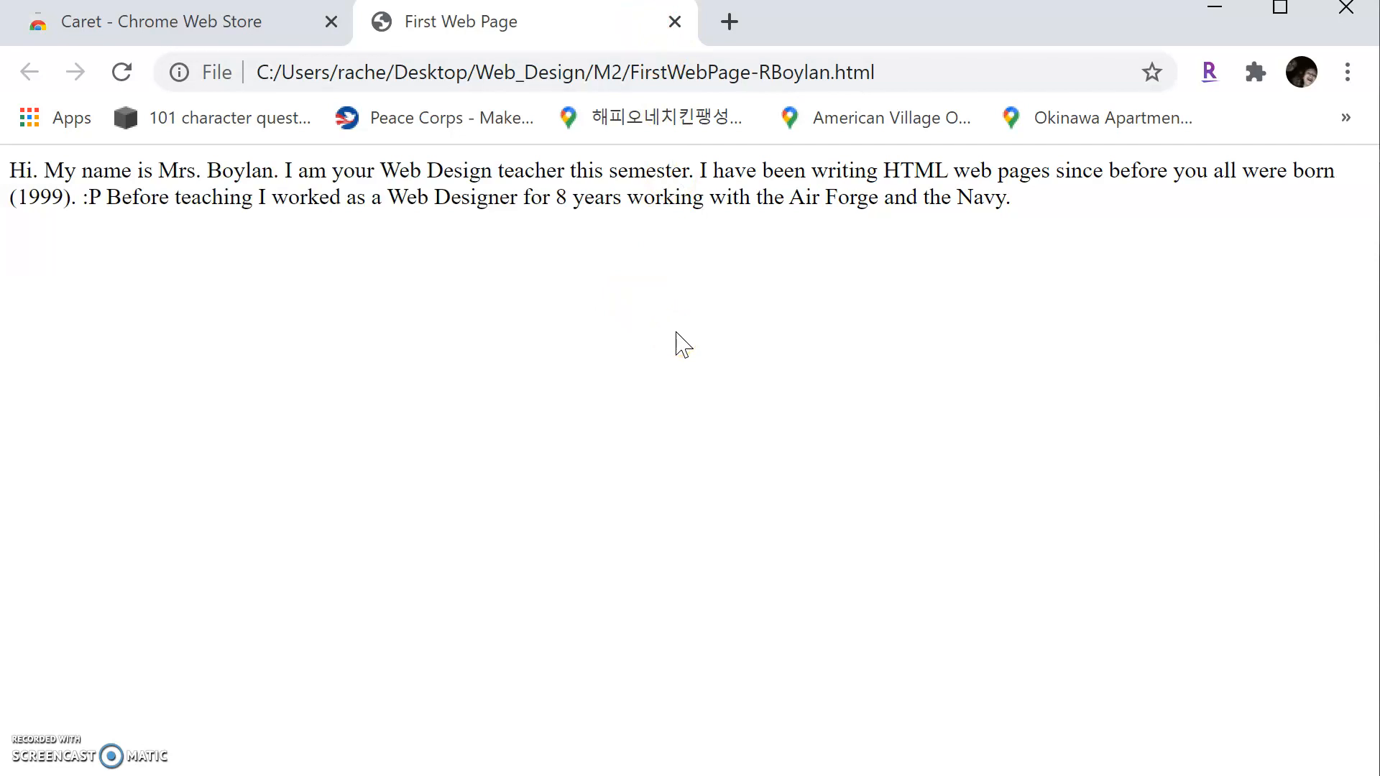
pyautogui.moveTo(481, 21)
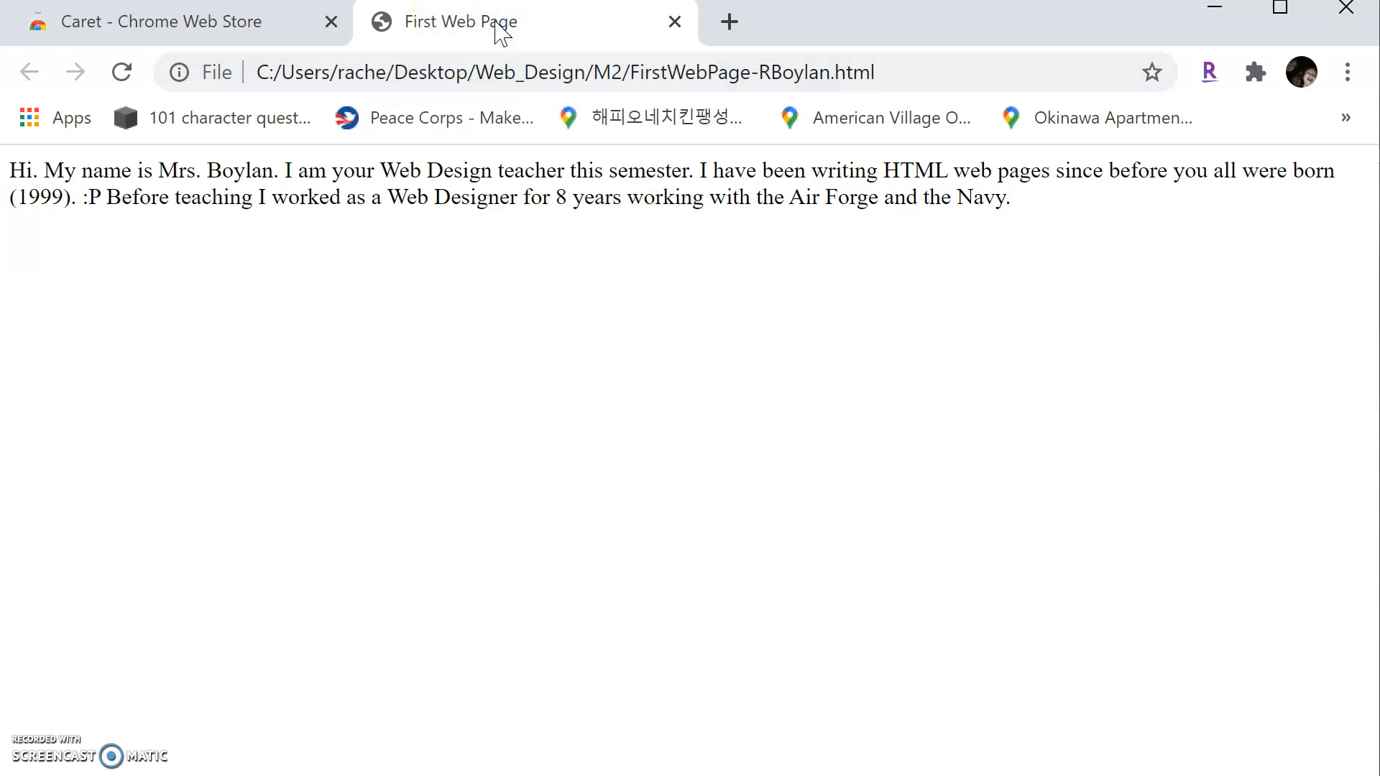
pyautogui.moveTo(438, 379)
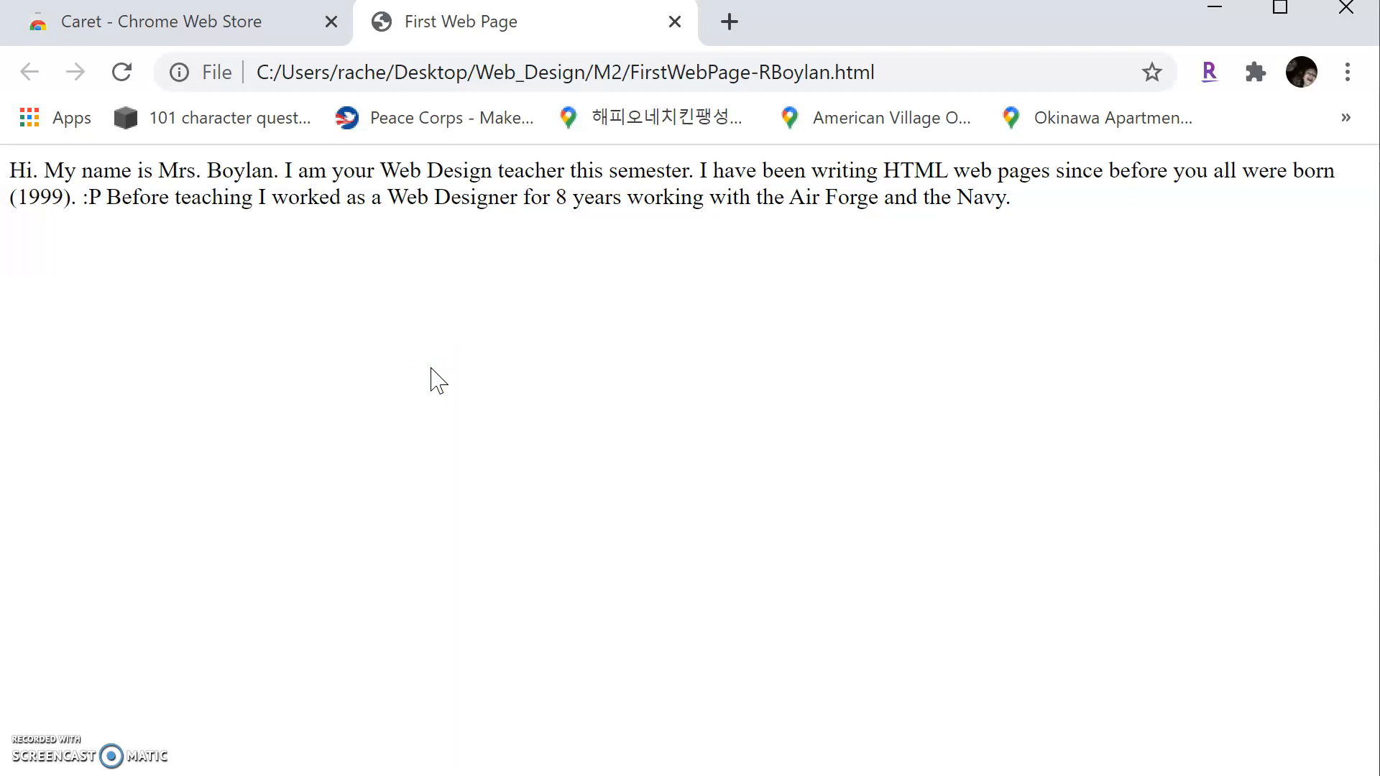
pyautogui.moveTo(756, 196); pyautogui.dragTo(1010, 197)
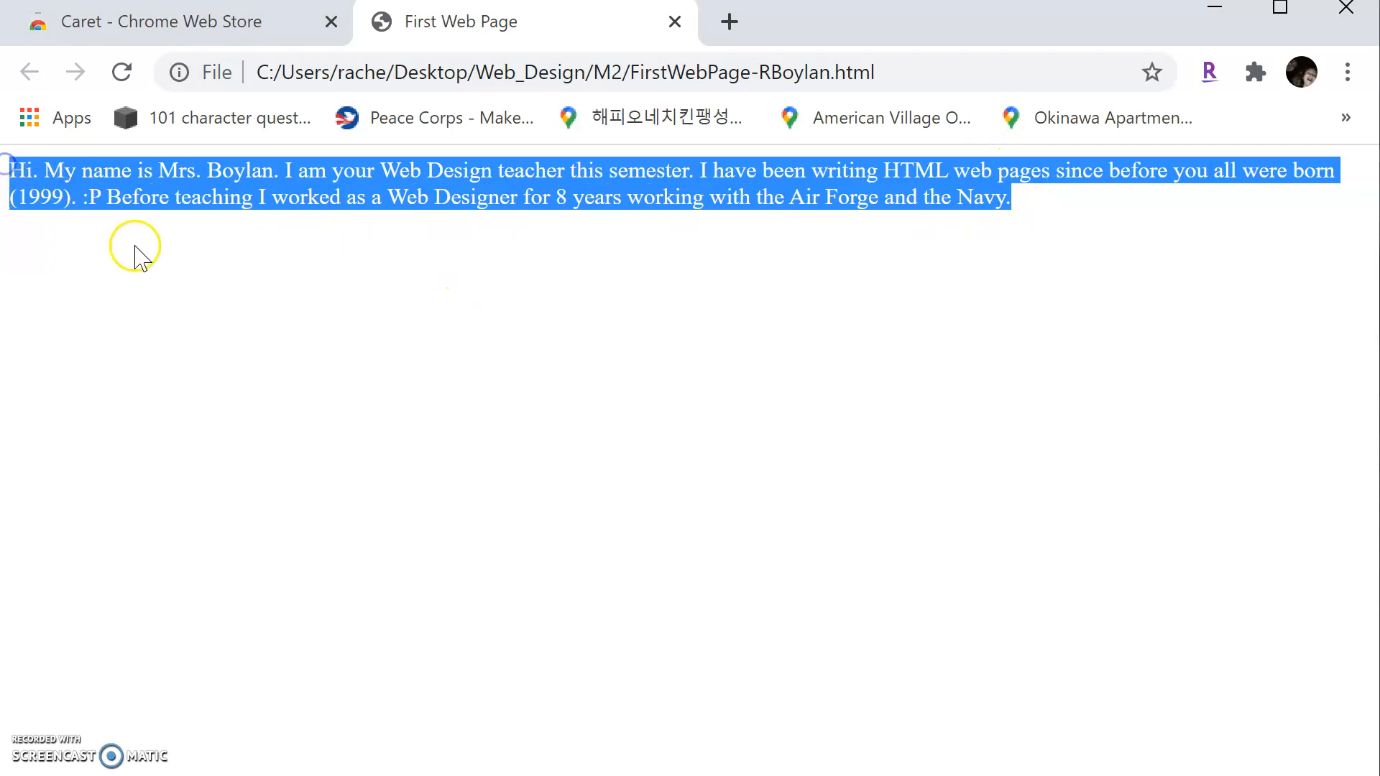
pyautogui.click(141, 256)
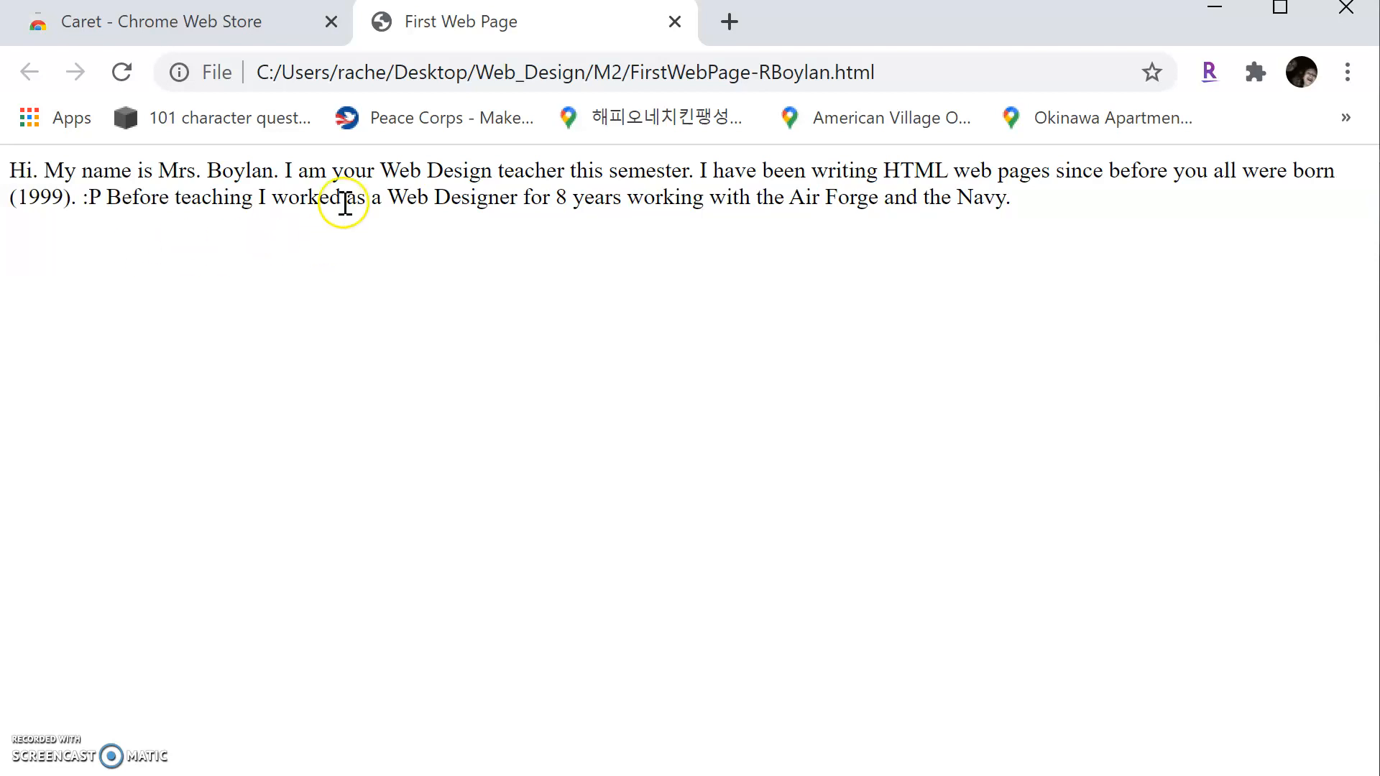
pyautogui.rightClick(462, 277)
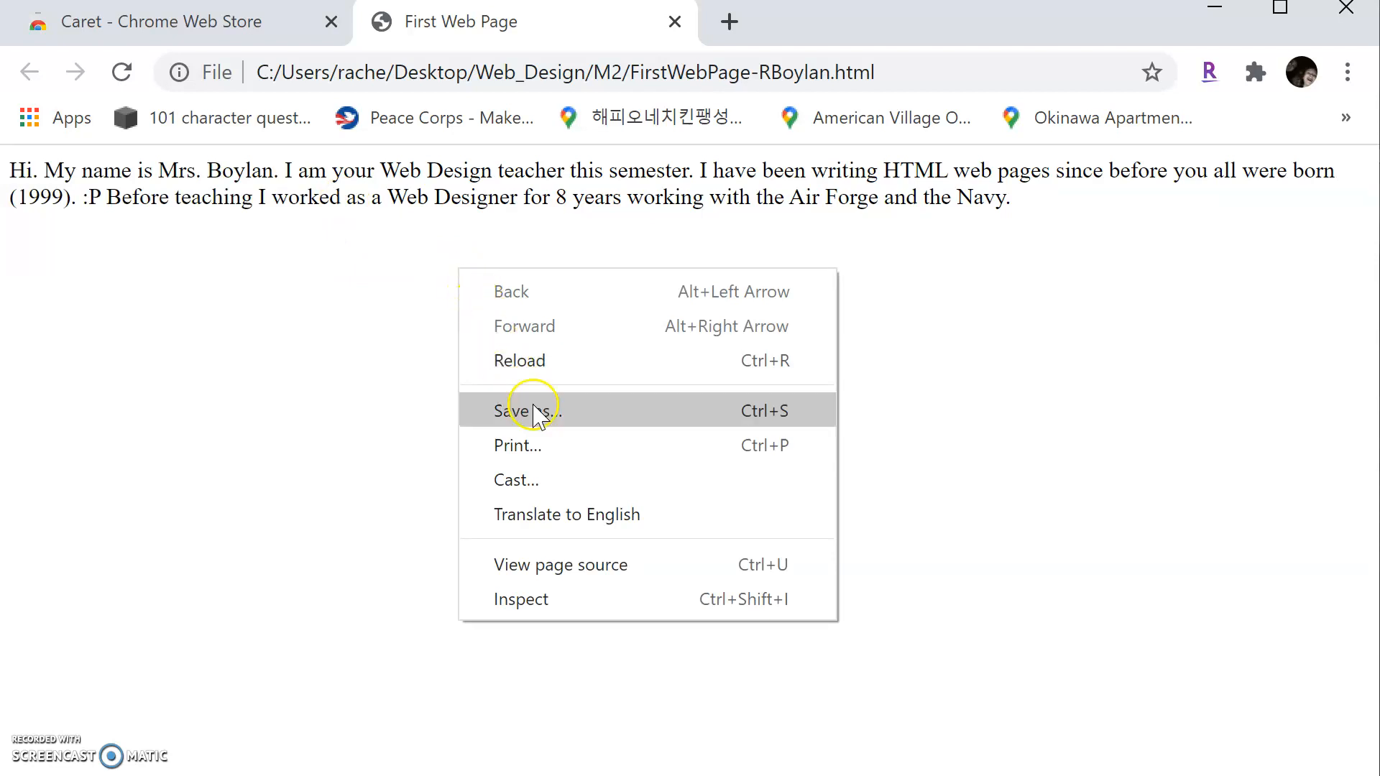
pyautogui.moveTo(561, 564)
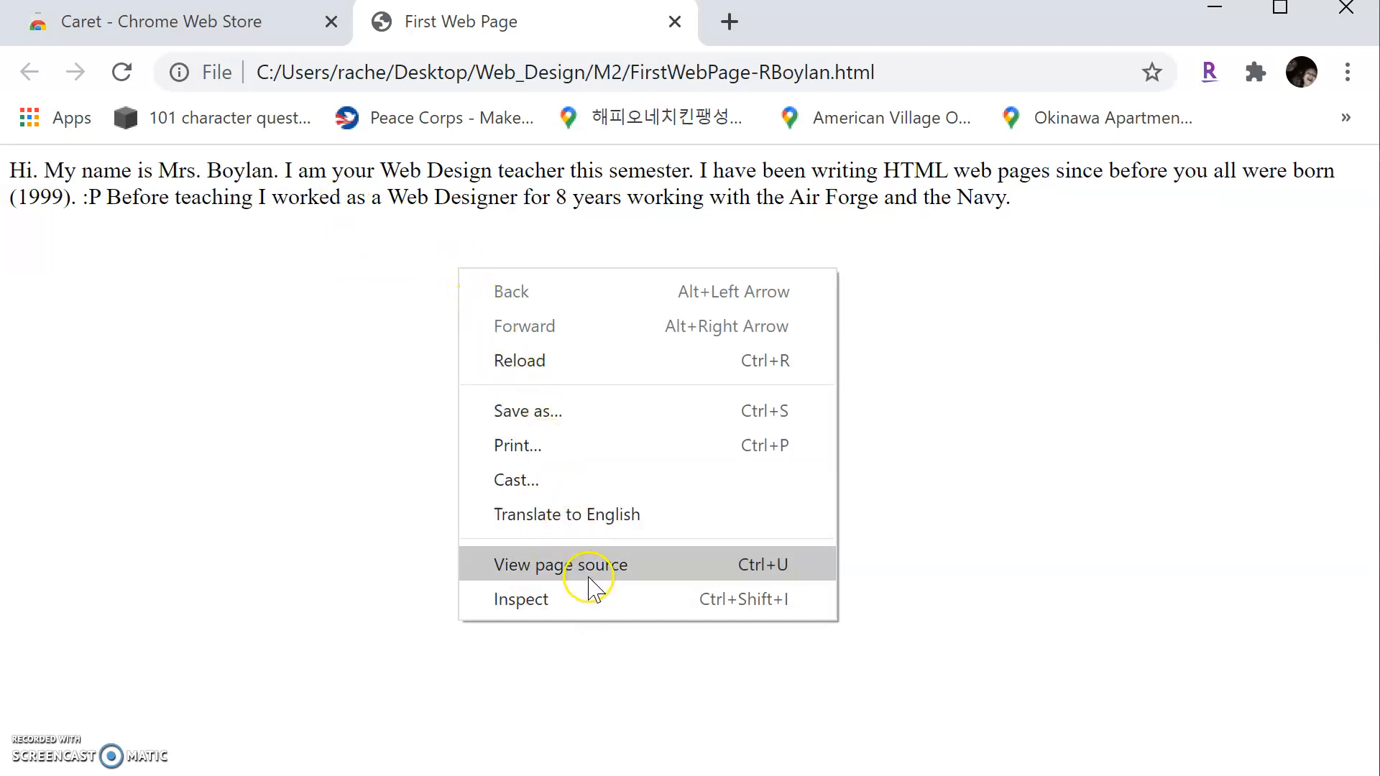
pyautogui.click(560, 564)
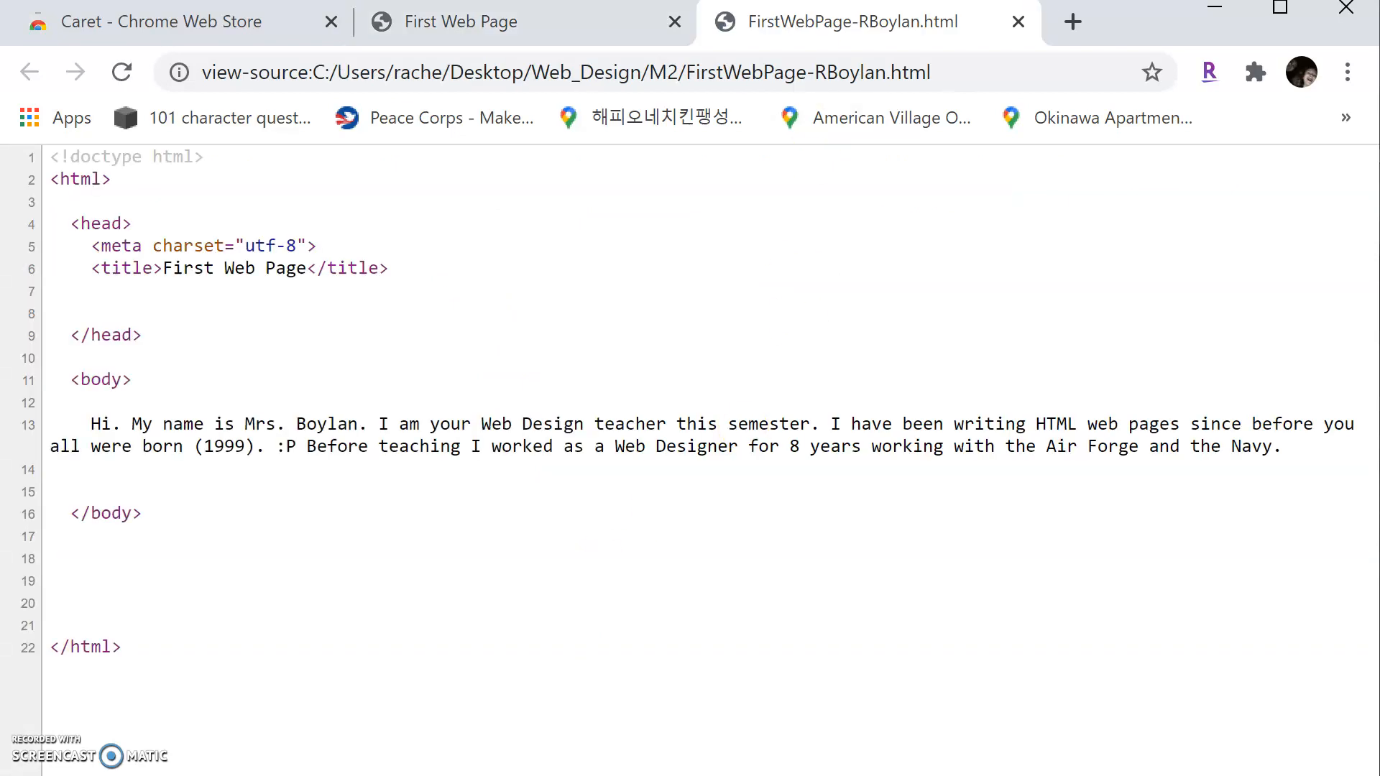
pyautogui.moveTo(851, 20)
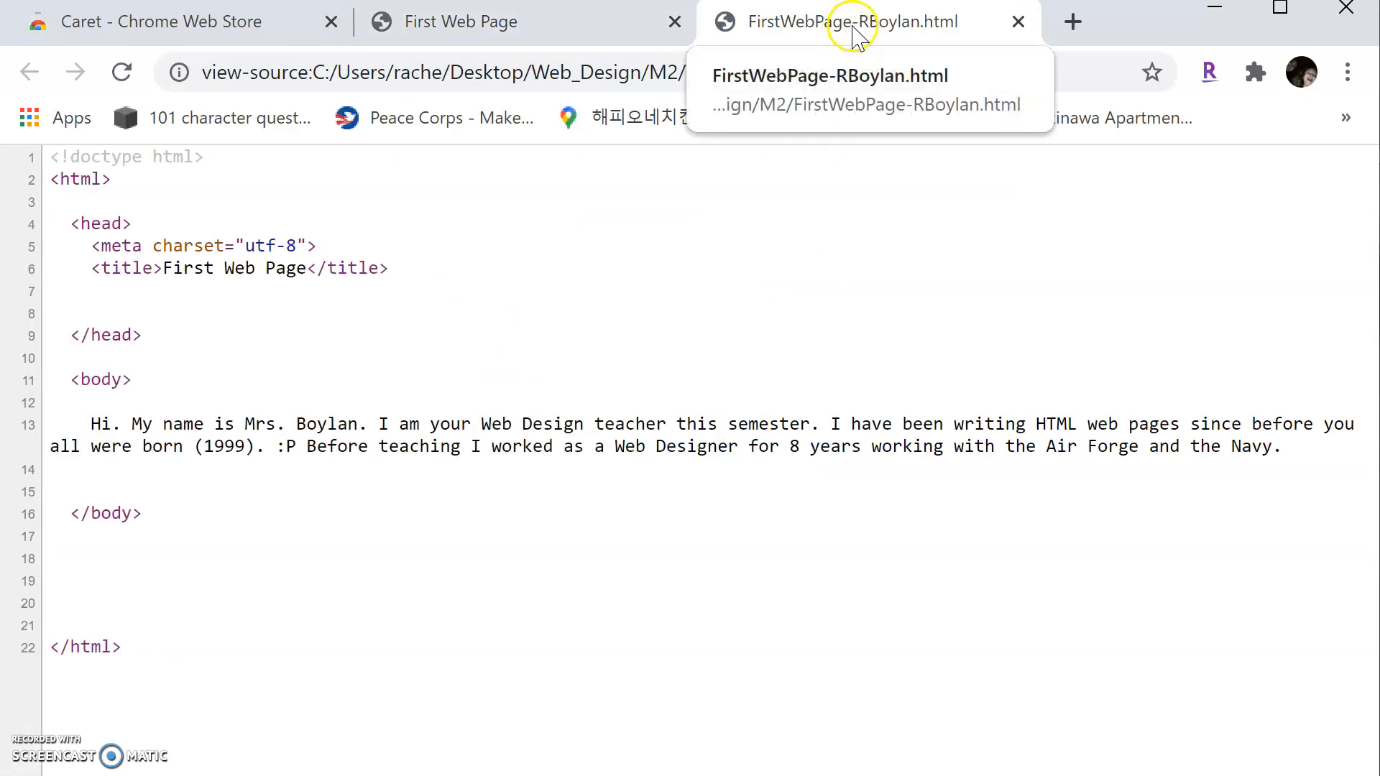
pyautogui.moveTo(160, 611)
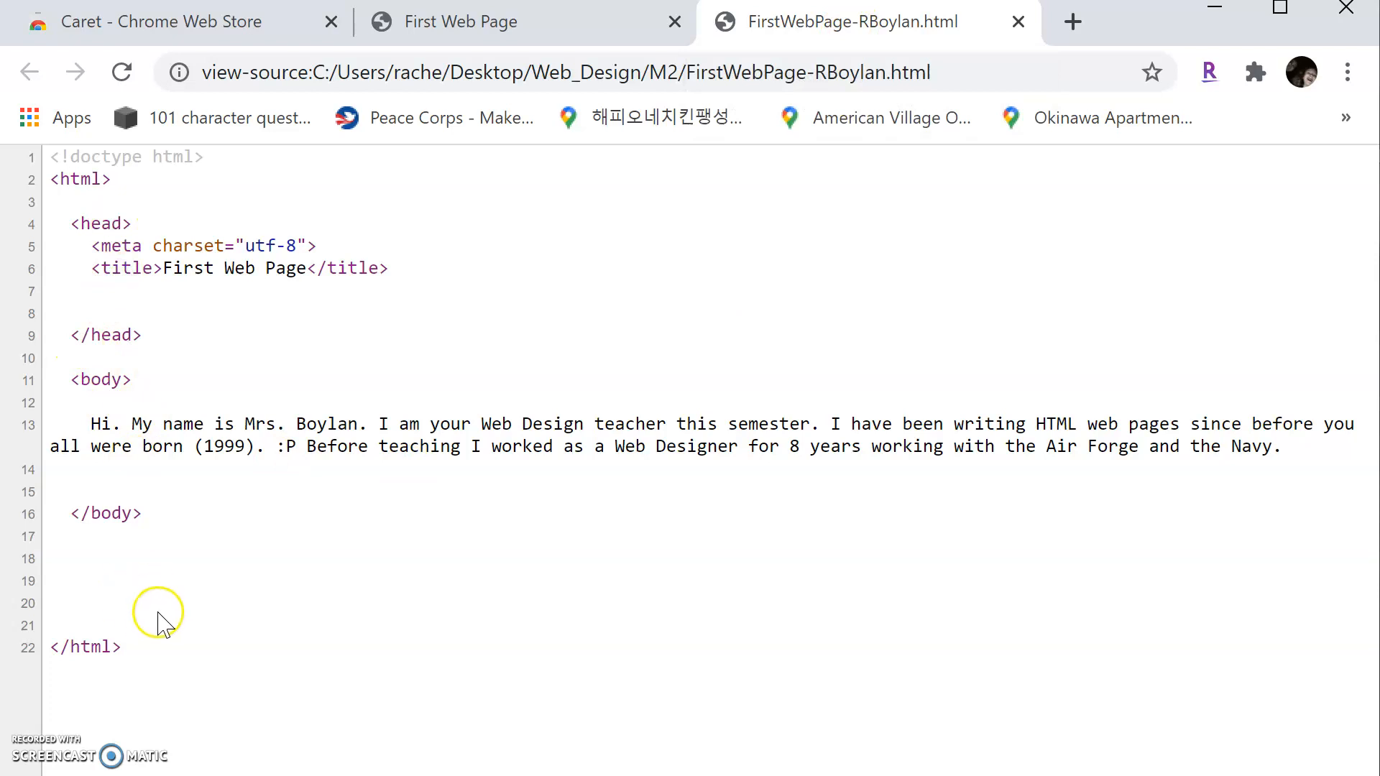
pyautogui.moveTo(174, 610)
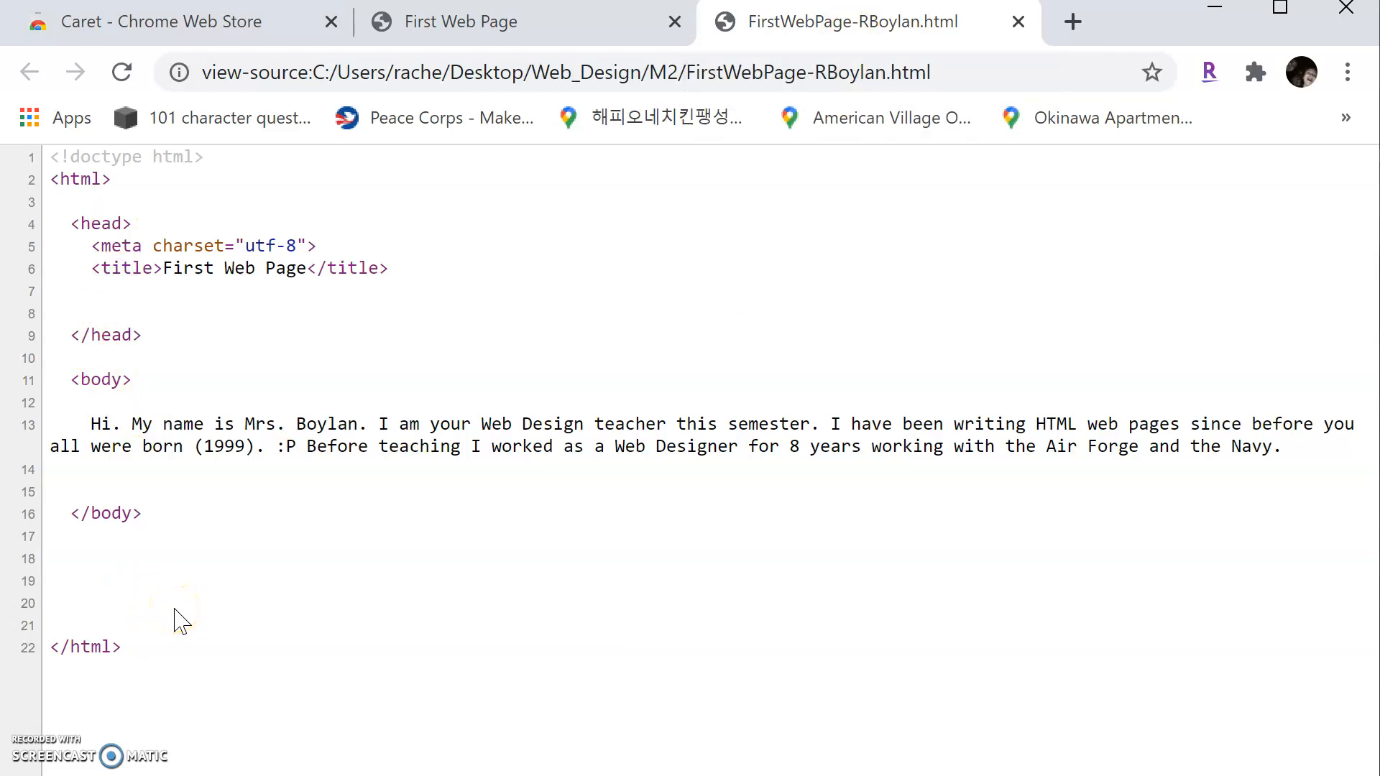
pyautogui.moveTo(180, 616)
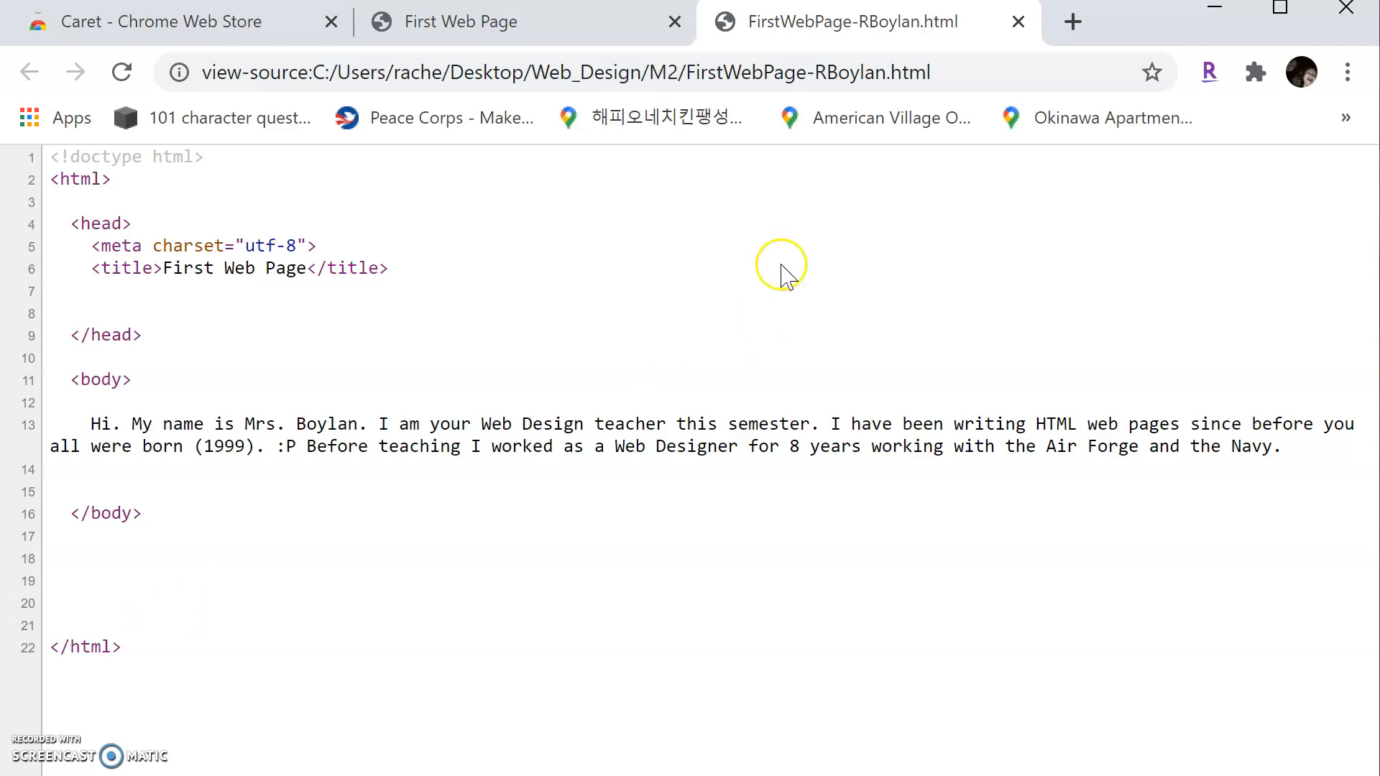
pyautogui.click(1018, 21)
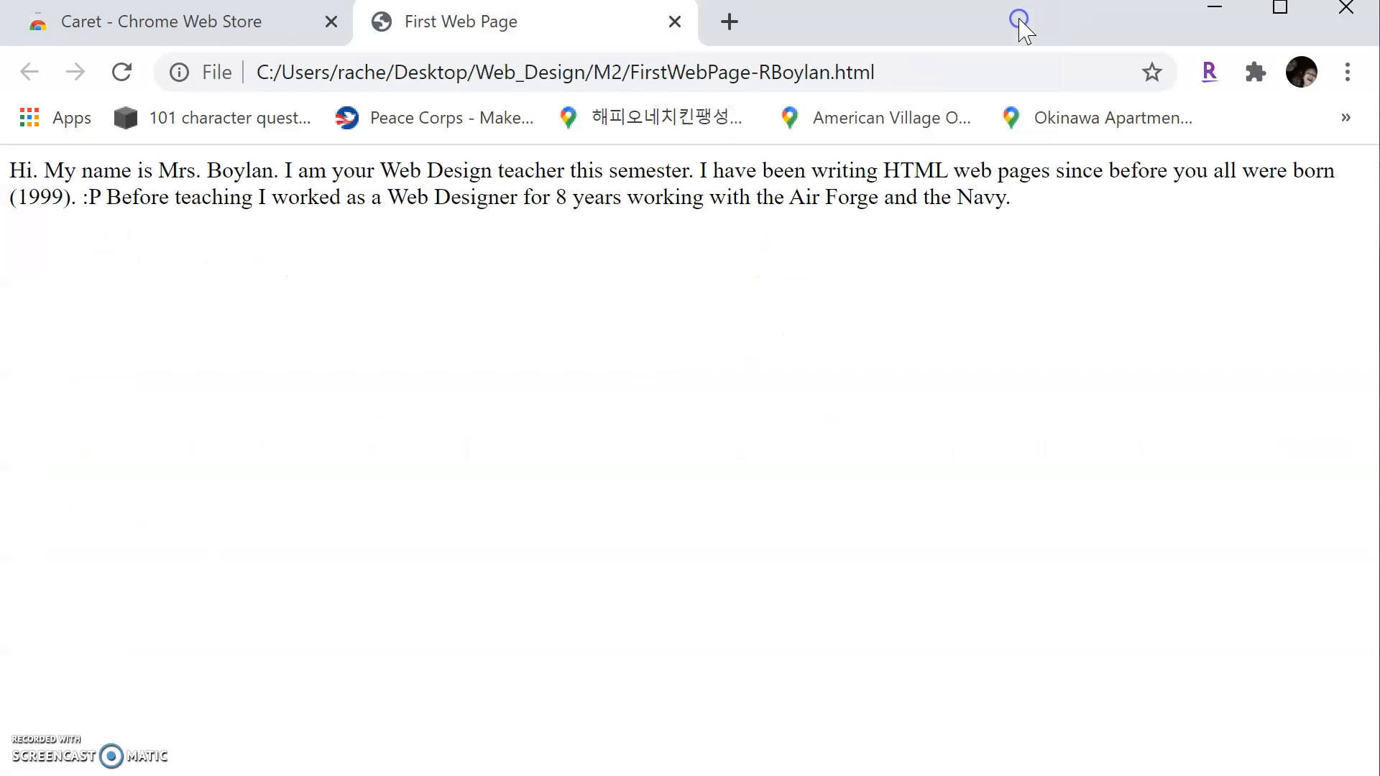
pyautogui.moveTo(729, 406)
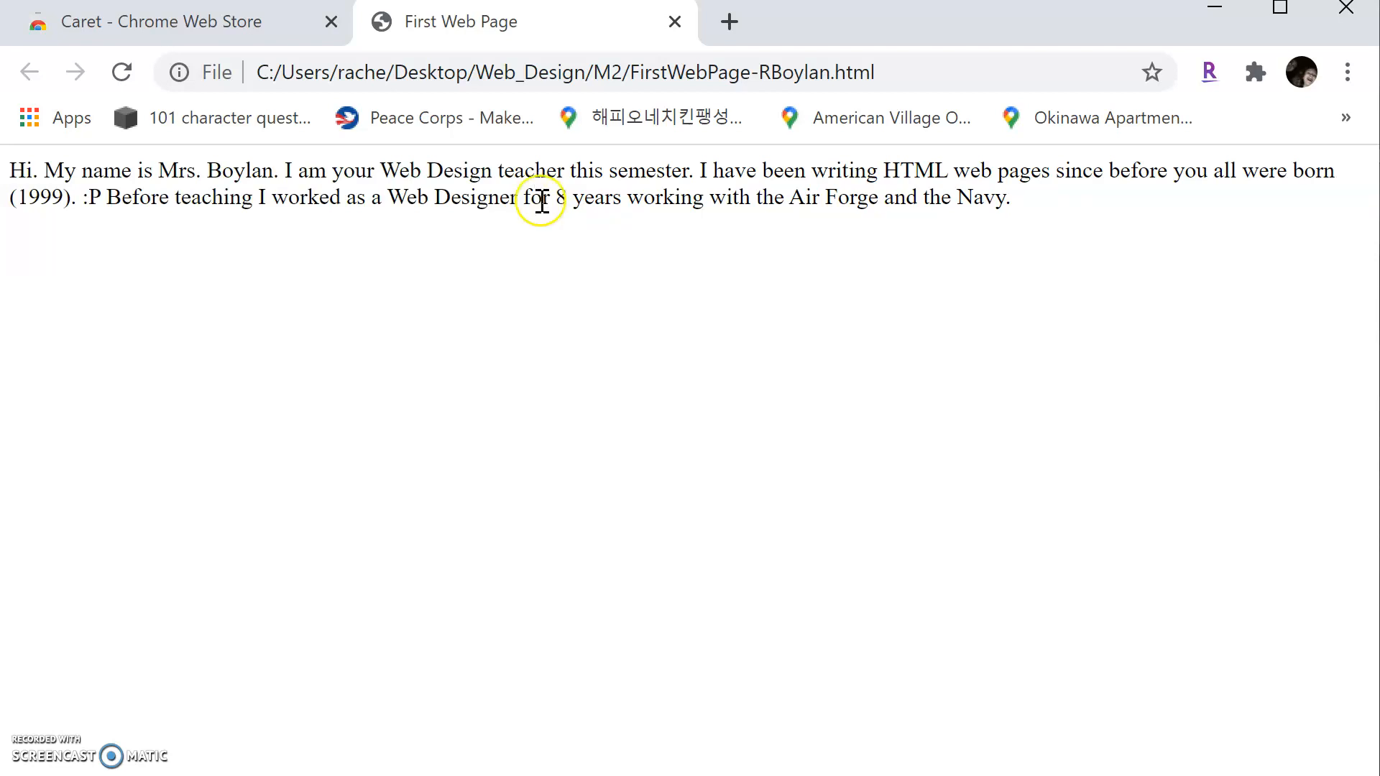
pyautogui.moveTo(545, 211)
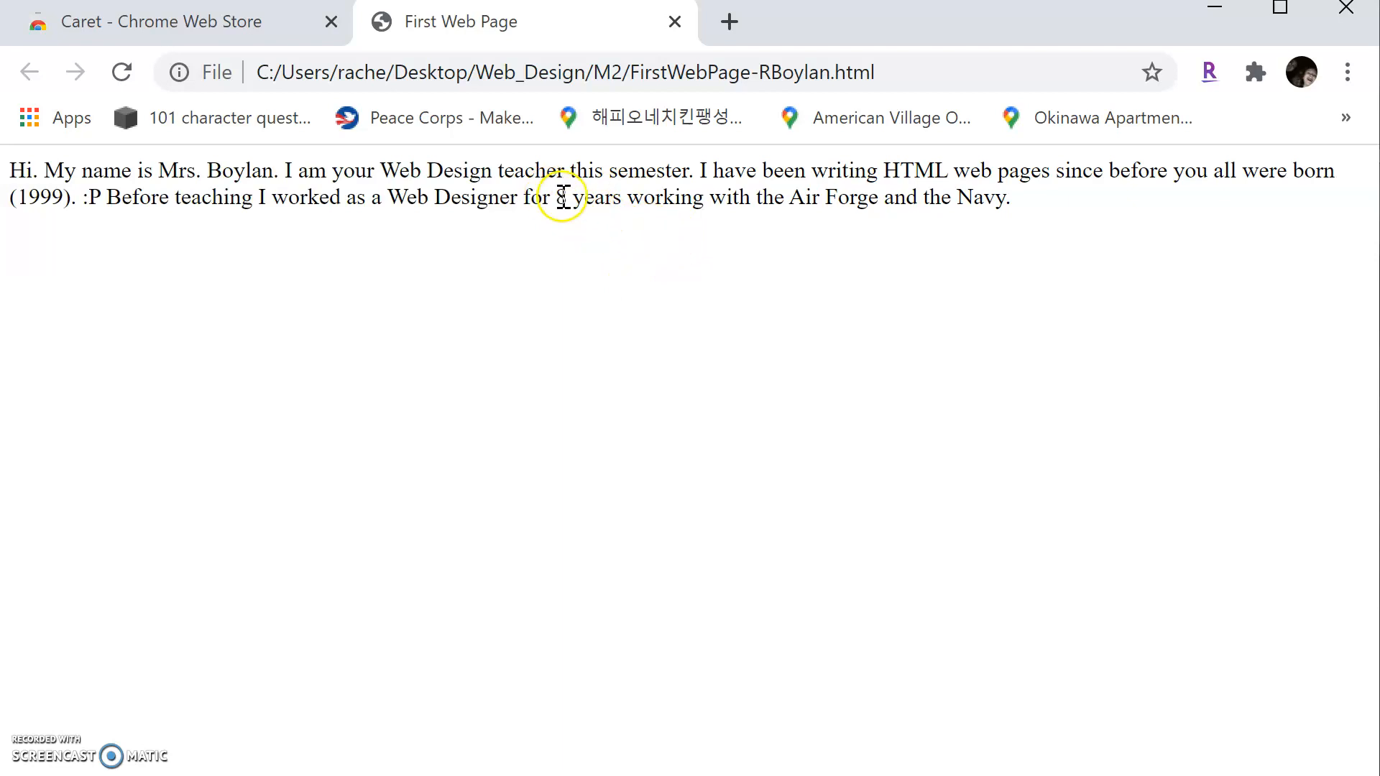
pyautogui.moveTo(610, 206)
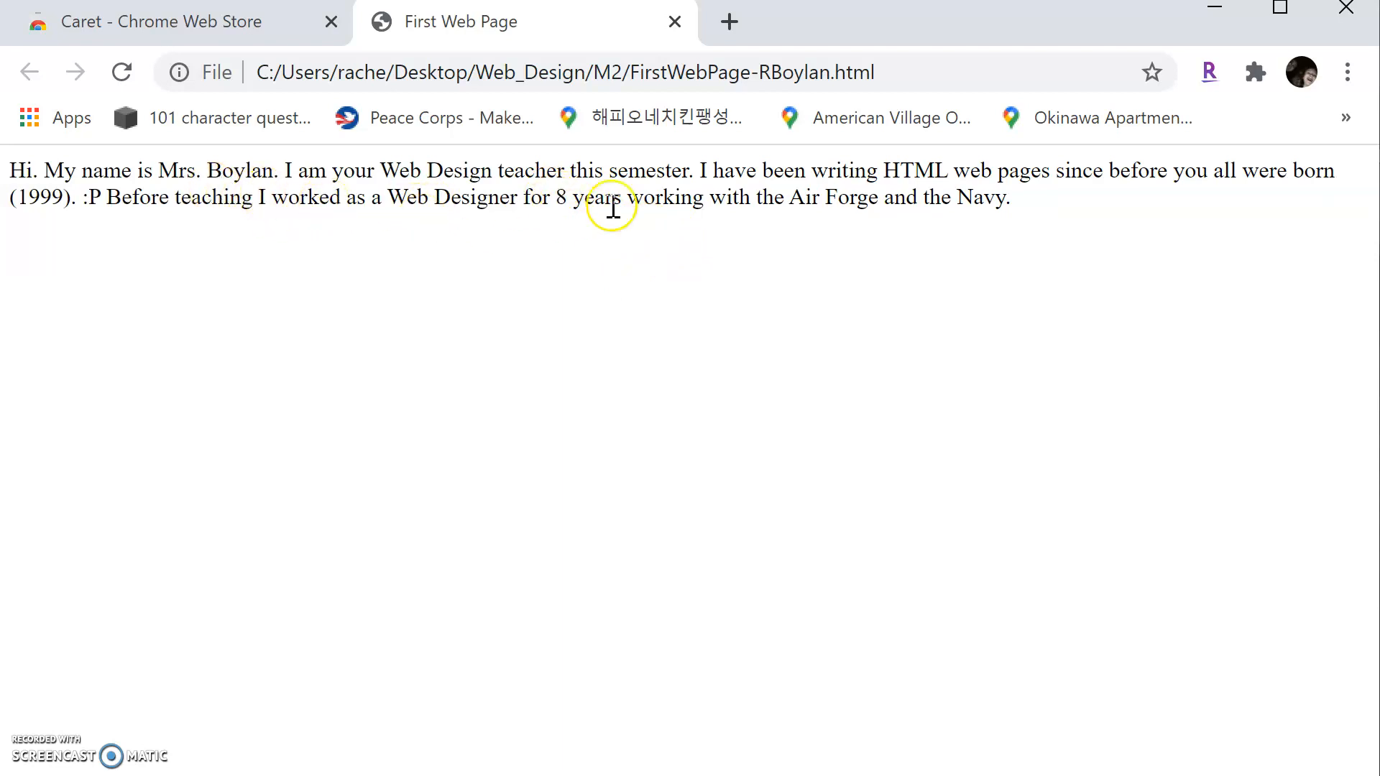
pyautogui.moveTo(823, 205)
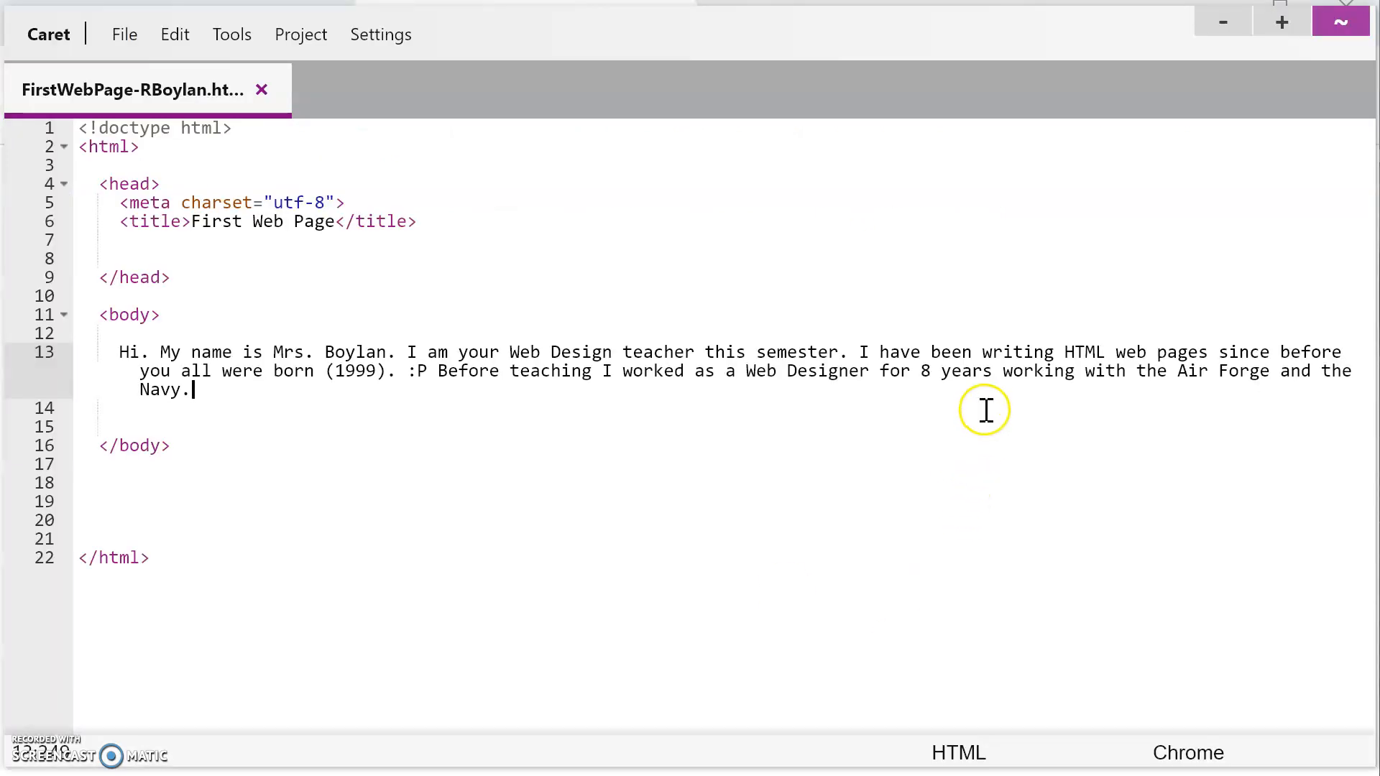
pyautogui.moveTo(1278, 538)
pyautogui.write('c')
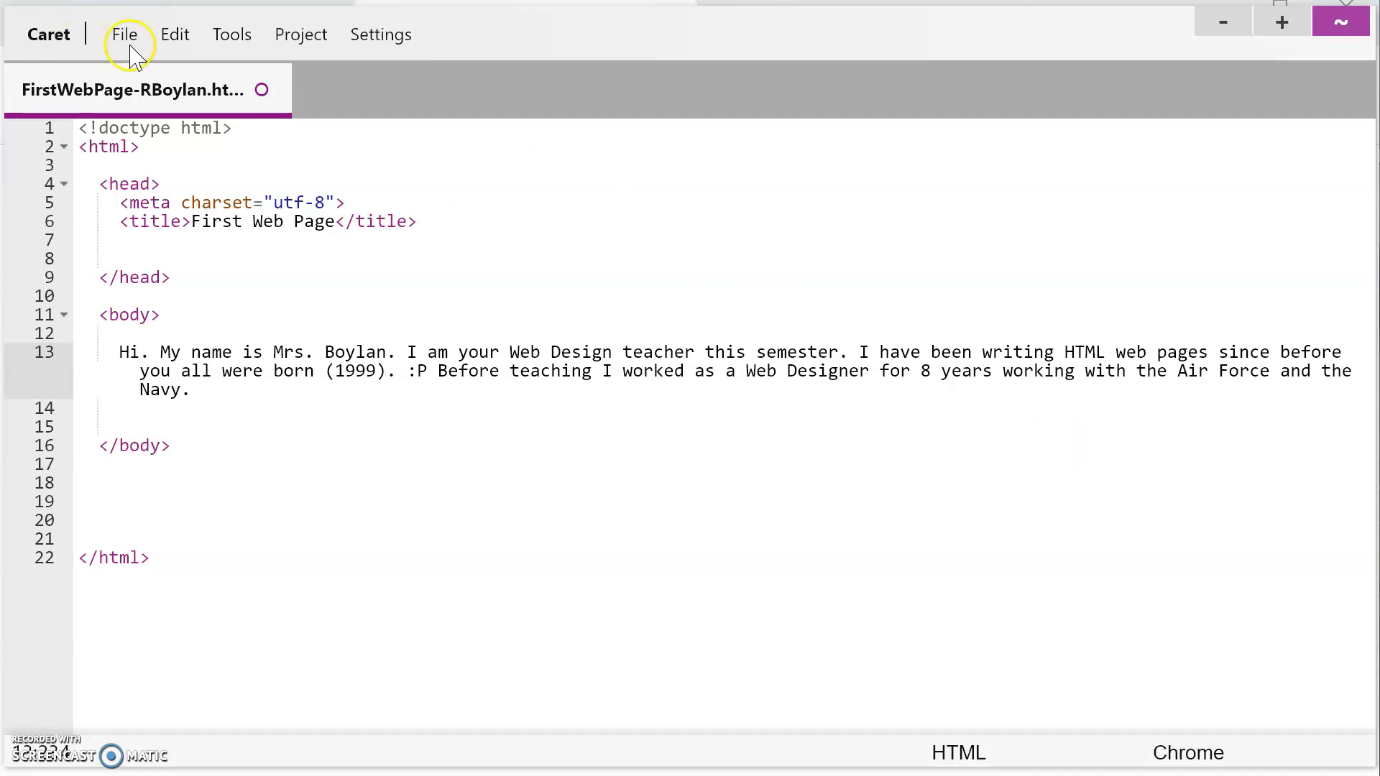
# Save the corrected 'Air Force' version of the HTML file via File > Save File.
pyautogui.click(125, 35)
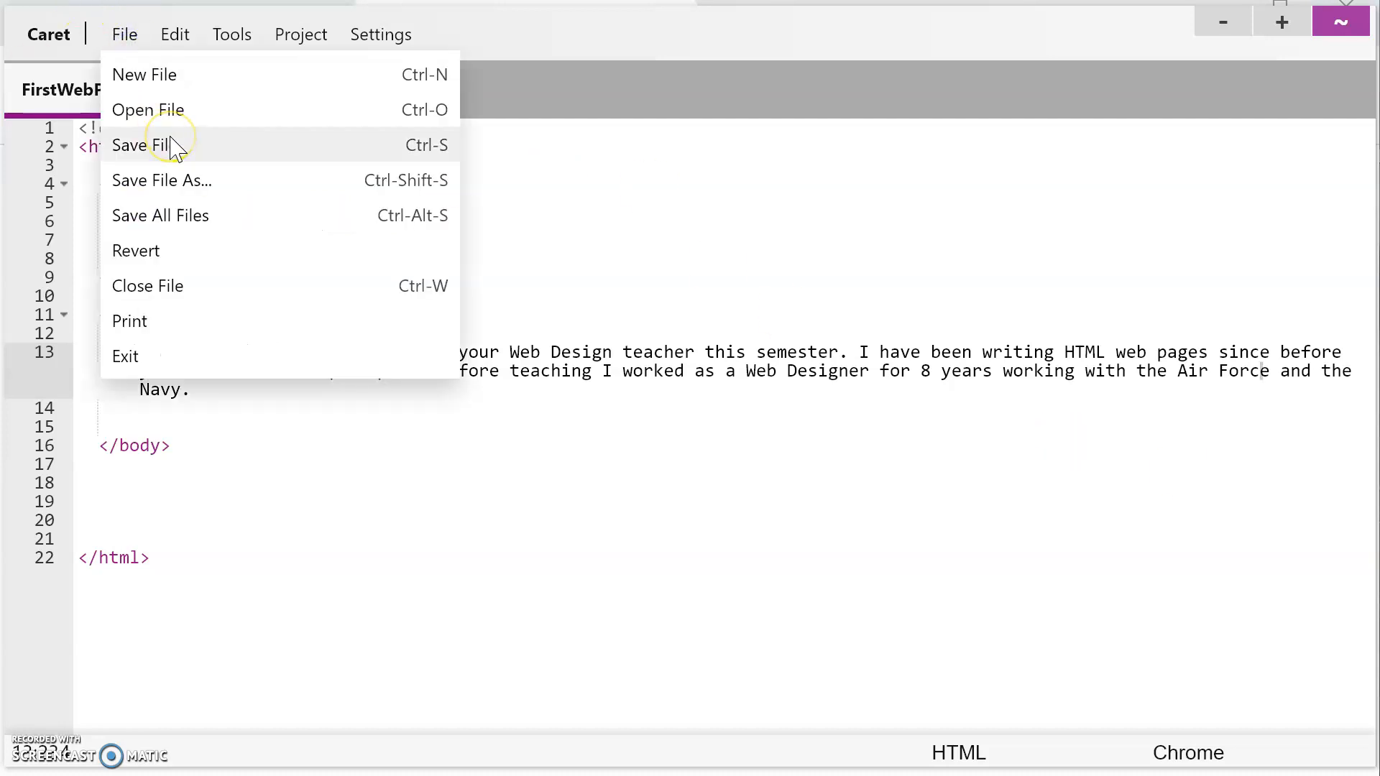
pyautogui.click(142, 144)
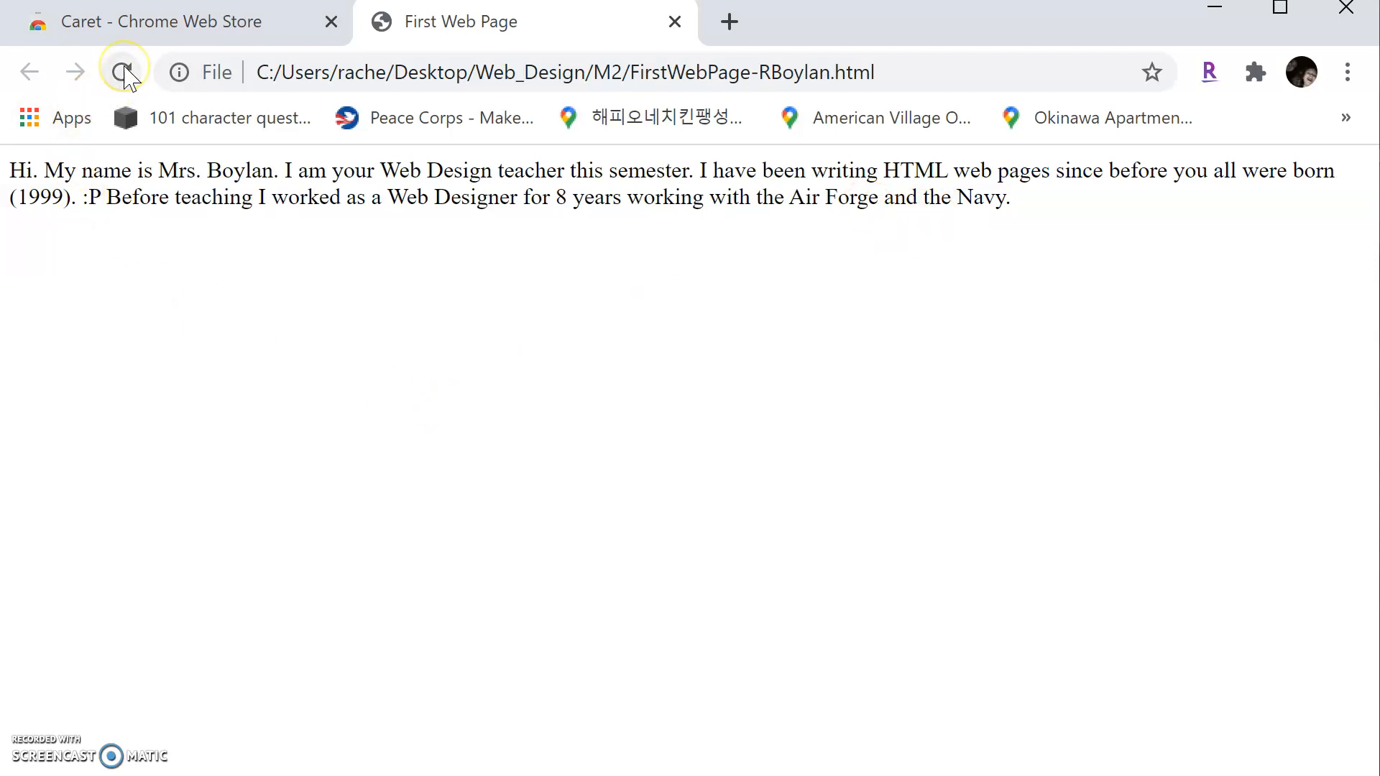
pyautogui.moveTo(123, 72)
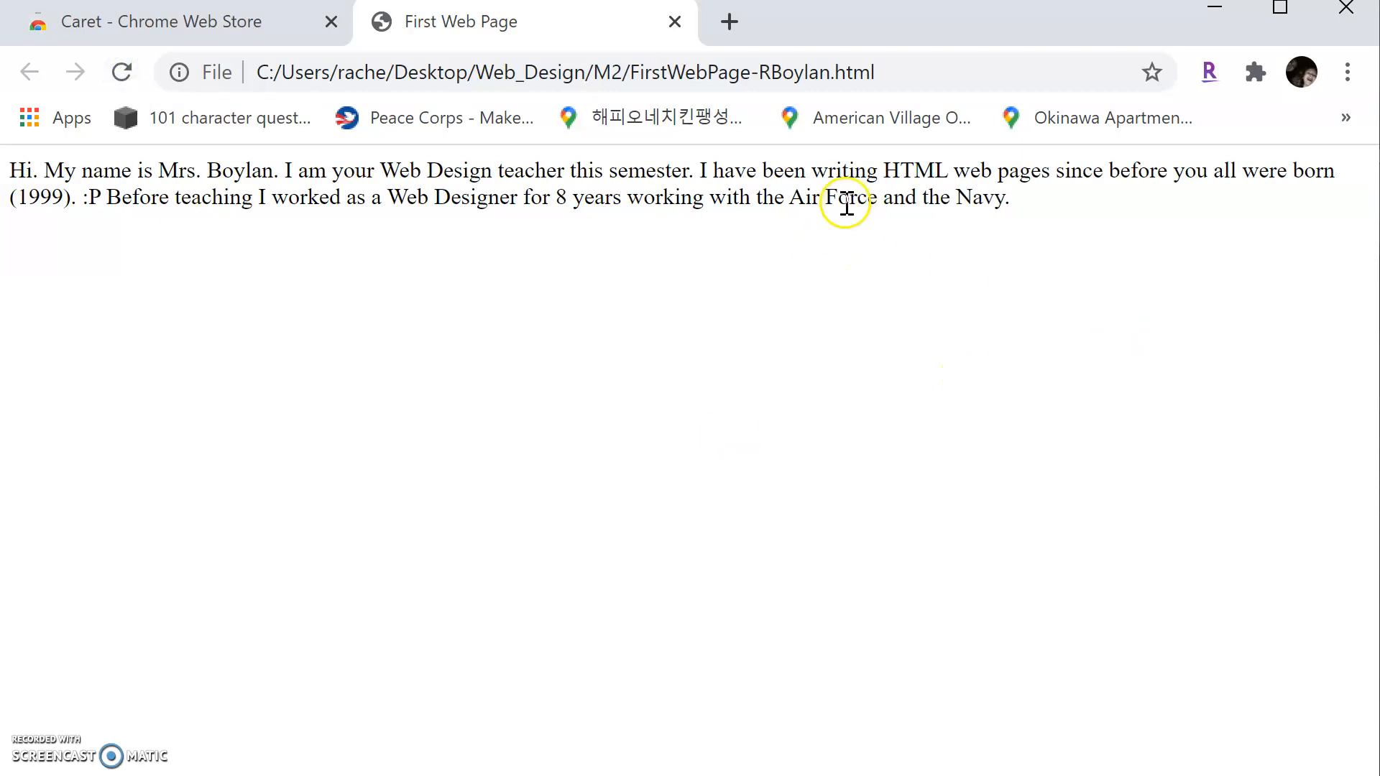
pyautogui.moveTo(847, 207)
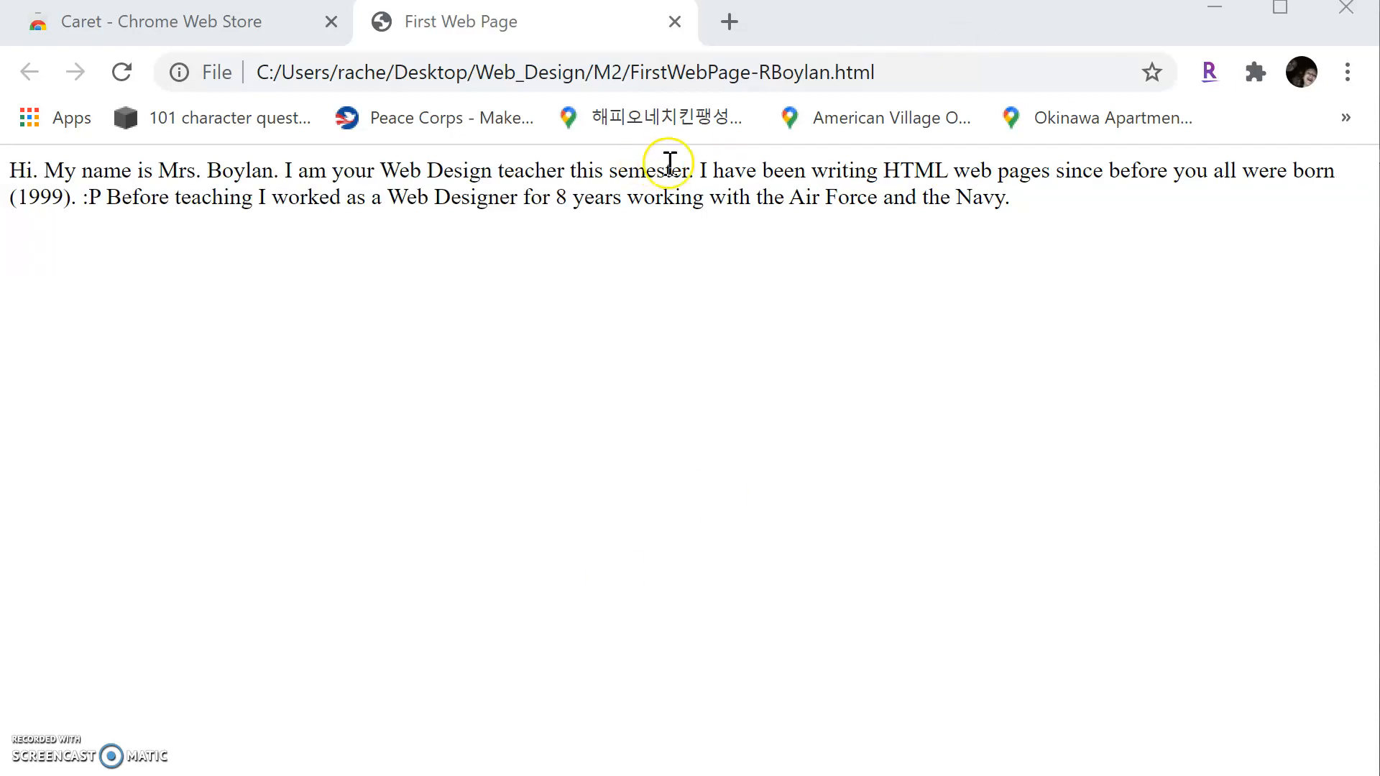
pyautogui.moveTo(16, 728)
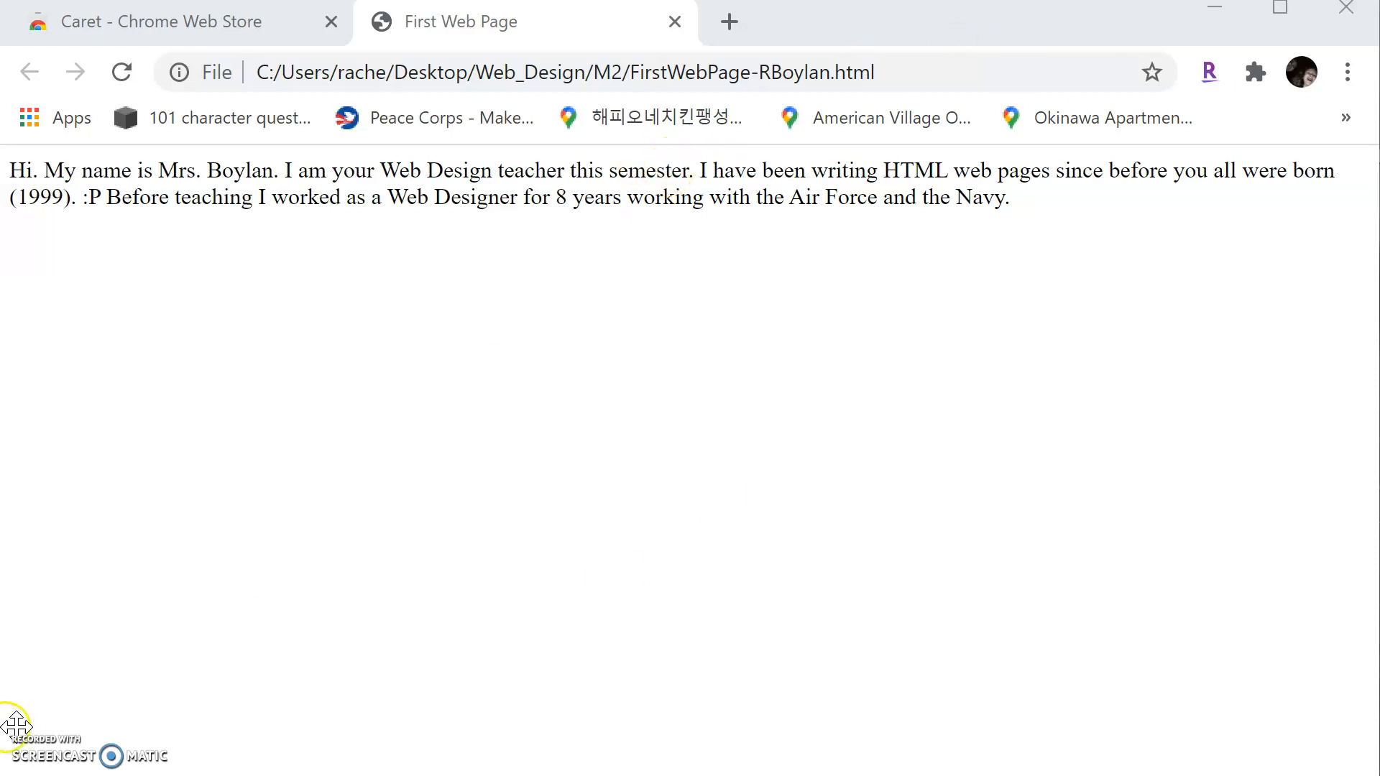